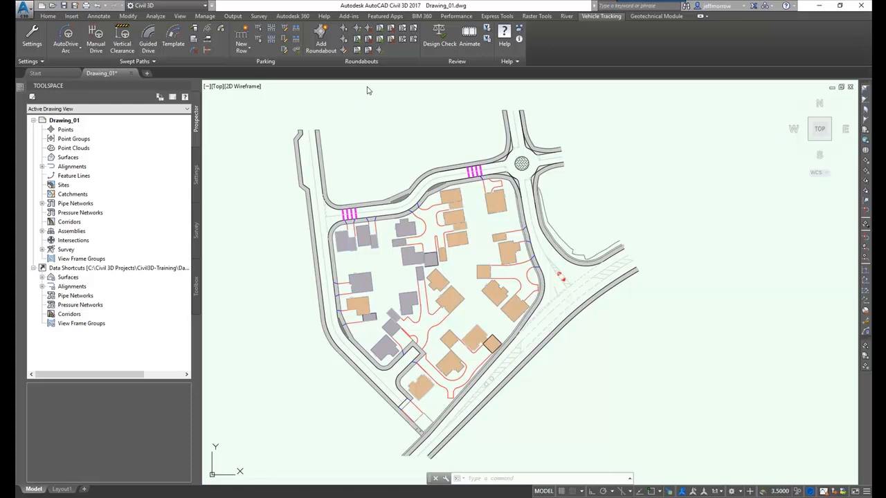
mouse_move(268, 65)
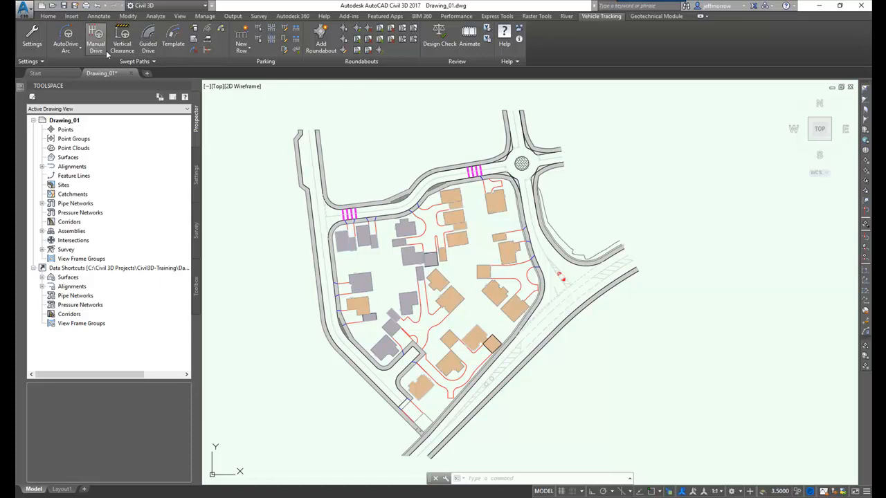
mouse_move(241, 43)
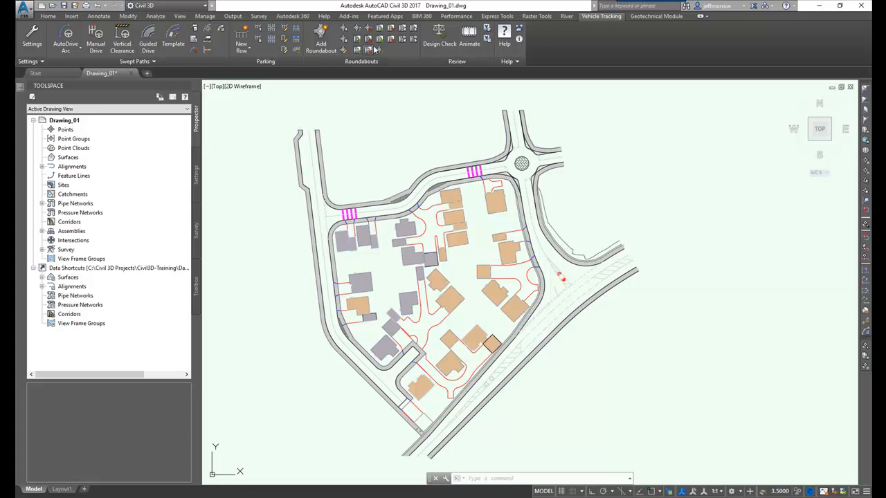
mouse_move(421, 110)
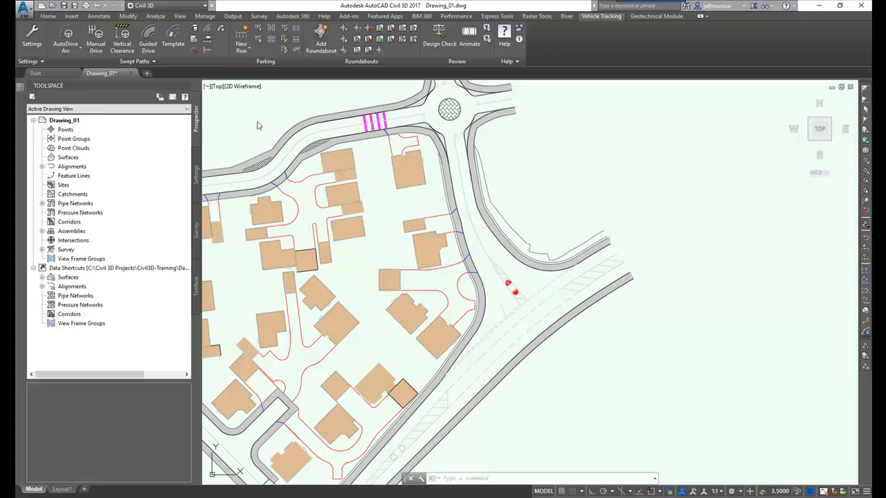
mouse_move(455, 401)
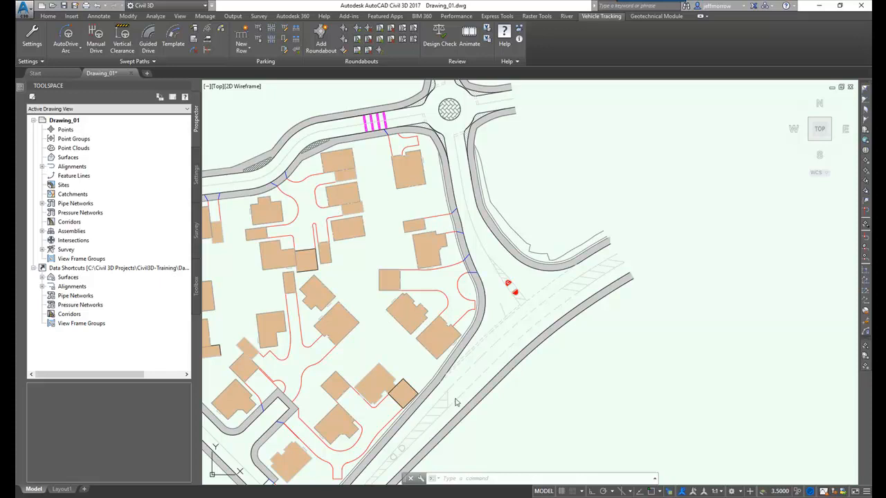
mouse_move(465, 177)
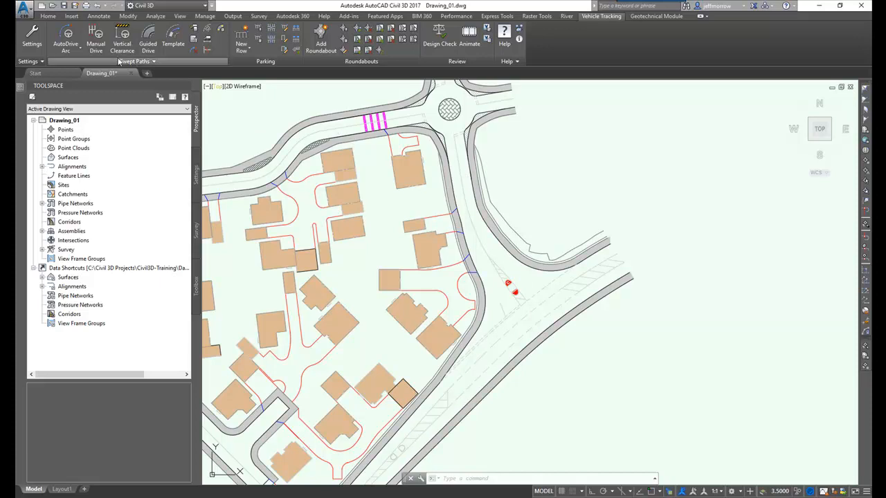
mouse_move(95, 36)
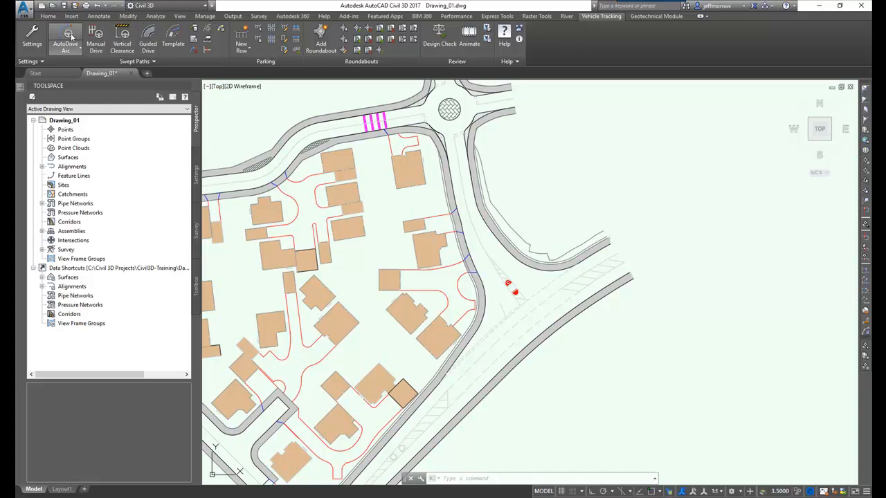
- Start an AutoDrive Arc and choose the SU-40 Single Unit Truck in the Vehicle Library Explorer
click(65, 39)
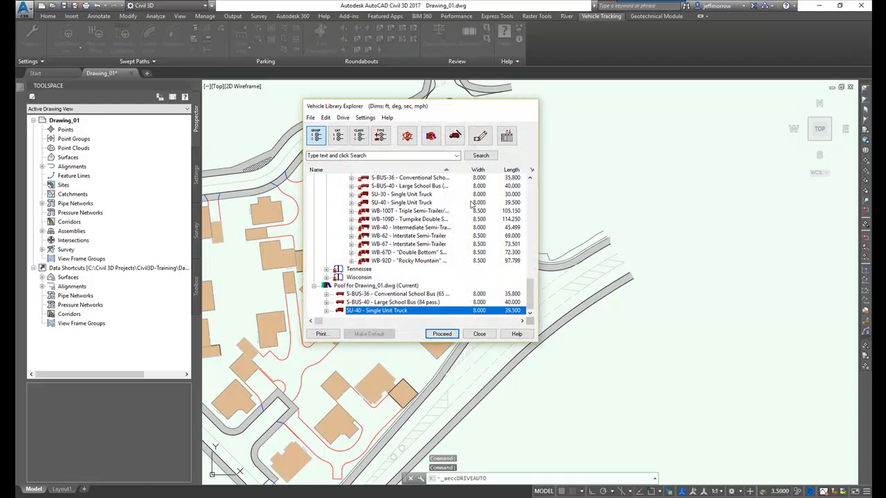
mouse_move(481, 256)
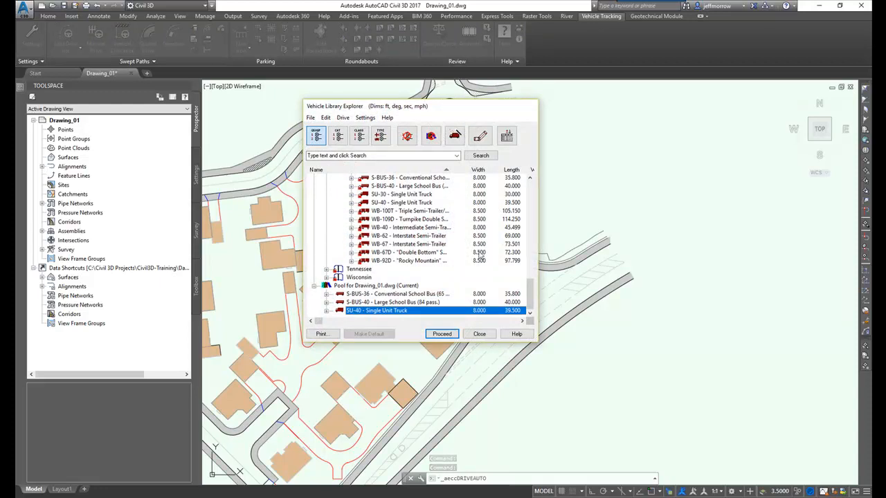
scroll(up, 3)
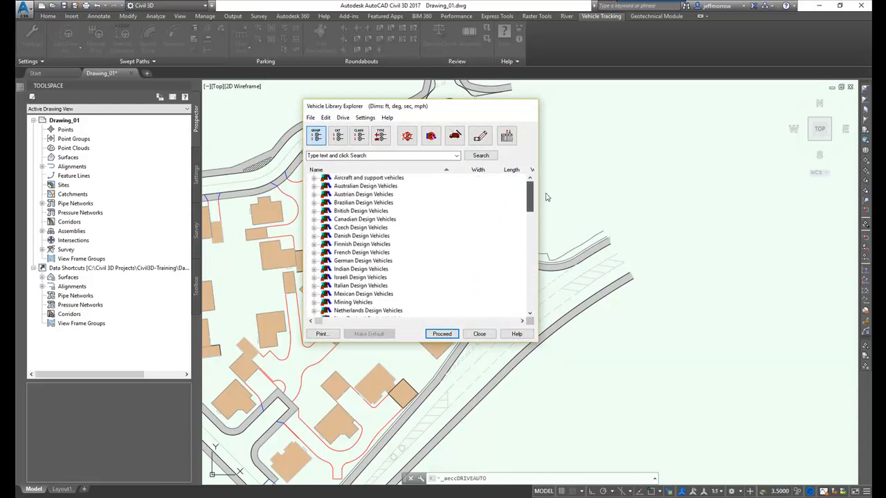
click(376, 309)
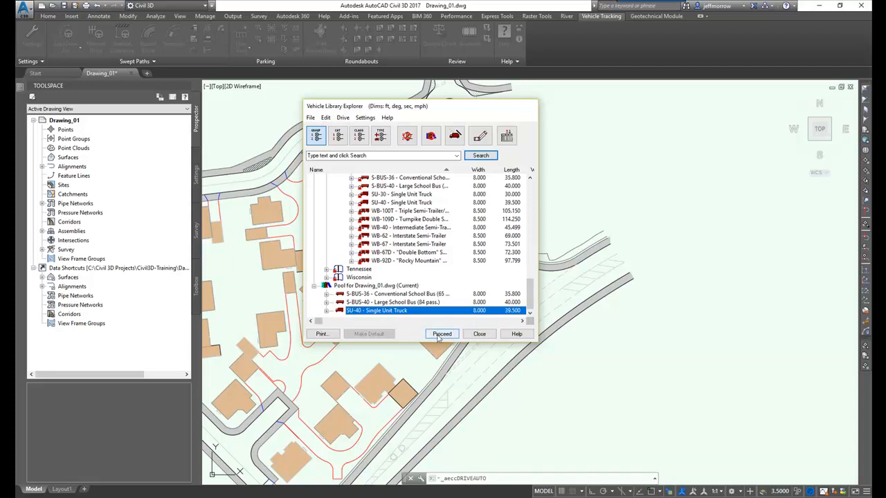
- Confirm the SU-40 truck, position it and drive its arc path north along the eastern road
click(441, 334)
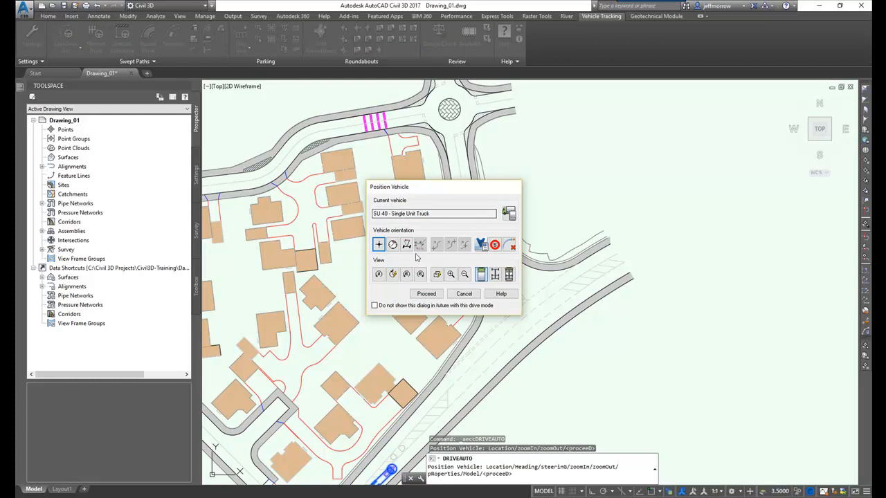
mouse_move(462, 258)
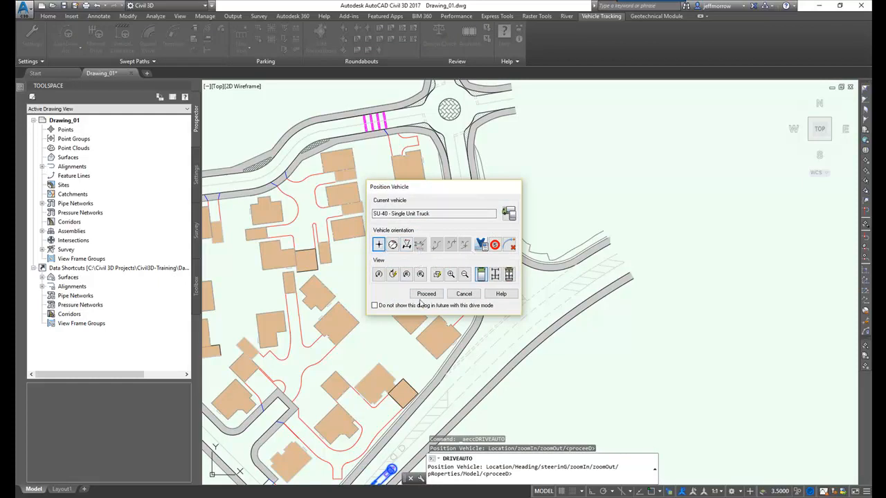
click(426, 293)
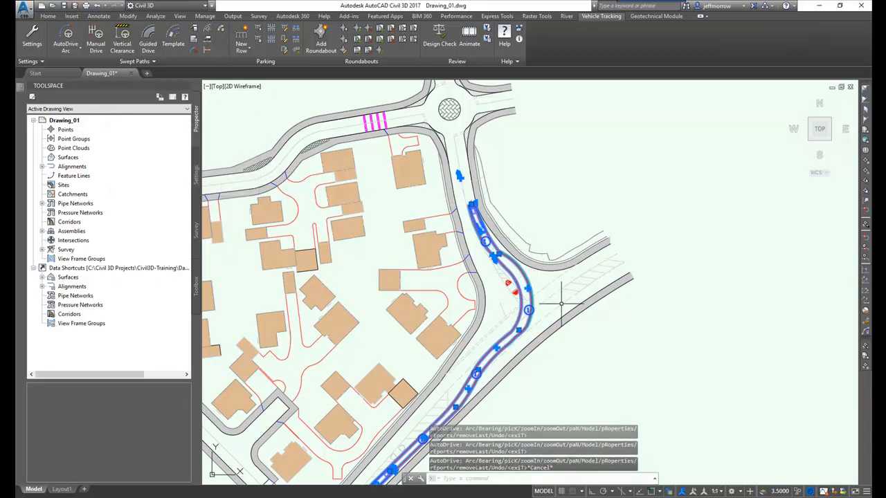
- End the drive, select the SU-40 swept path with Place Outline and drag its target point along the curve
key(Escape)
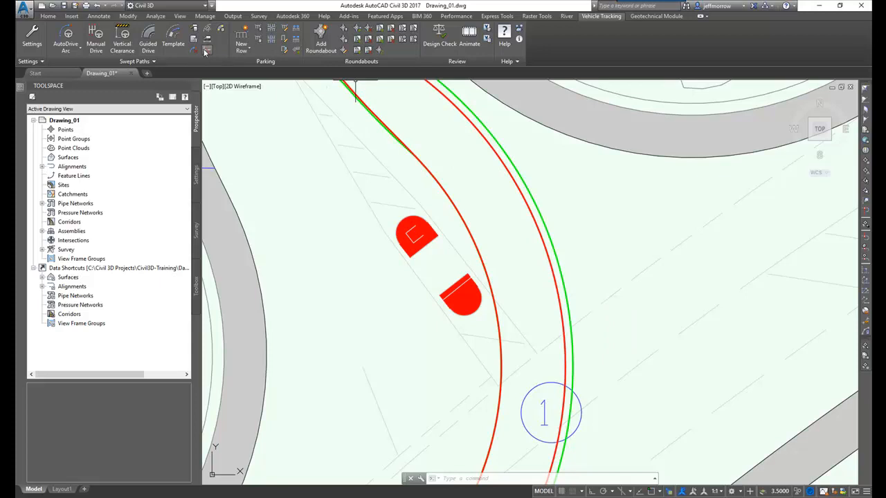
click(207, 49)
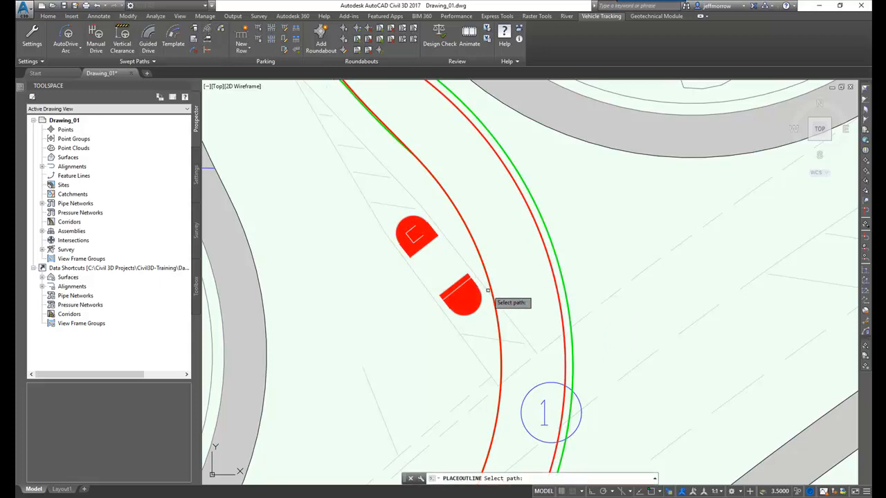
click(512, 297)
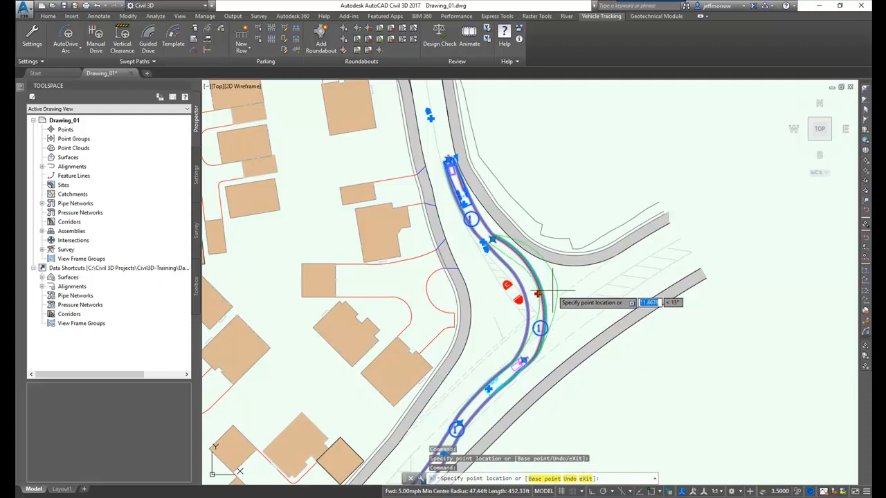
click(559, 294)
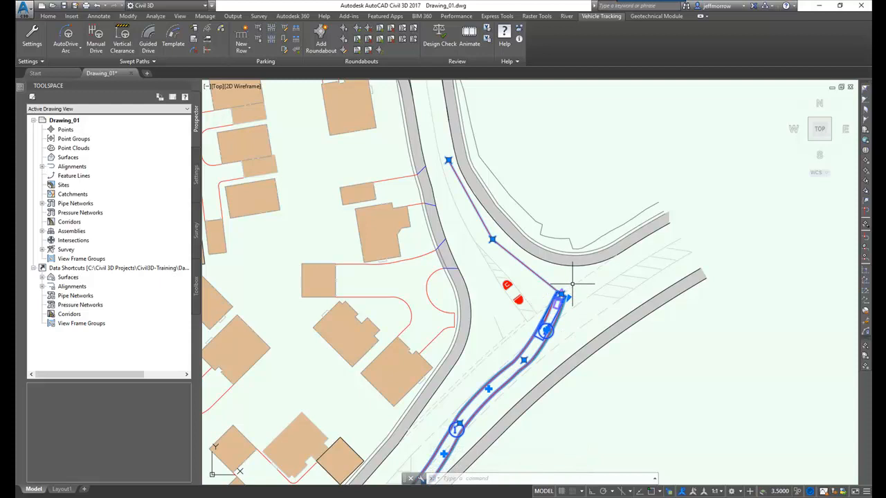
mouse_move(561, 293)
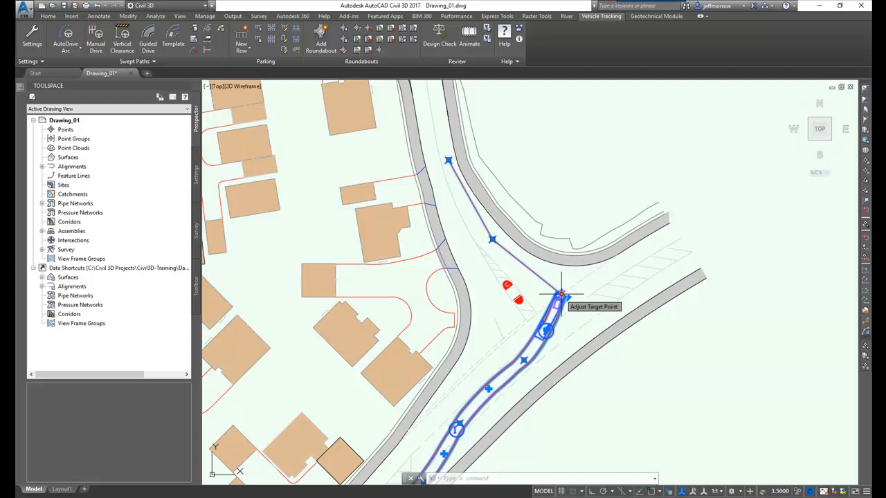
click(561, 293)
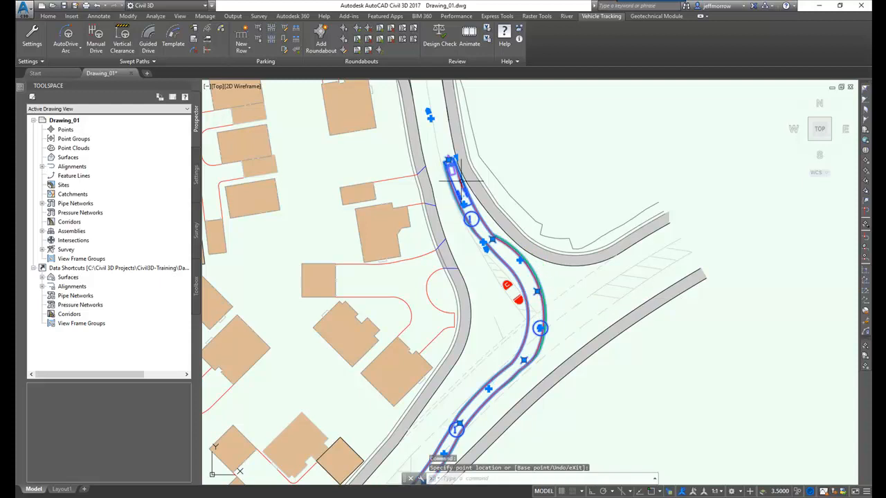
mouse_move(589, 252)
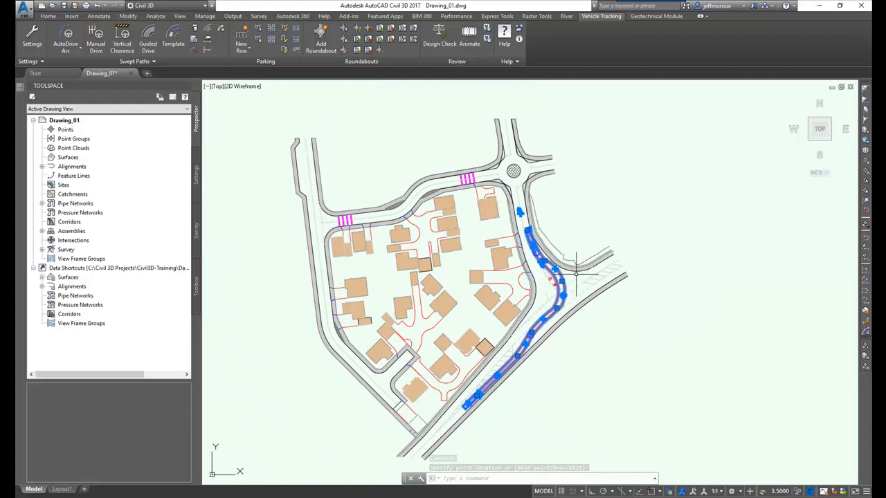
- Switch to Drawing_02 and start an AutoDrive Arc with the SU-30 Single Unit Truck, reaching Drawing Settings
key(Escape)
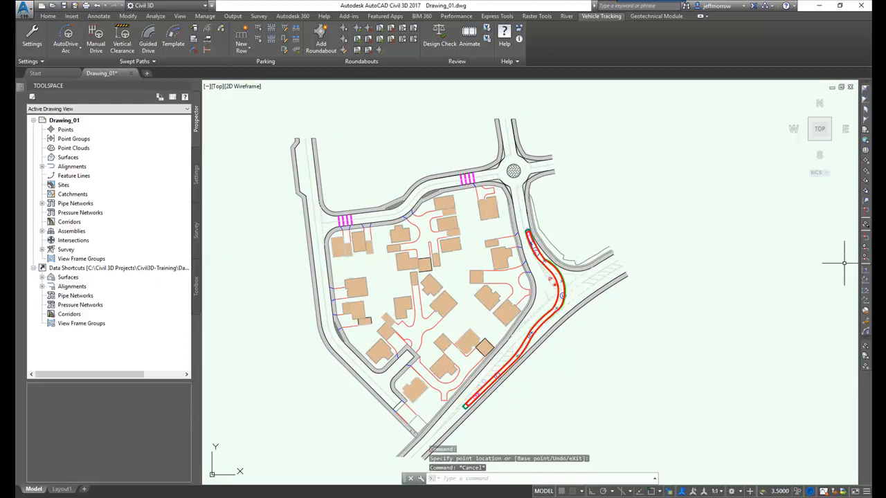
click(166, 72)
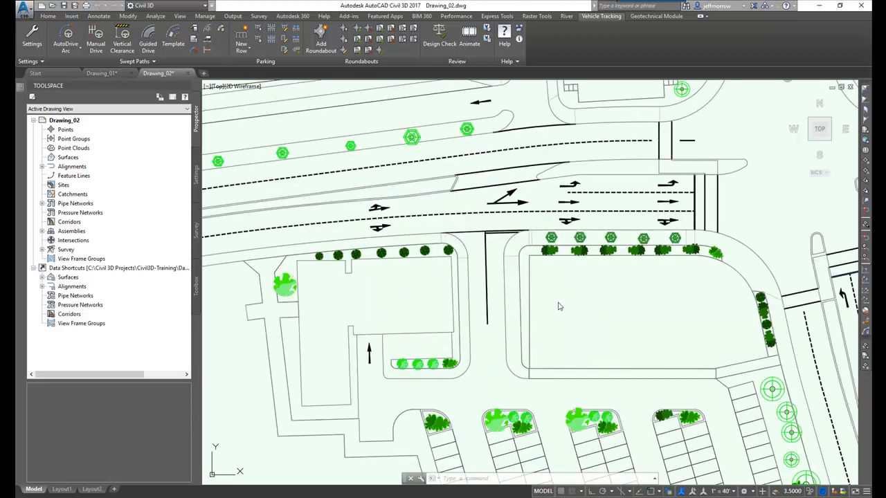
mouse_move(417, 336)
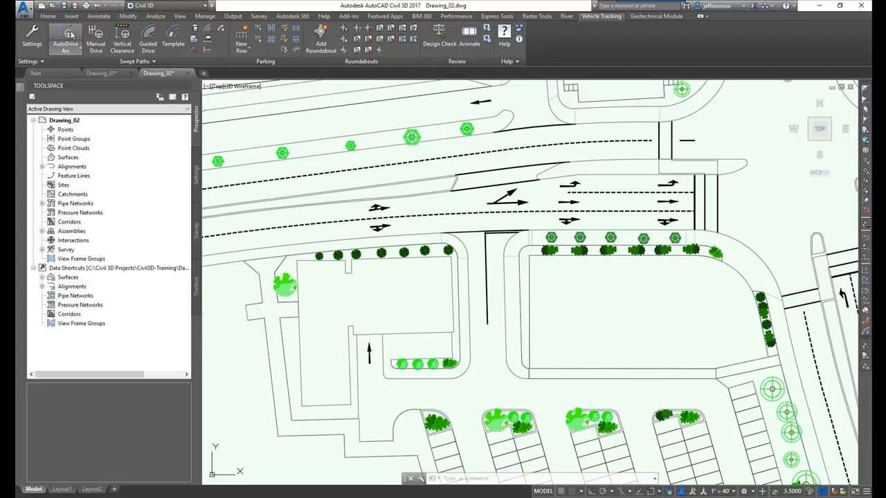
click(65, 35)
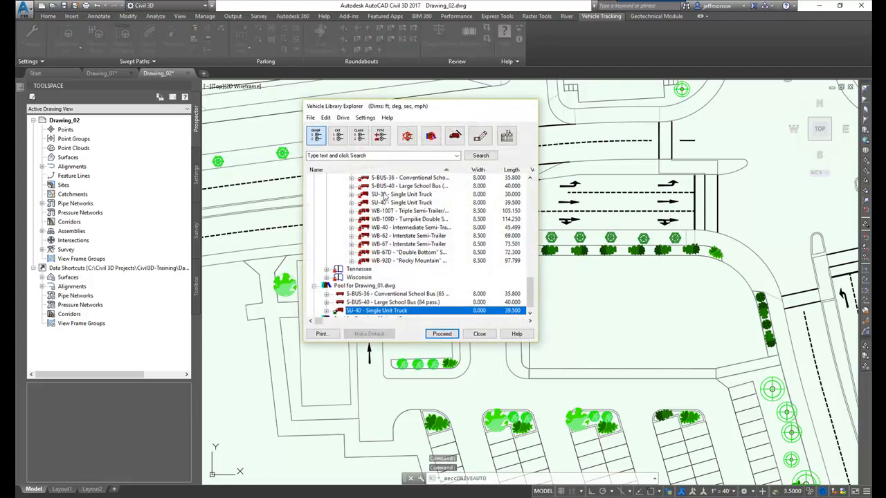
click(401, 194)
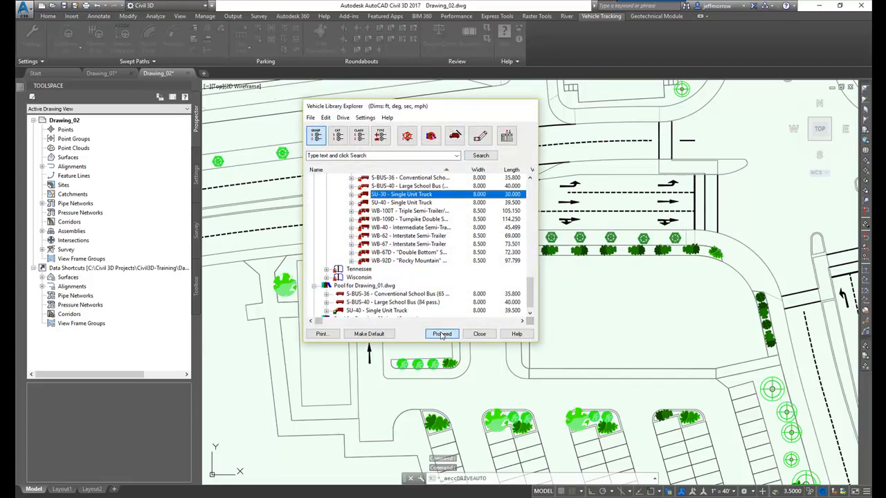
click(441, 333)
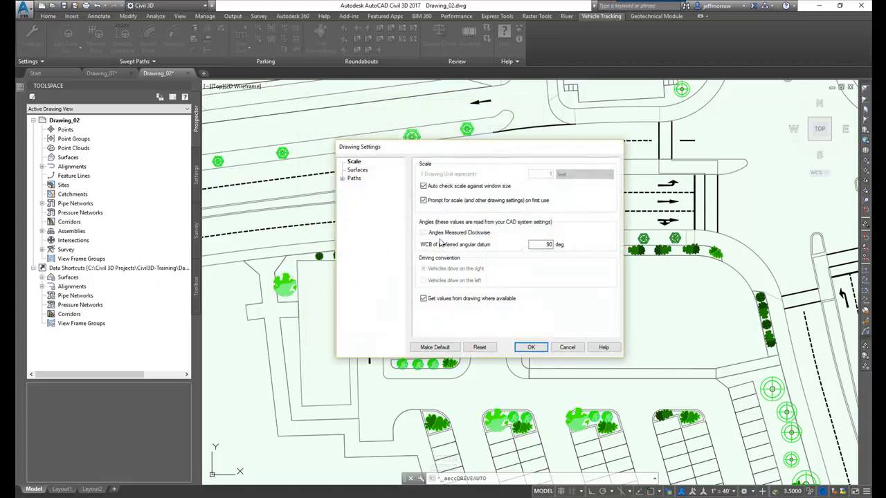
mouse_move(485, 357)
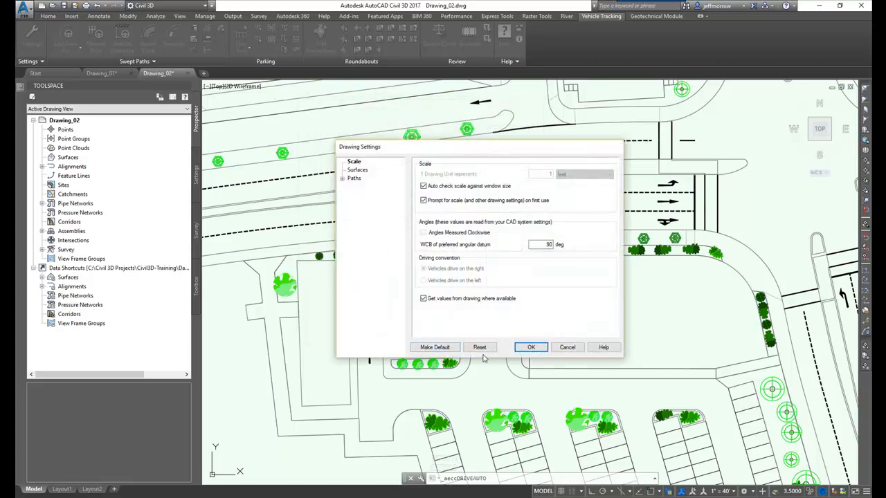
- Accept settings and steer the SU-30 along the main road, south down the access road, then east
click(531, 346)
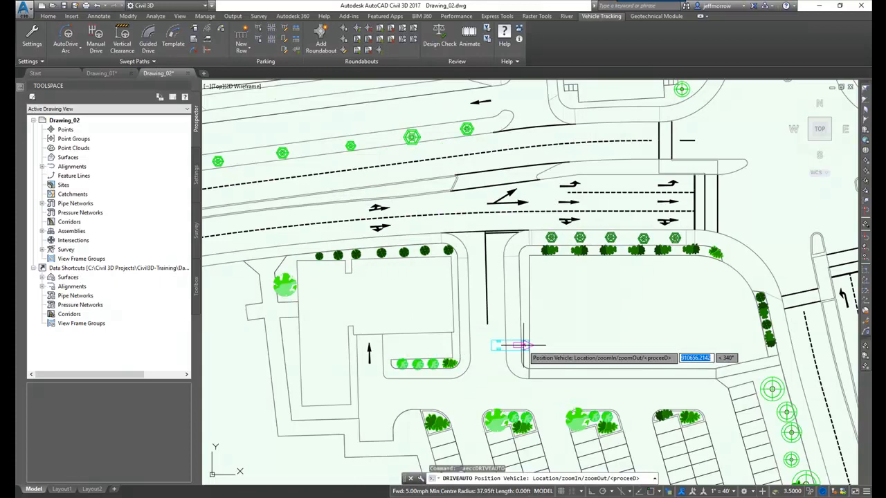
mouse_move(260, 238)
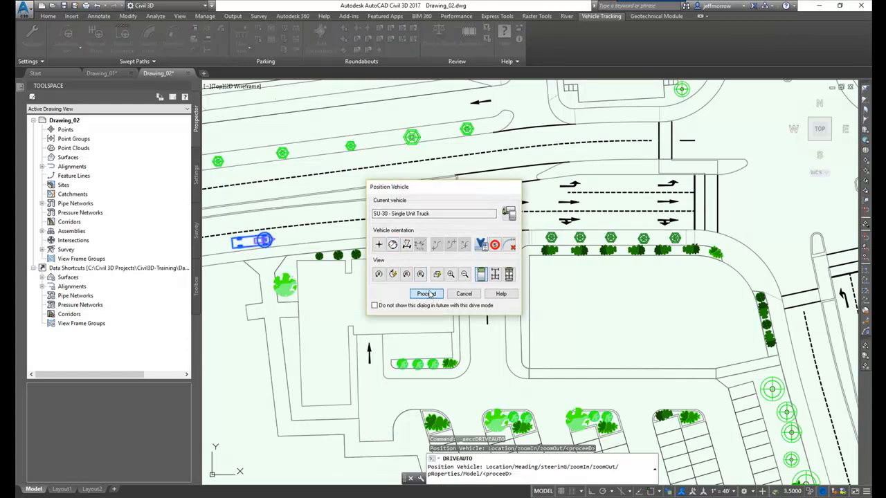
click(426, 293)
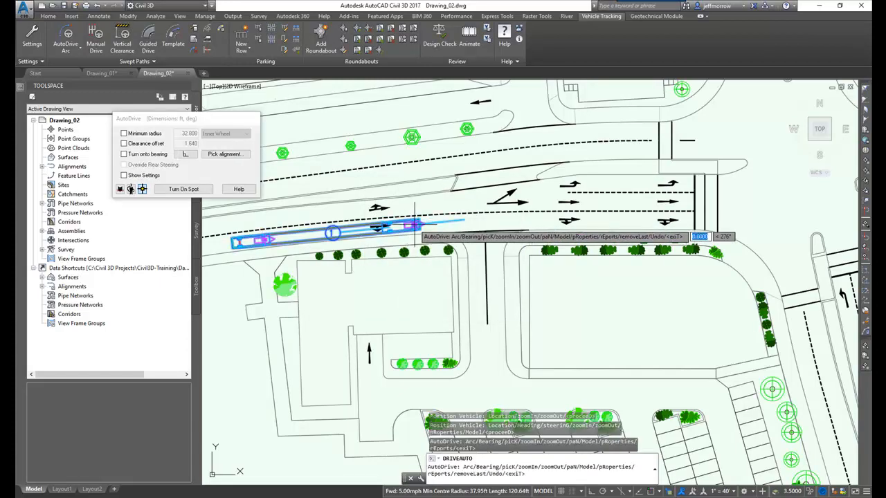
click(226, 154)
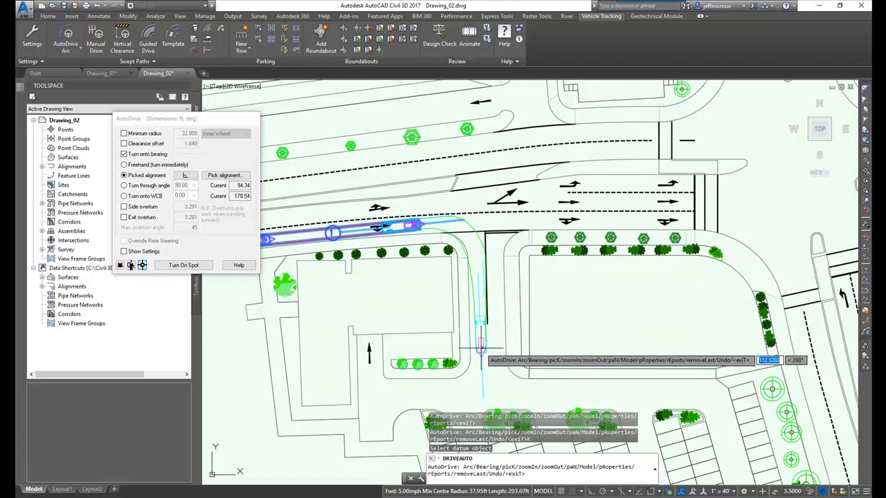
click(124, 165)
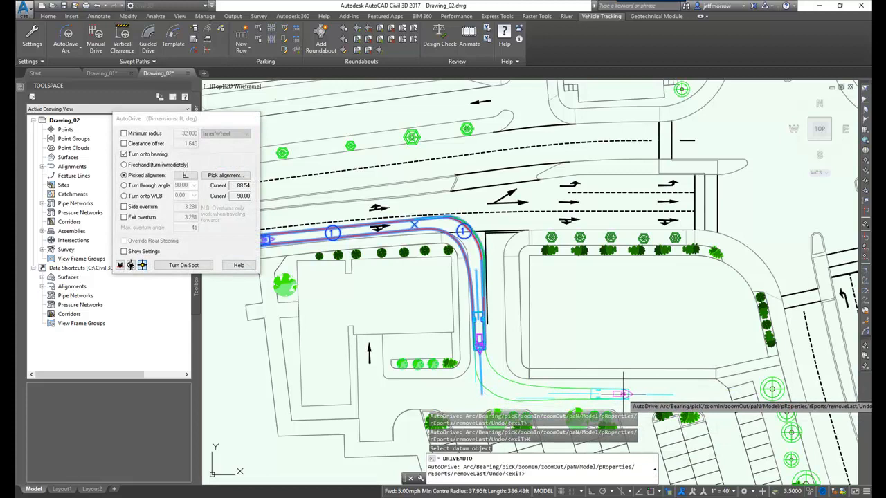
click(124, 165)
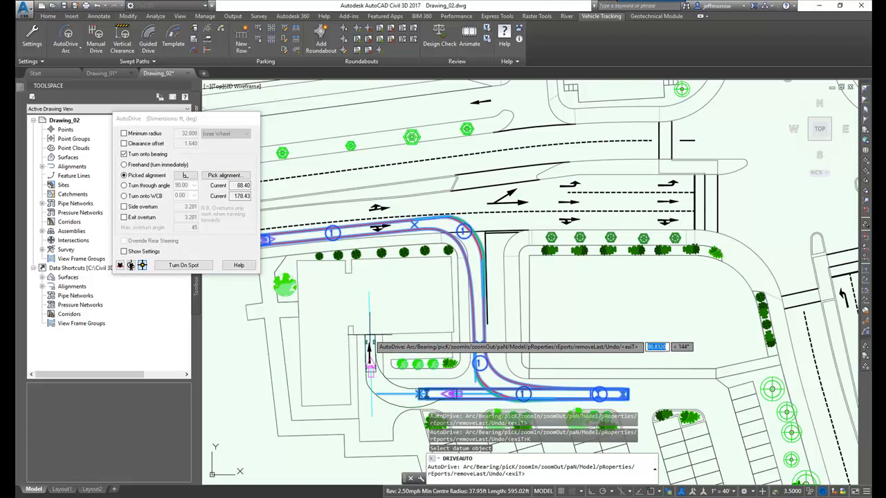
click(124, 165)
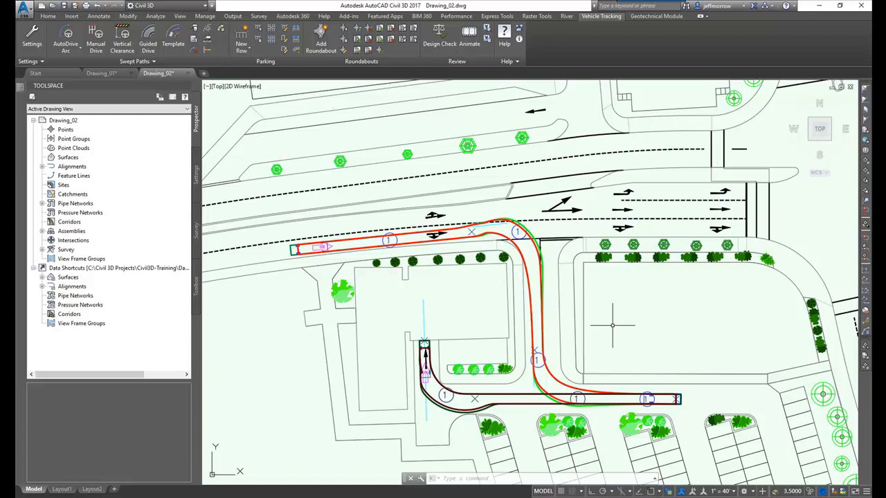
mouse_move(595, 108)
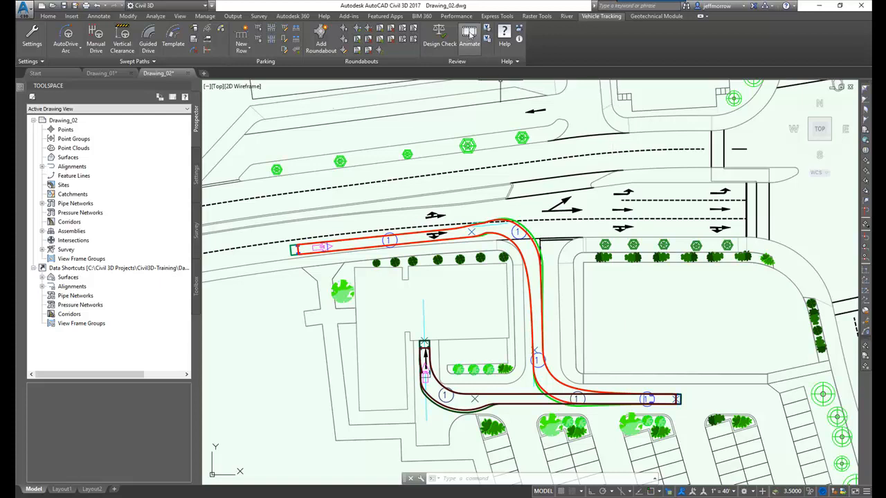
- Launch the 3D animation of the SU-30 swept path and review the Camera list in Camera Control
click(470, 35)
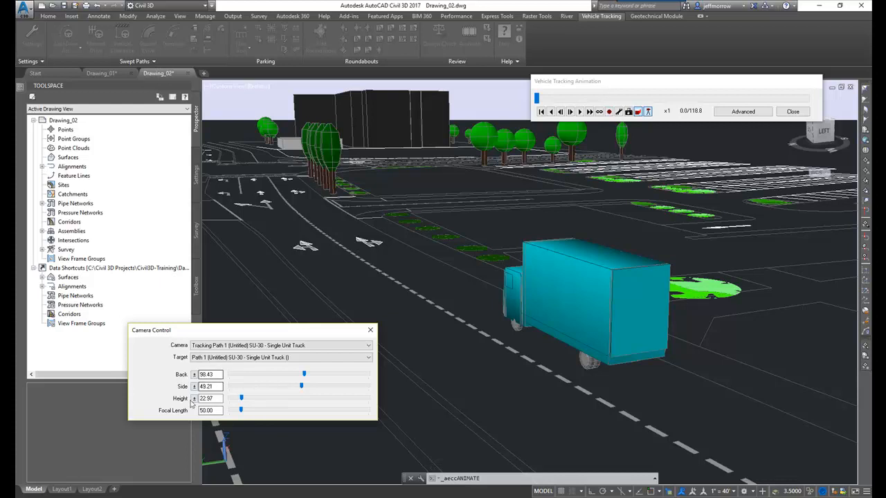
mouse_move(321, 386)
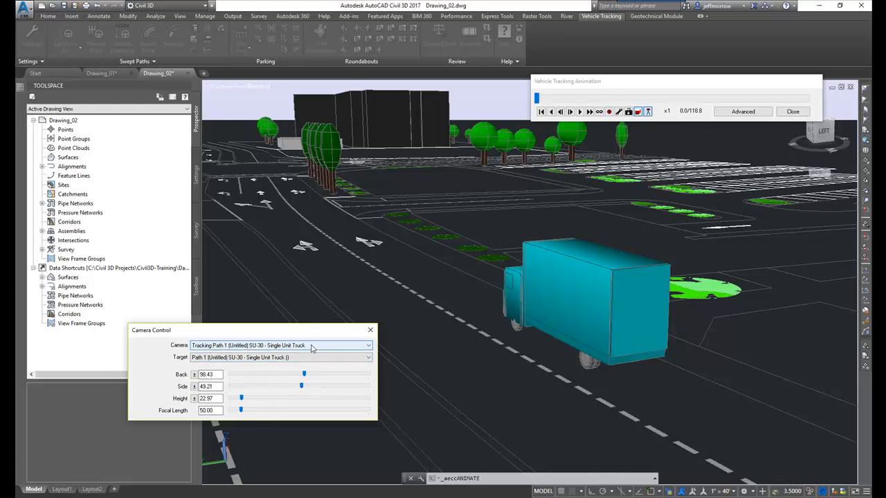
click(368, 357)
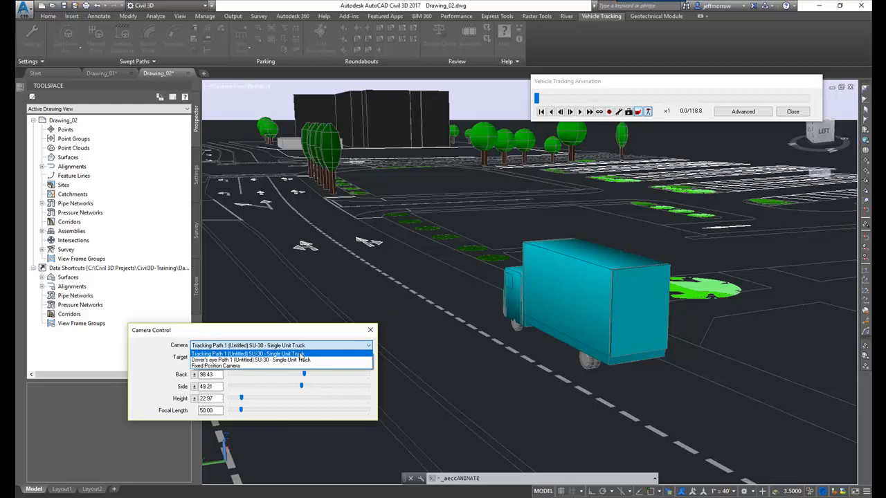
mouse_move(277, 360)
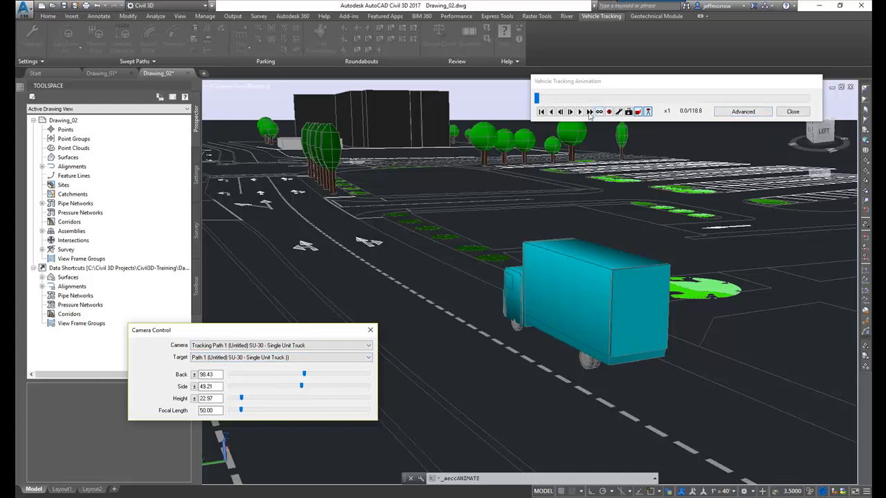
- Play the truck animation forward from the tracking camera behind the truck
click(578, 111)
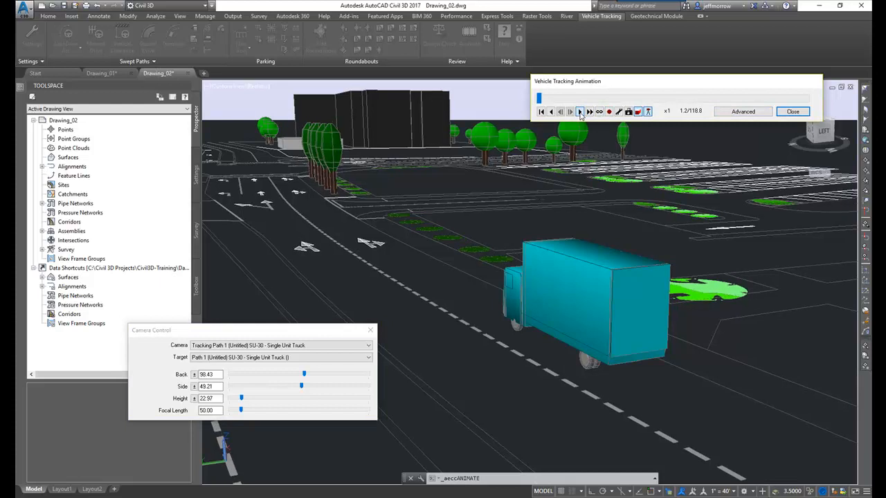
click(579, 111)
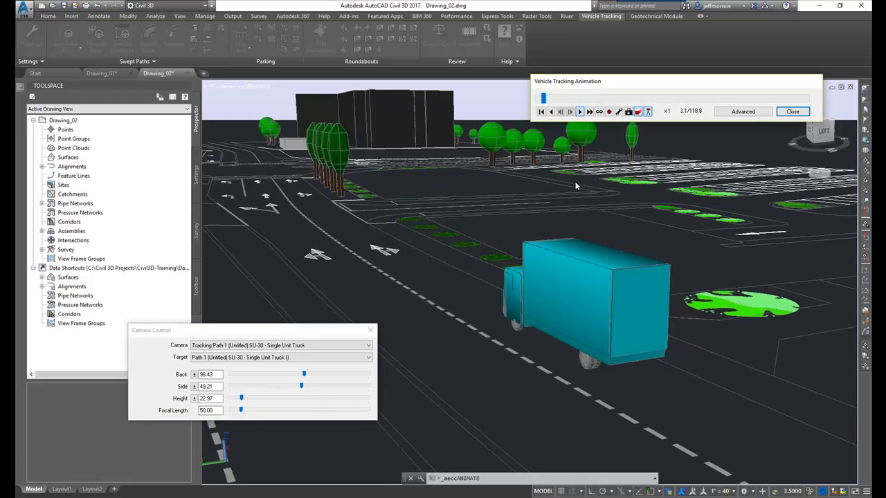
click(578, 111)
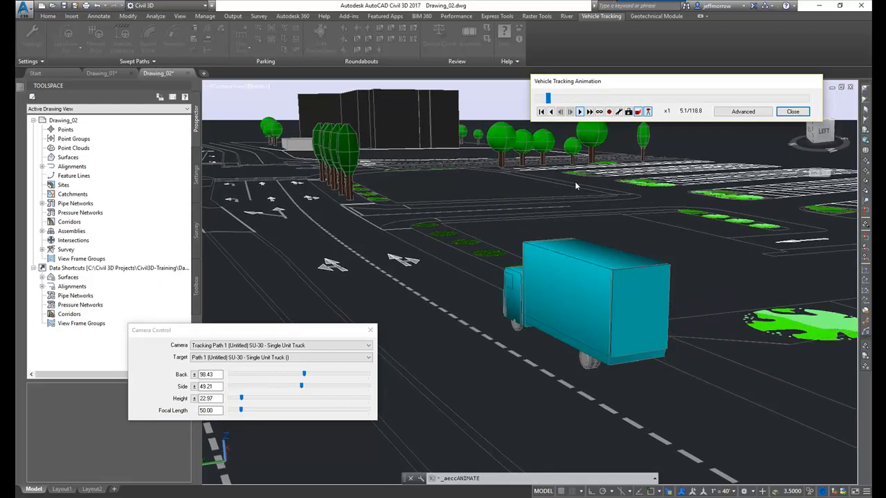
click(578, 111)
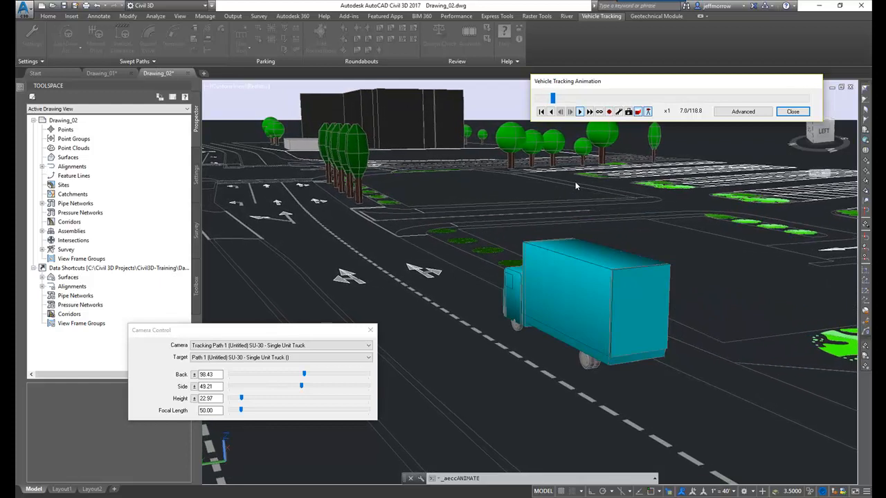
click(579, 110)
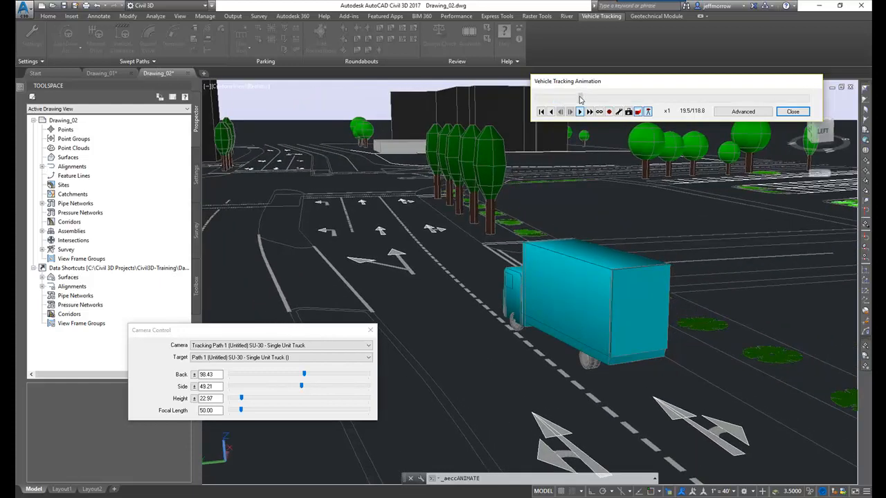
click(579, 111)
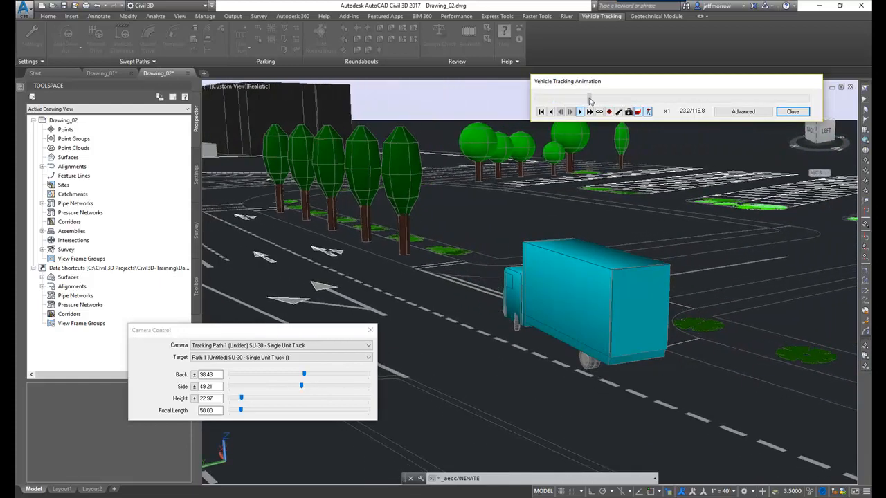
click(578, 111)
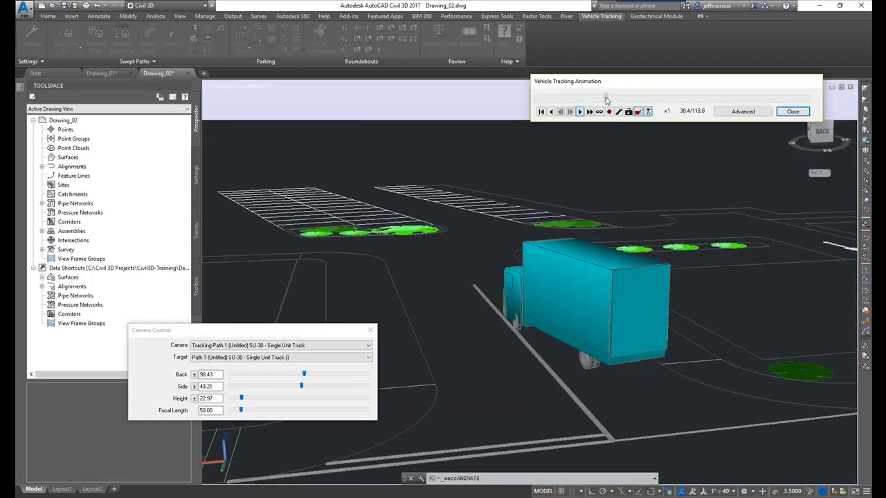
click(578, 111)
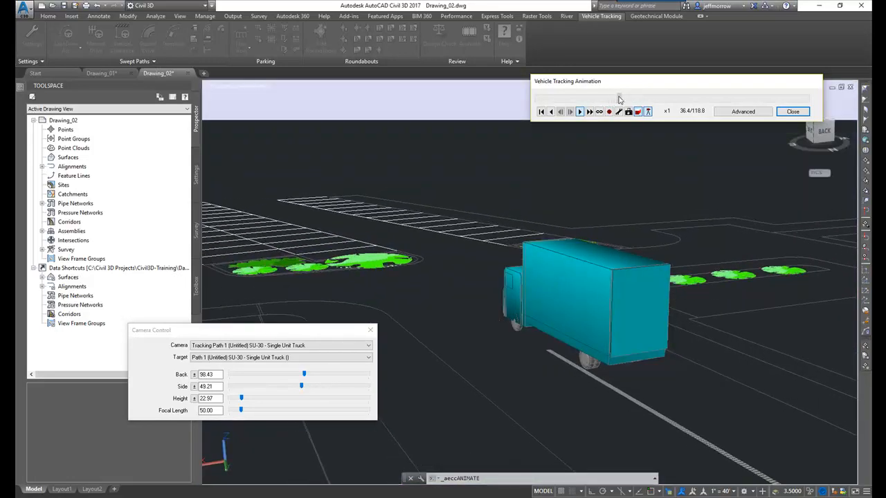
click(579, 111)
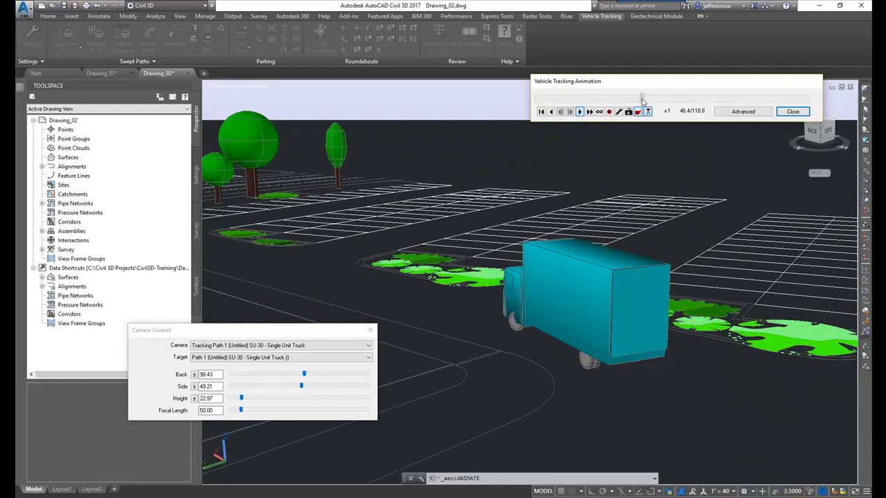
- Set the camera to Driver's eye Path 1 with Move View When Reversing and play nearly to the end
click(368, 346)
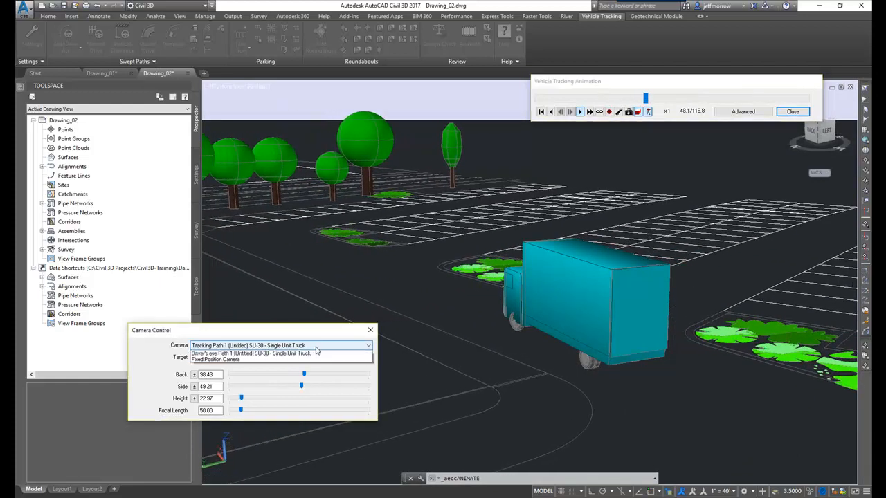
click(263, 354)
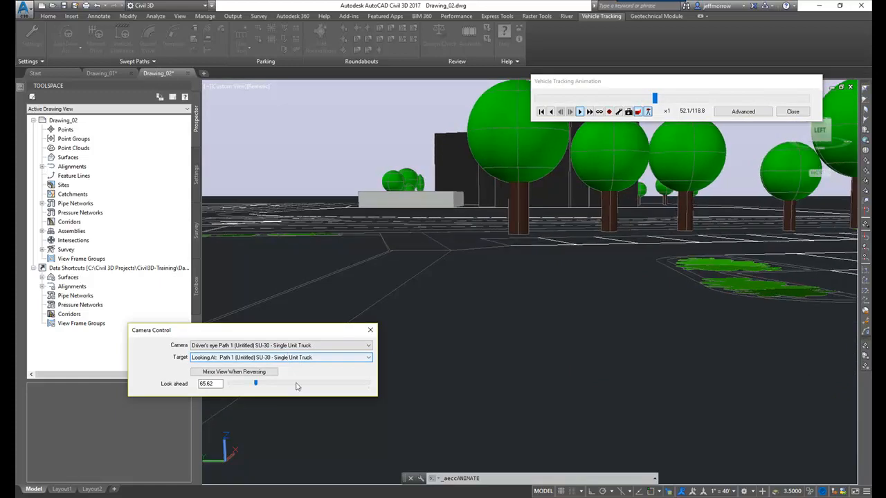
click(578, 111)
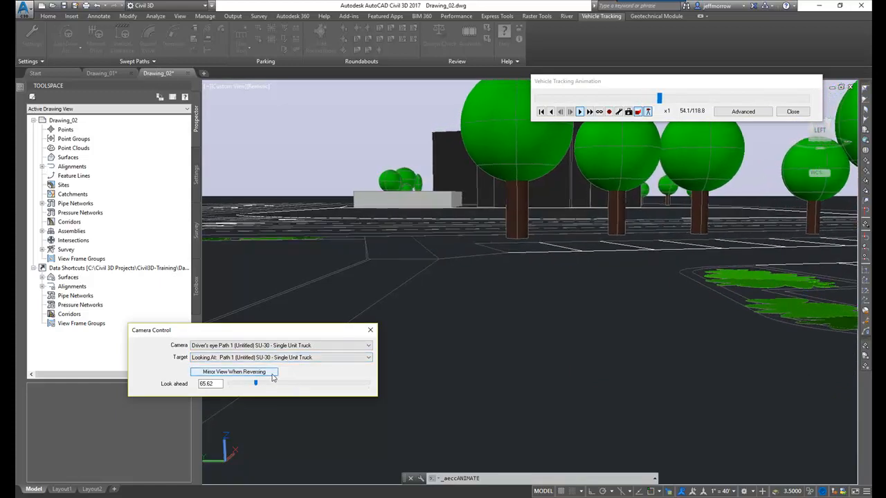
click(579, 111)
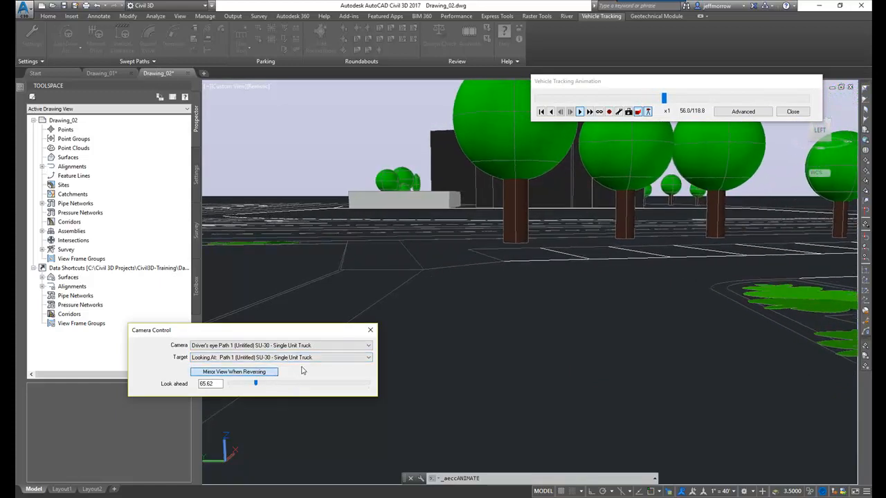
click(578, 111)
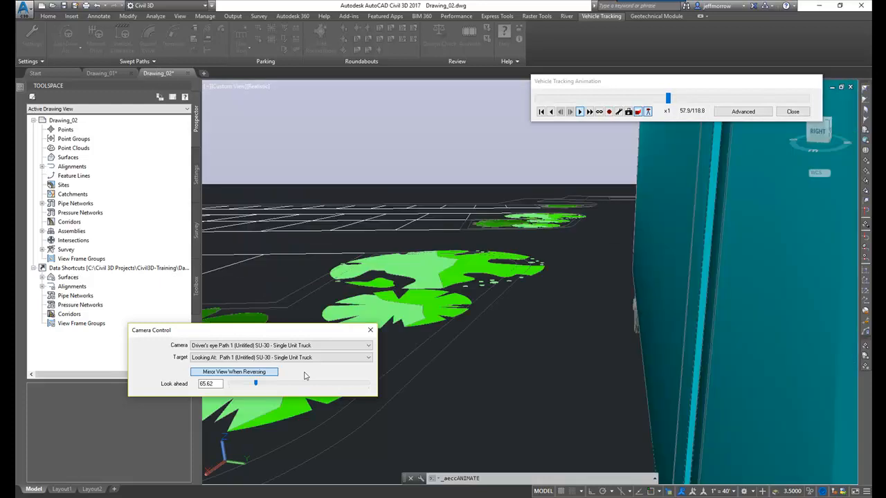
click(579, 111)
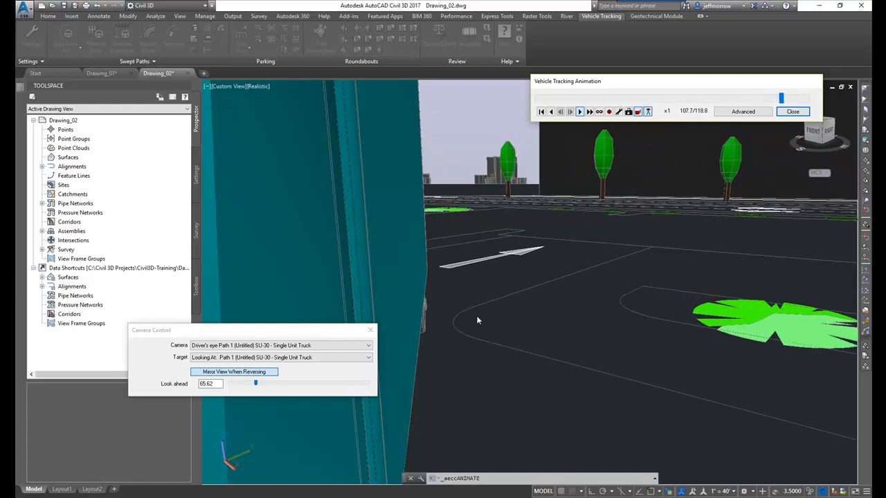
click(578, 111)
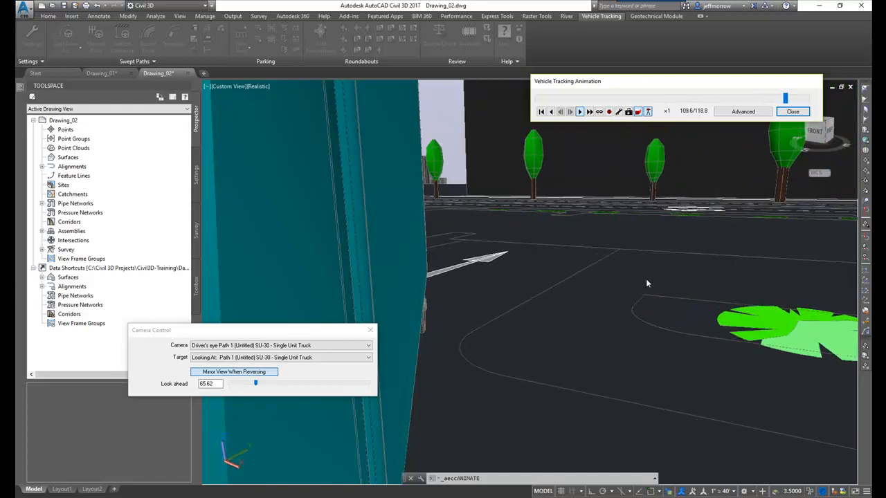
click(579, 111)
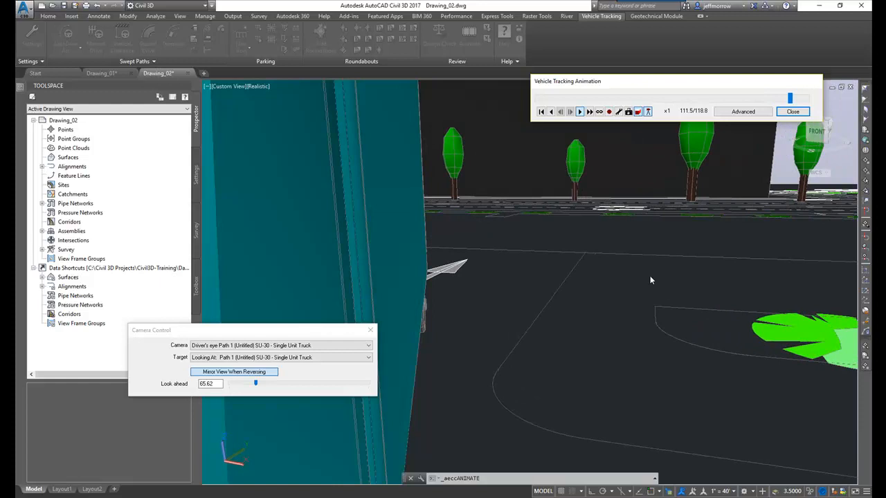
click(579, 110)
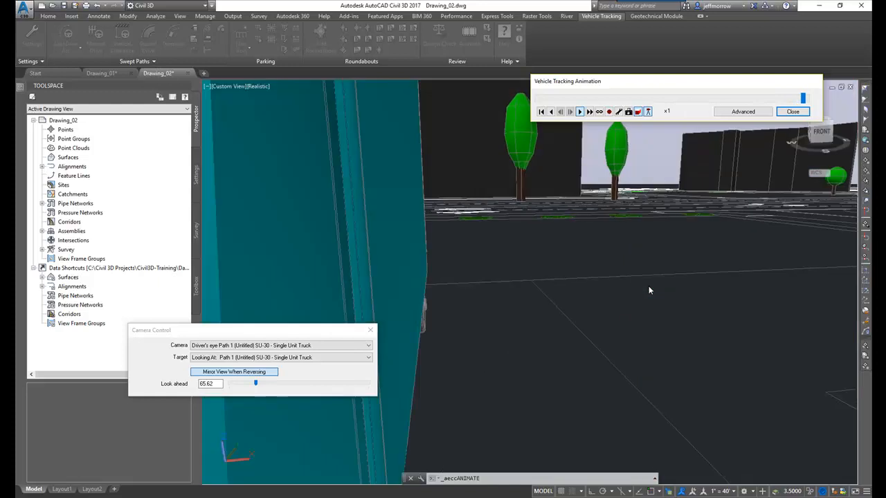
click(570, 110)
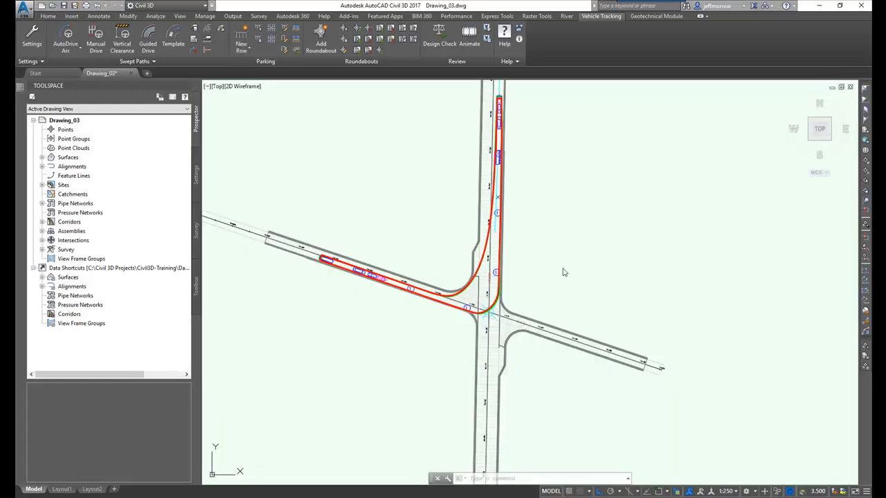
mouse_move(548, 283)
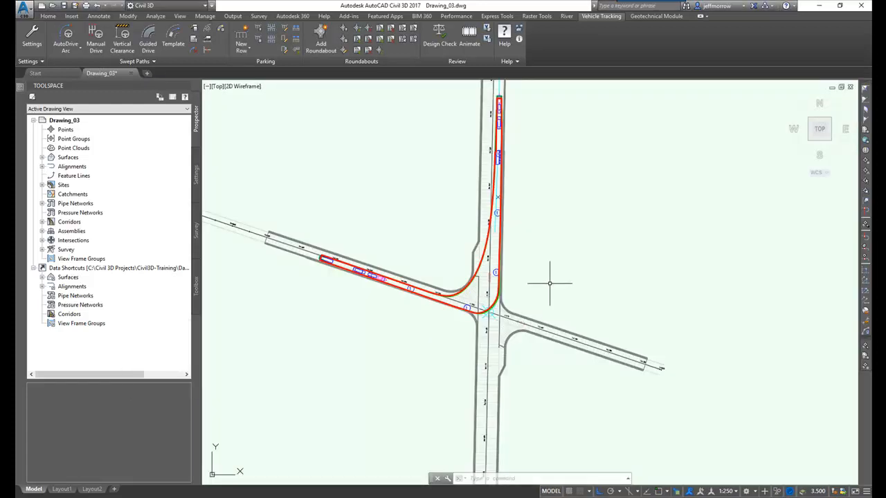
mouse_move(548, 284)
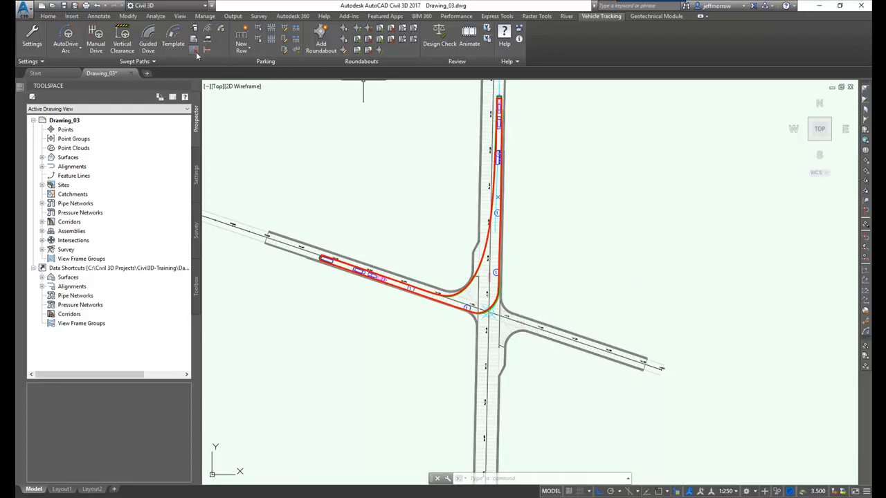
mouse_move(224, 55)
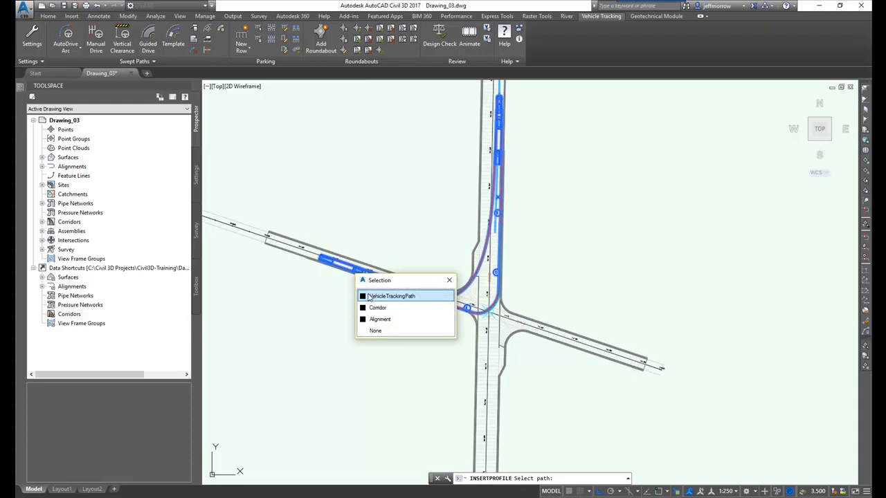
- Pick the vehicle tracking path to place the DST Lowboy 1 dimensioned profile in model space
click(390, 296)
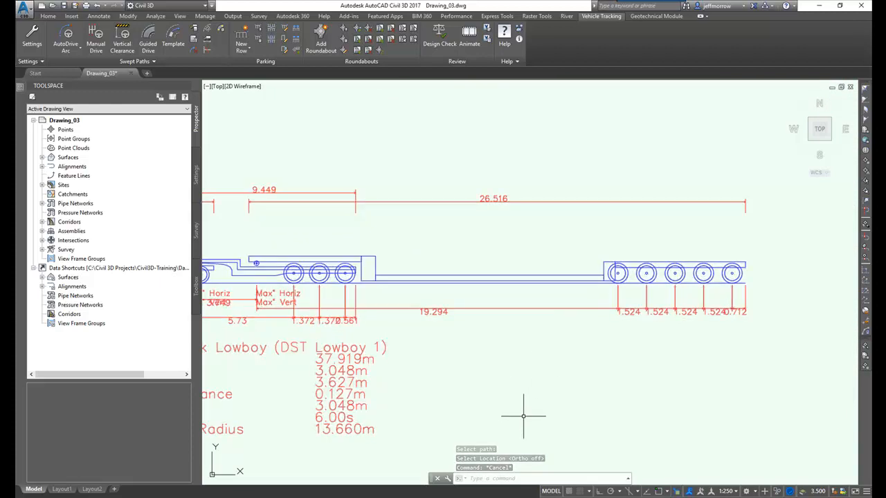
mouse_move(521, 412)
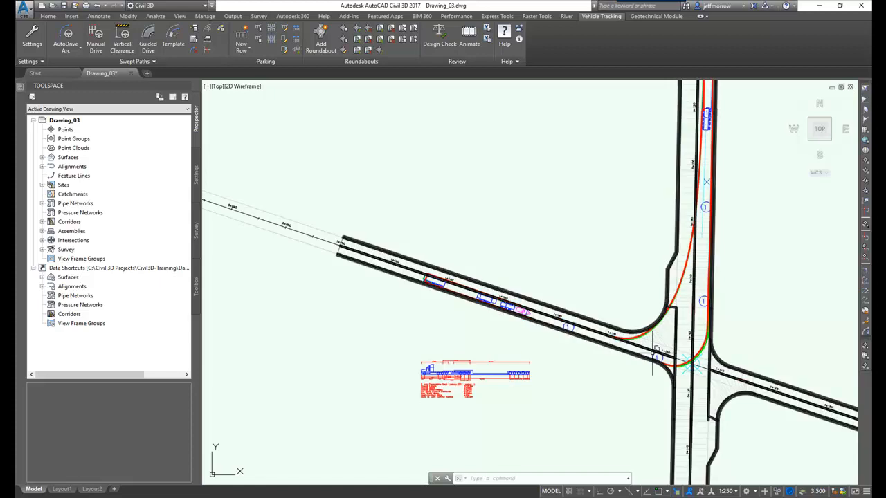
mouse_move(614, 386)
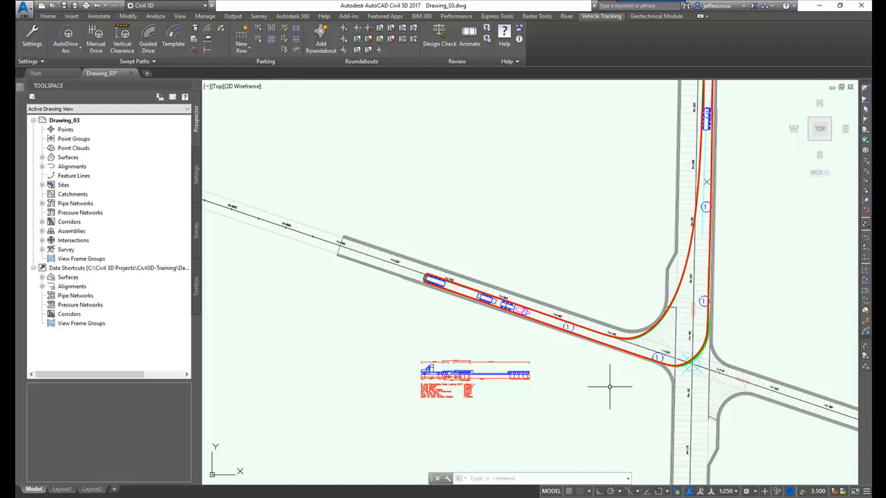
mouse_move(458, 299)
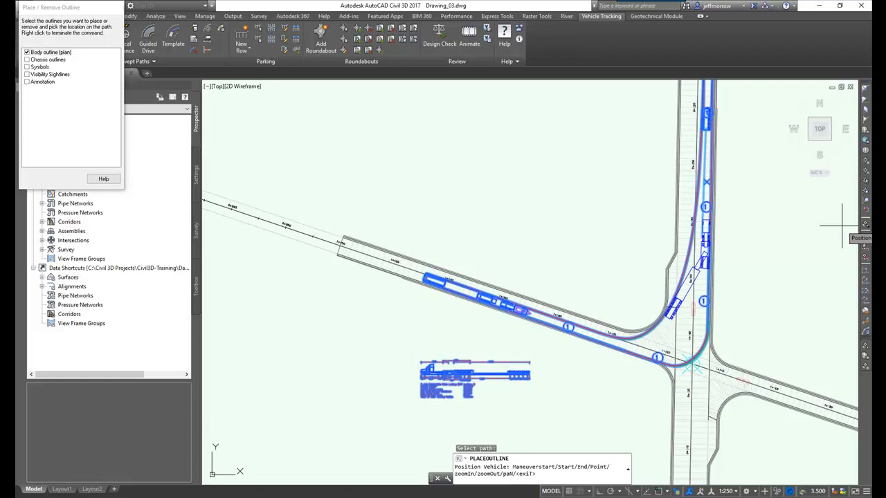
mouse_move(837, 201)
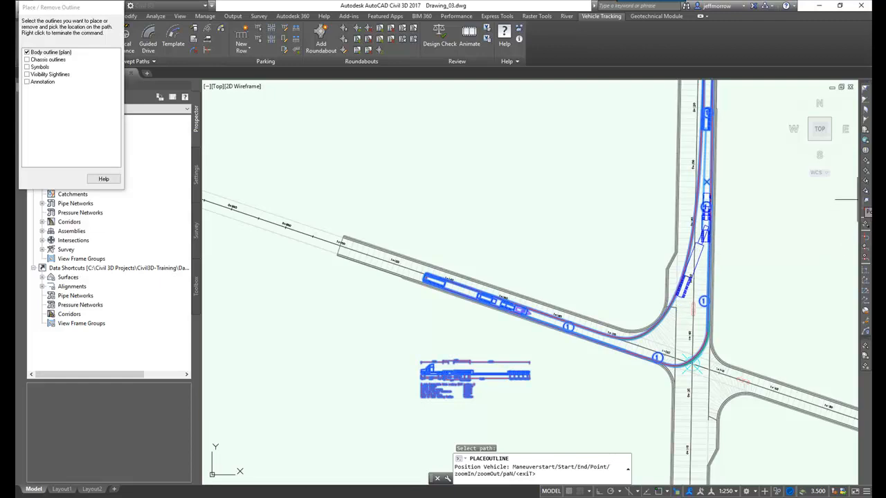
mouse_move(850, 210)
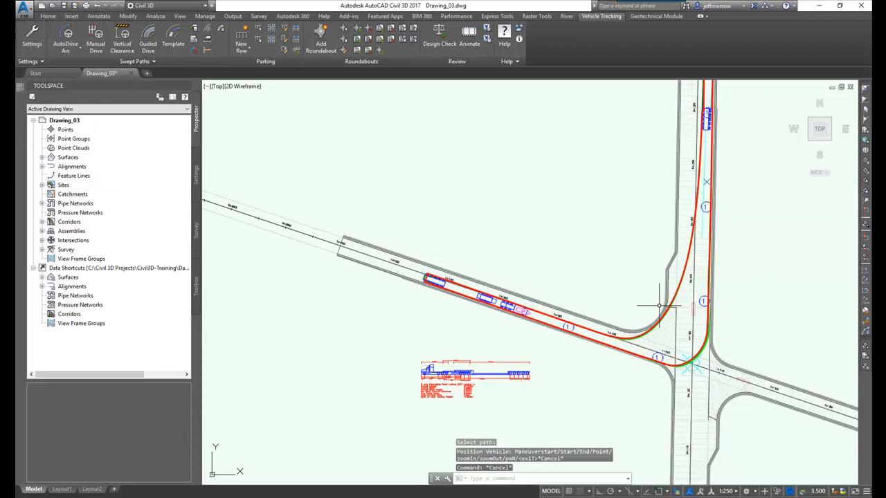
mouse_move(635, 279)
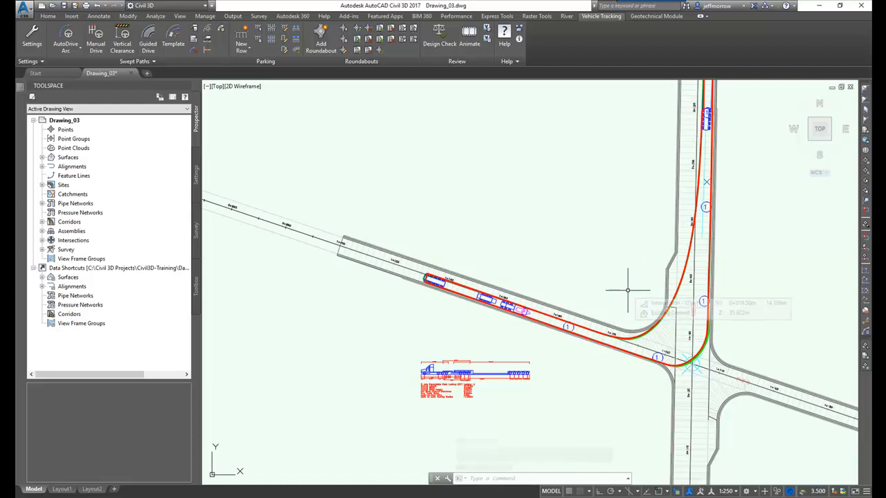
mouse_move(422, 161)
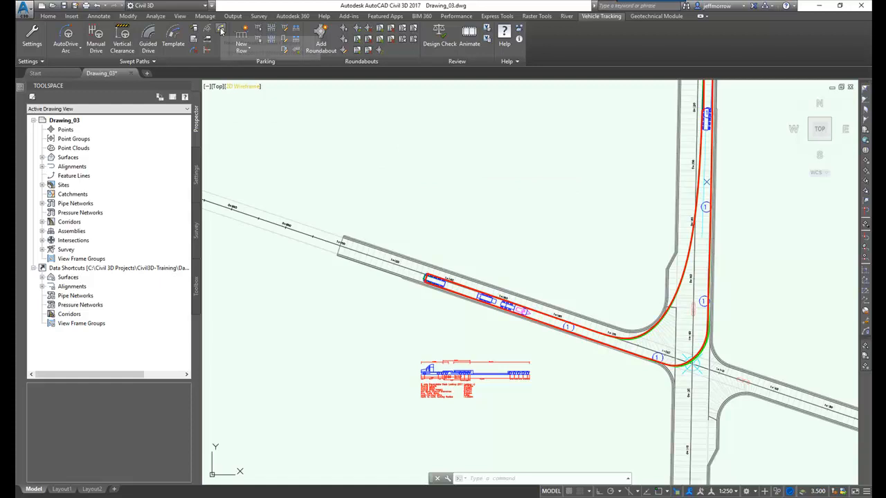
- Run the Vertical Clearance check on the Lowboy swept path with default heights and zoom to the results
click(221, 31)
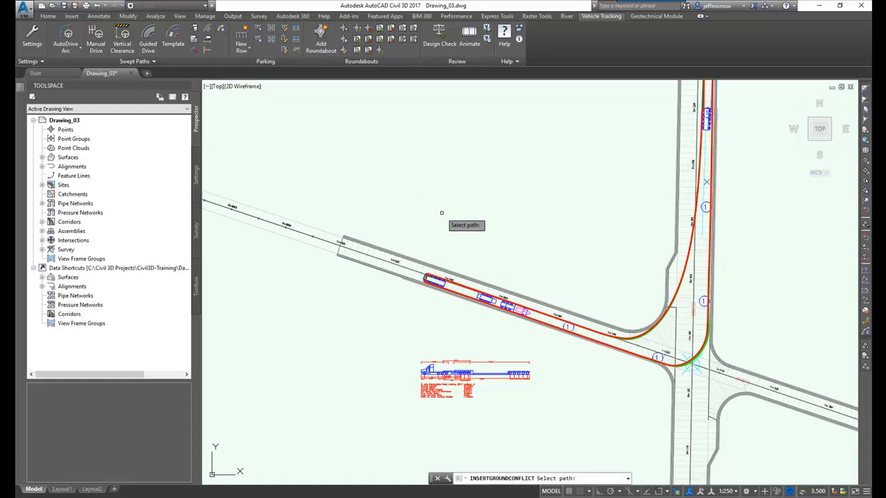
click(630, 339)
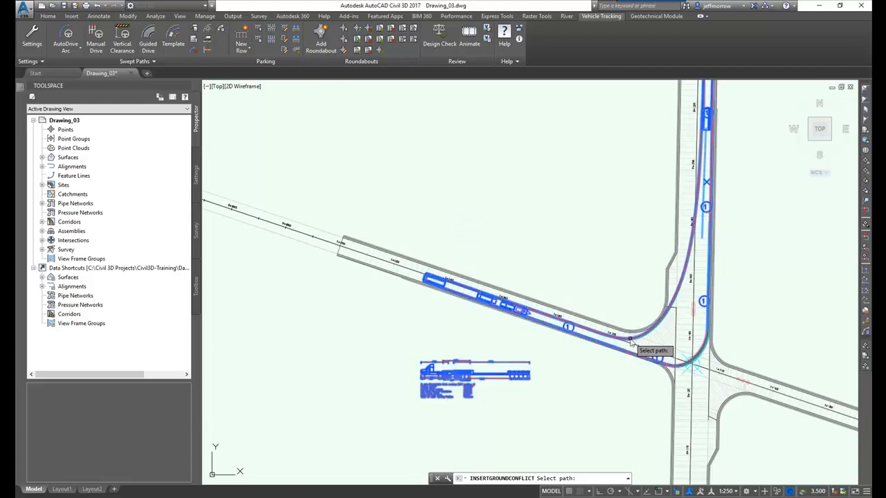
click(630, 340)
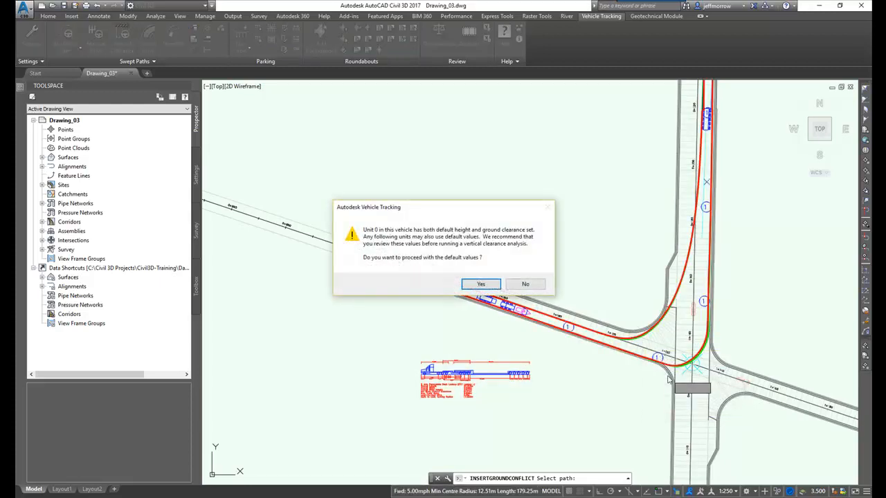
click(480, 284)
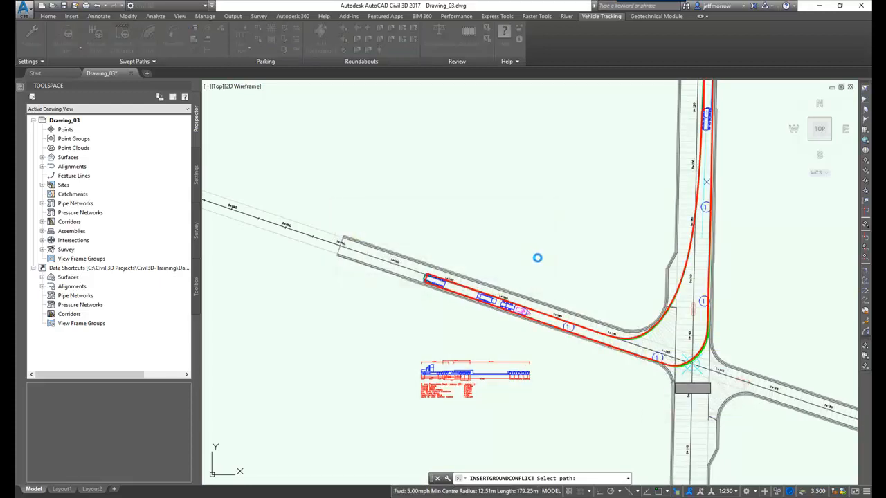
click(537, 259)
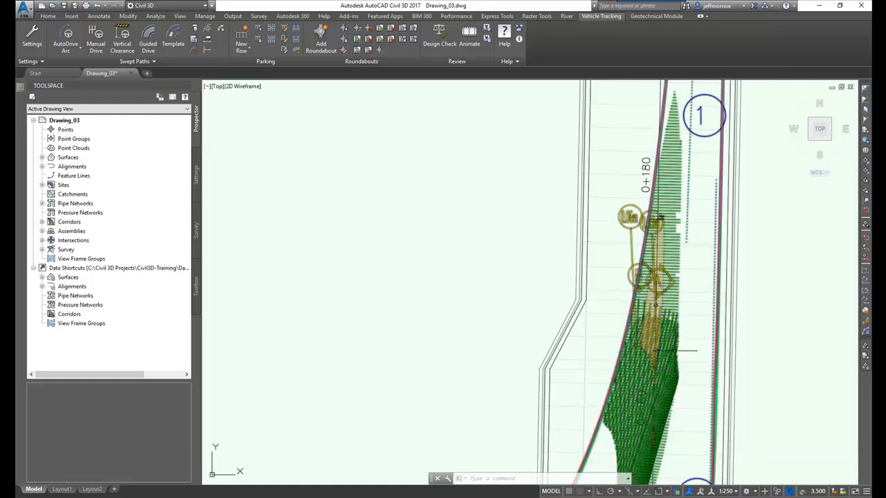
mouse_move(664, 343)
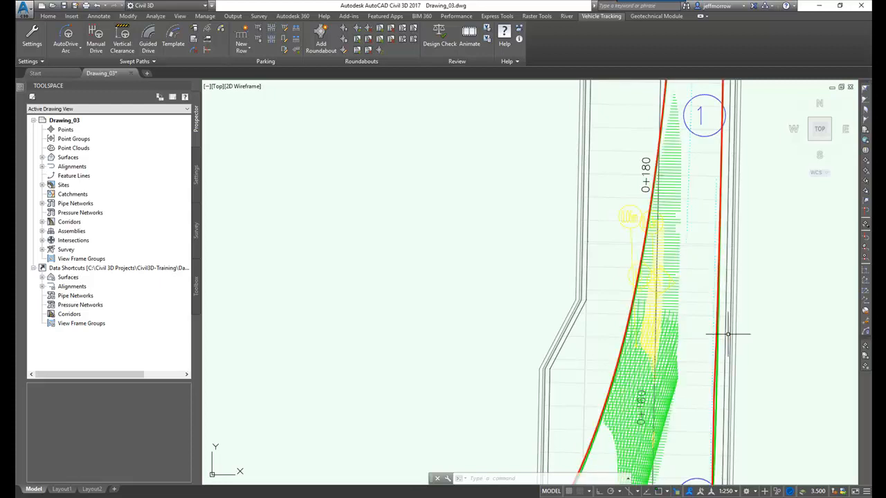
mouse_move(750, 343)
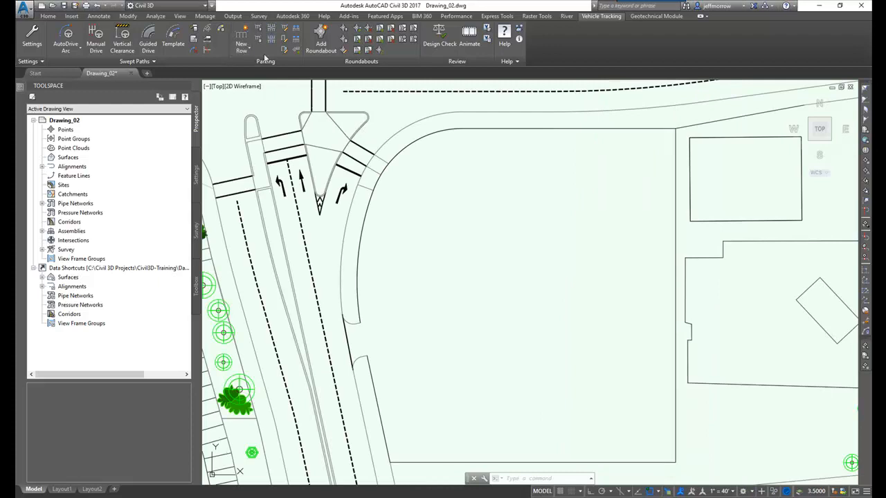
mouse_move(465, 260)
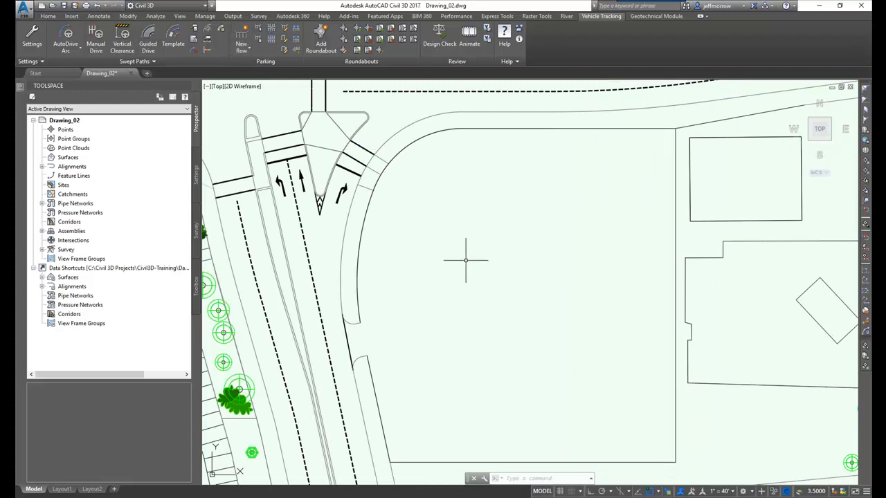
mouse_move(513, 399)
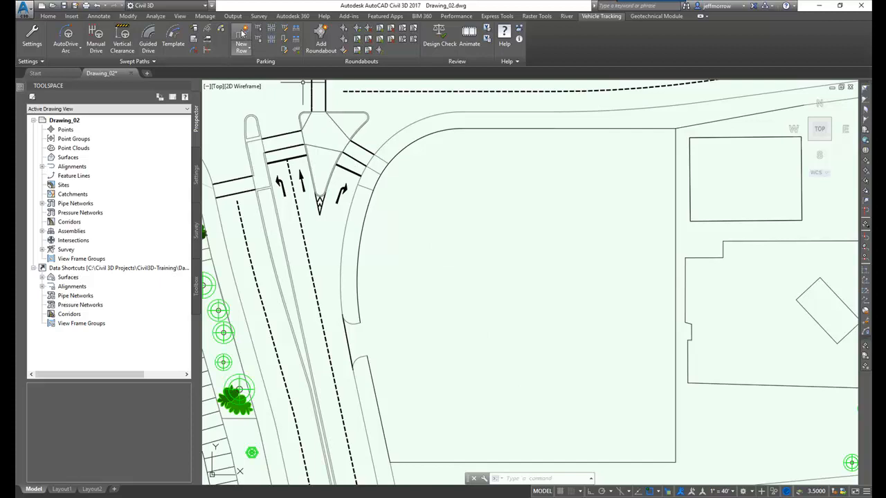
- Choose the ITE Guideline standard and place a New Row of parking bays around the lot perimeter
click(241, 34)
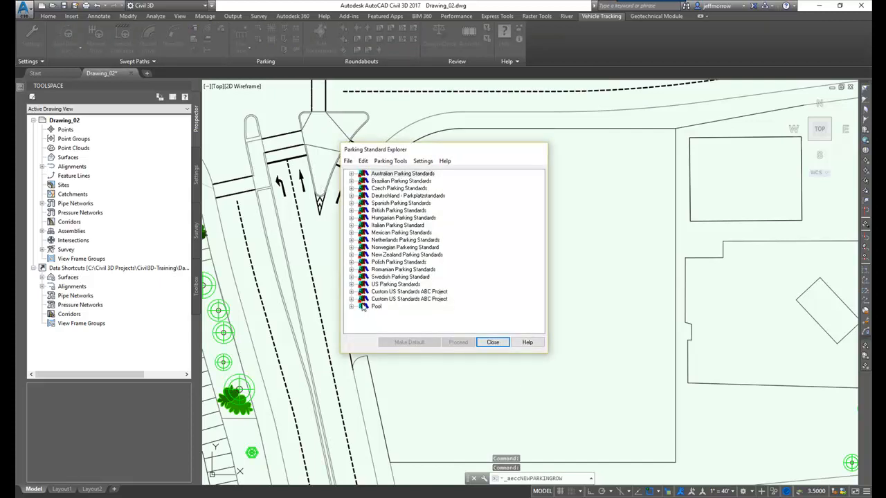
click(351, 307)
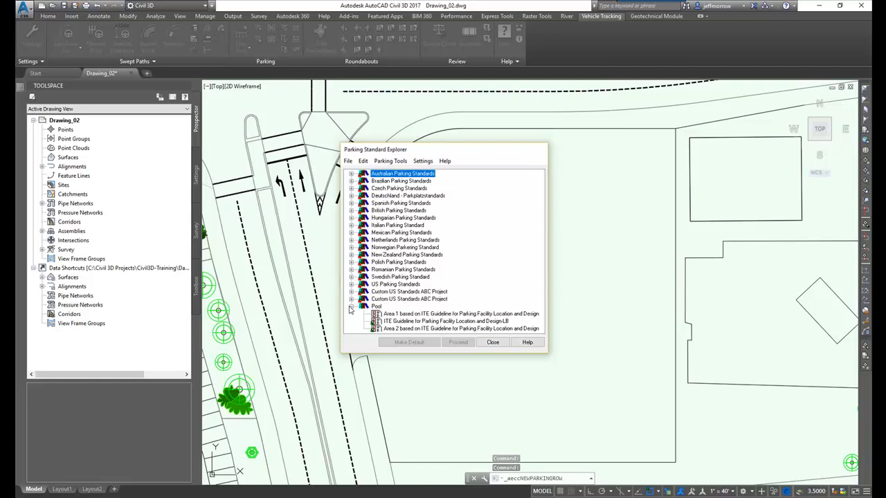
click(445, 321)
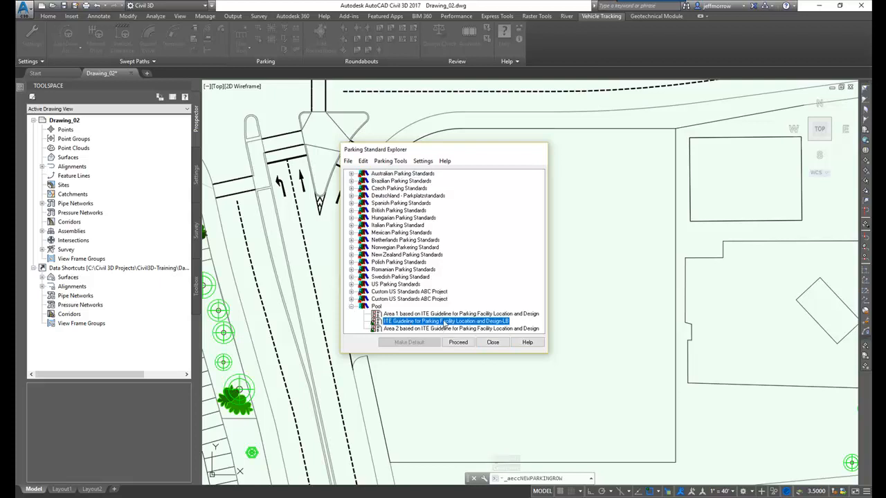
mouse_move(458, 342)
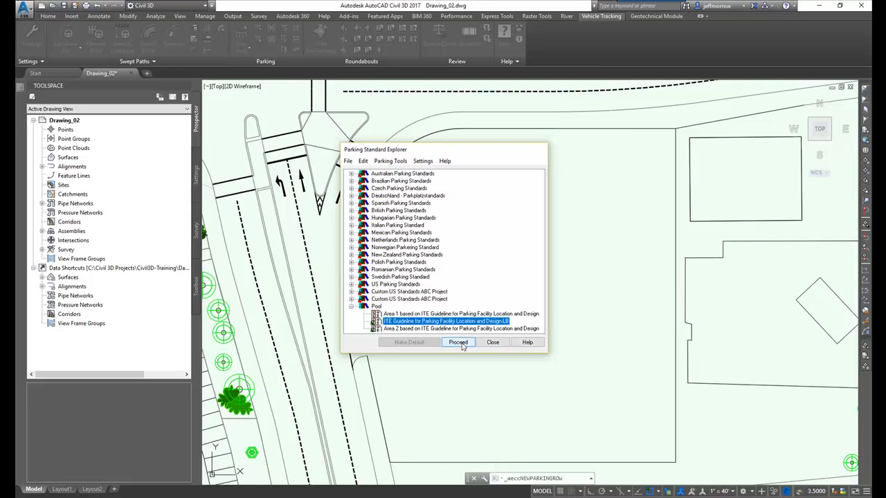
click(458, 341)
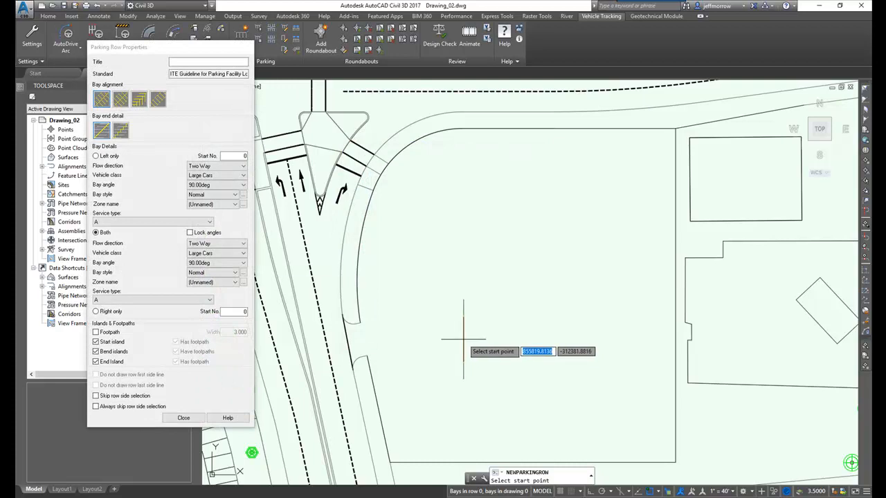
mouse_move(371, 354)
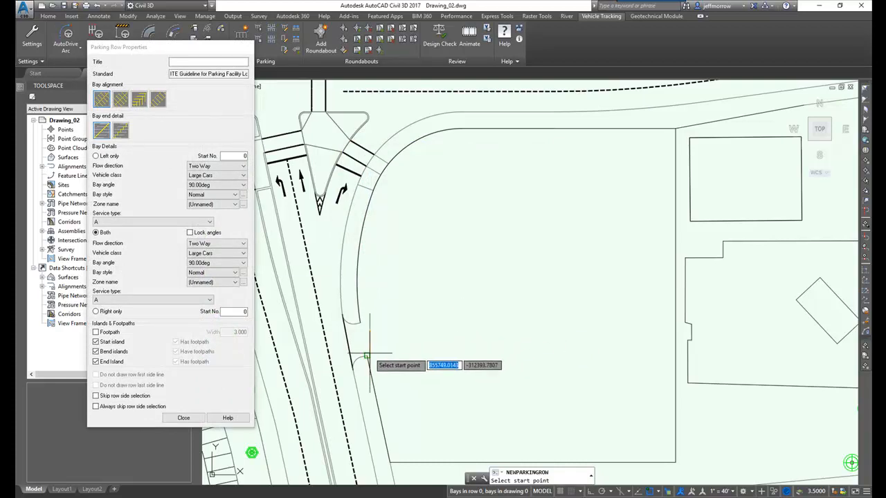
click(366, 355)
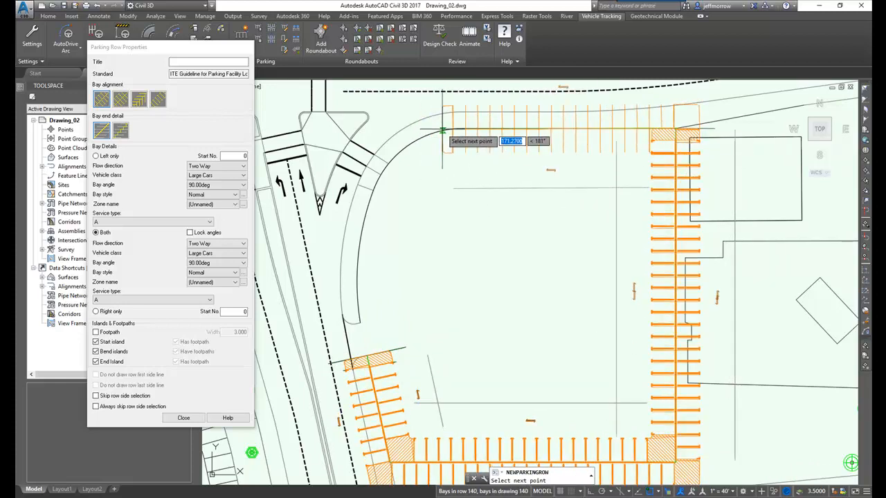
mouse_move(462, 129)
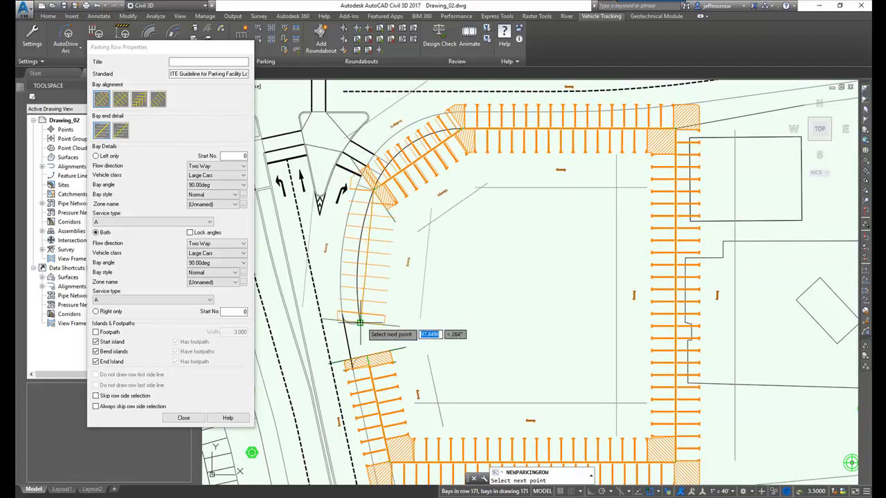
click(183, 418)
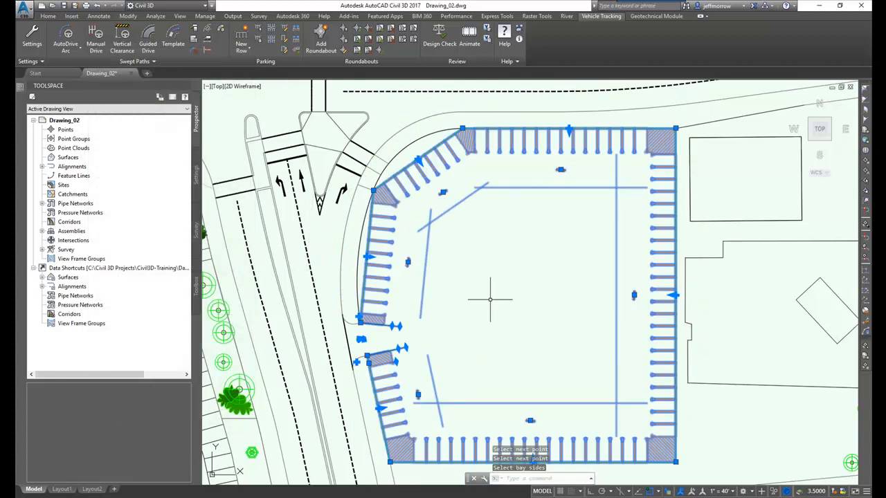
mouse_move(532, 316)
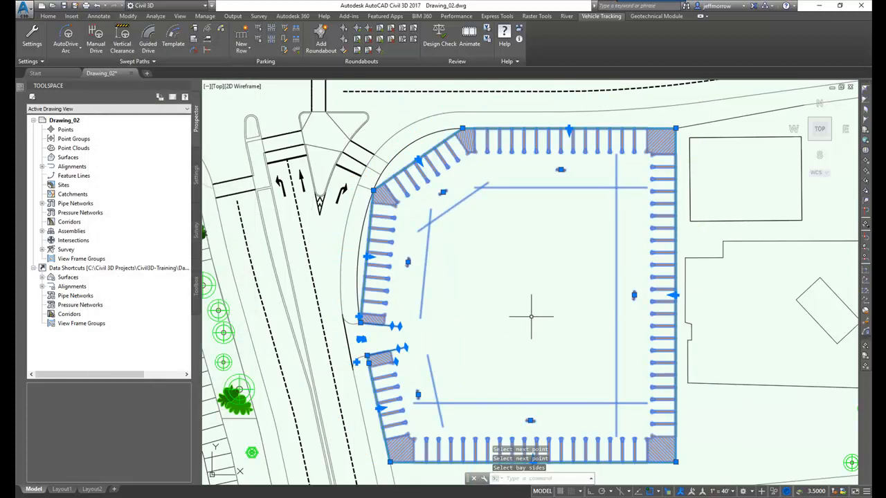
mouse_move(424, 141)
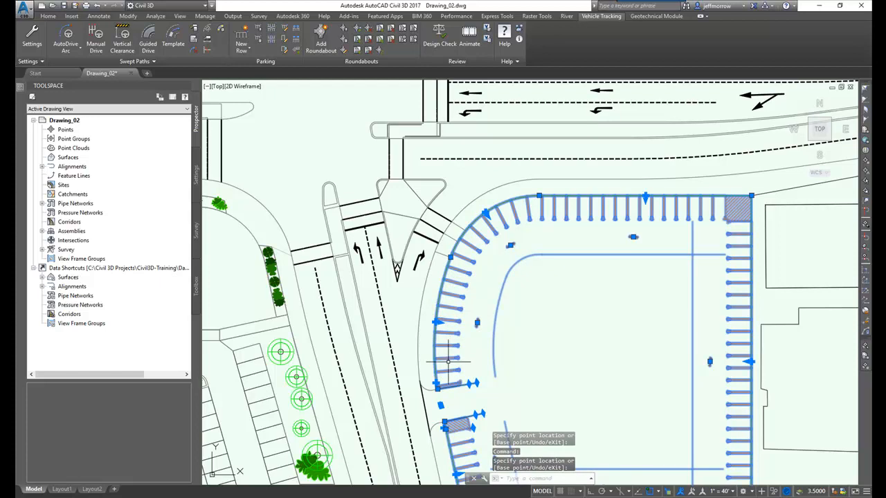
mouse_move(556, 375)
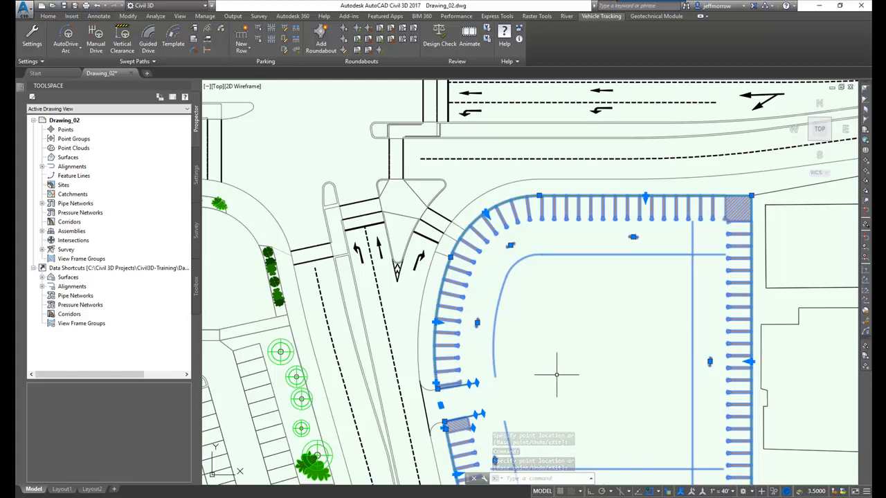
mouse_move(517, 296)
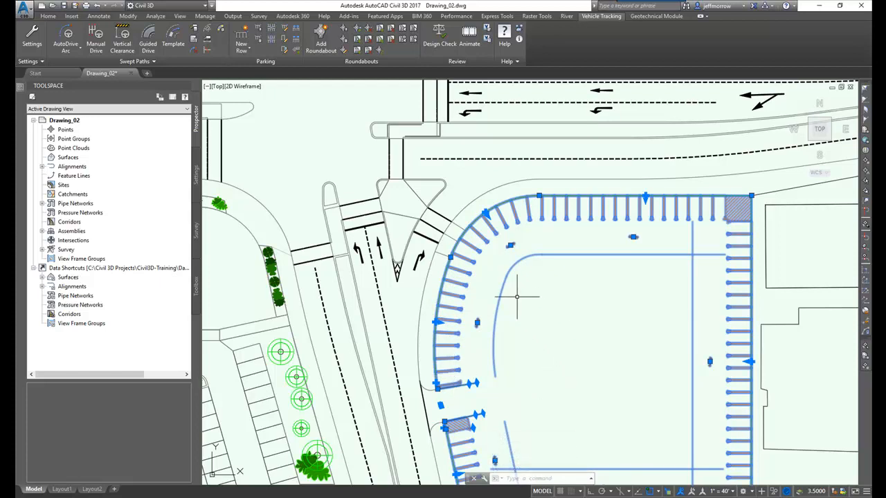
mouse_move(606, 299)
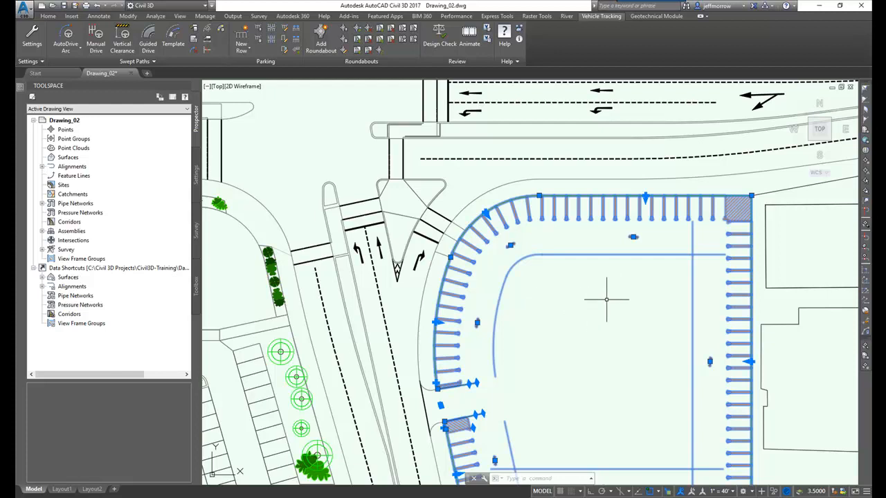
mouse_move(598, 311)
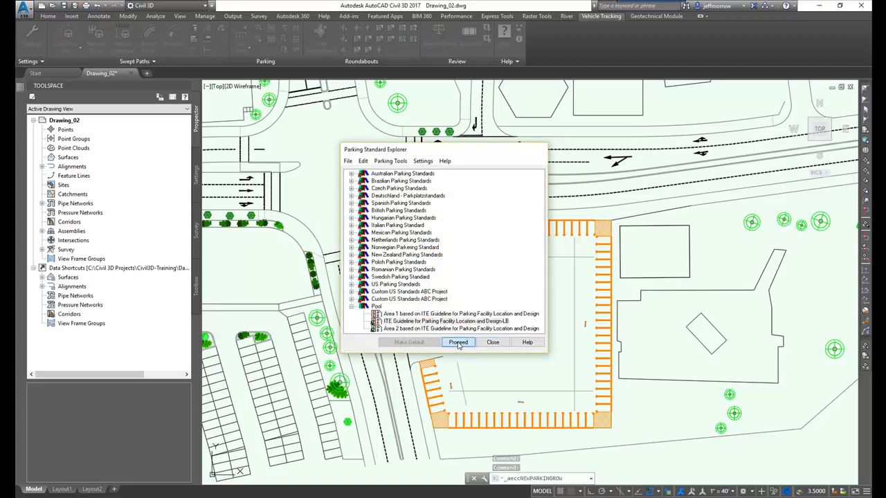
- Place a double-sided row of ITE-standard parking bays across the middle of the lot
click(458, 342)
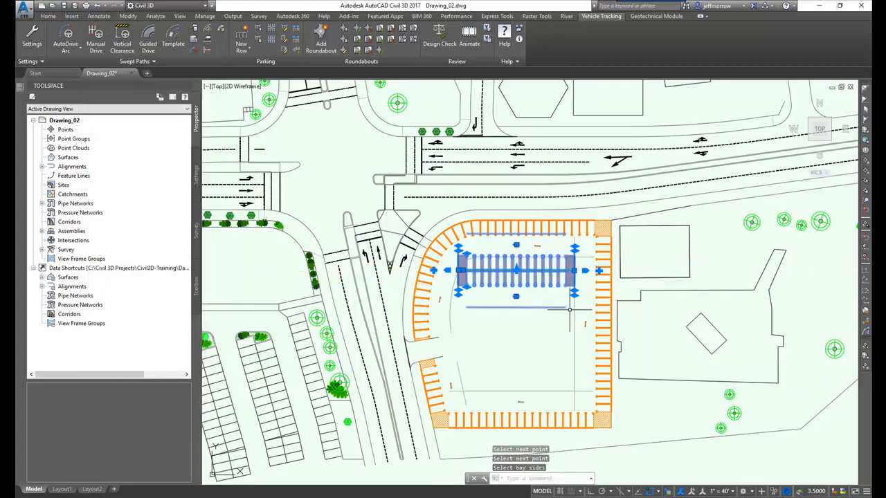
scroll(up, 3)
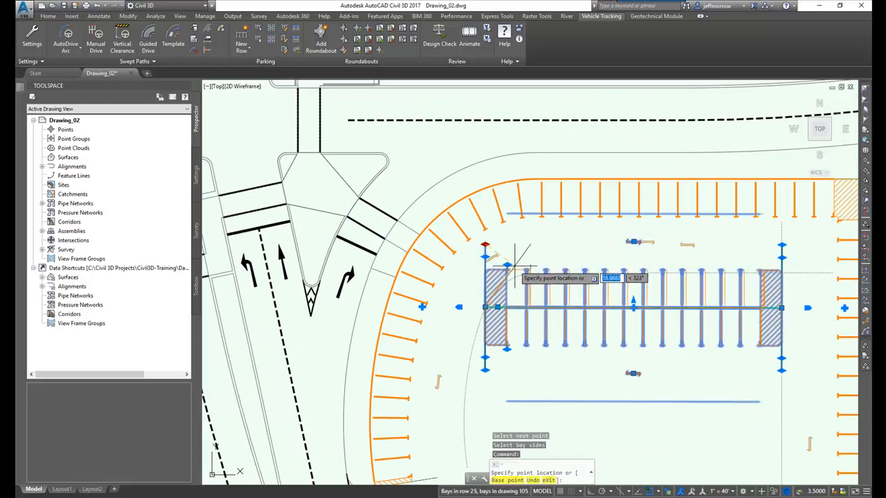
click(468, 308)
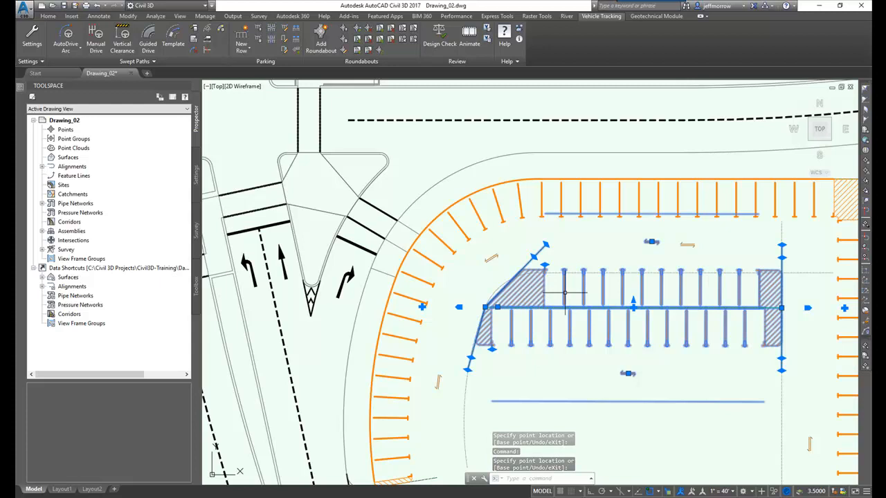
mouse_move(574, 366)
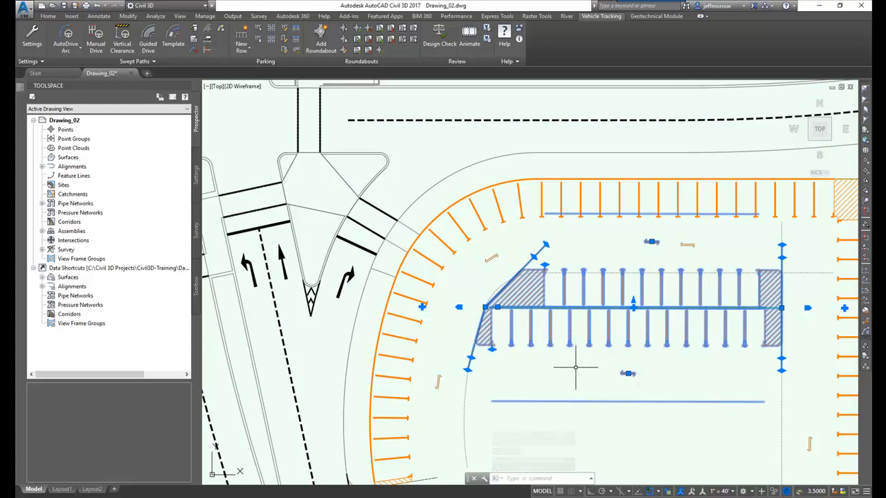
key(Escape)
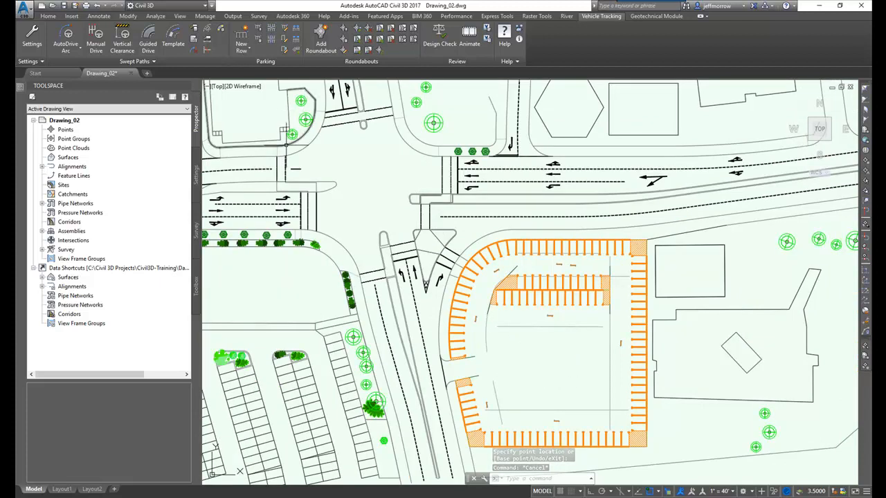
- Create a second double-sided row offset parallel to the first interior row
click(241, 39)
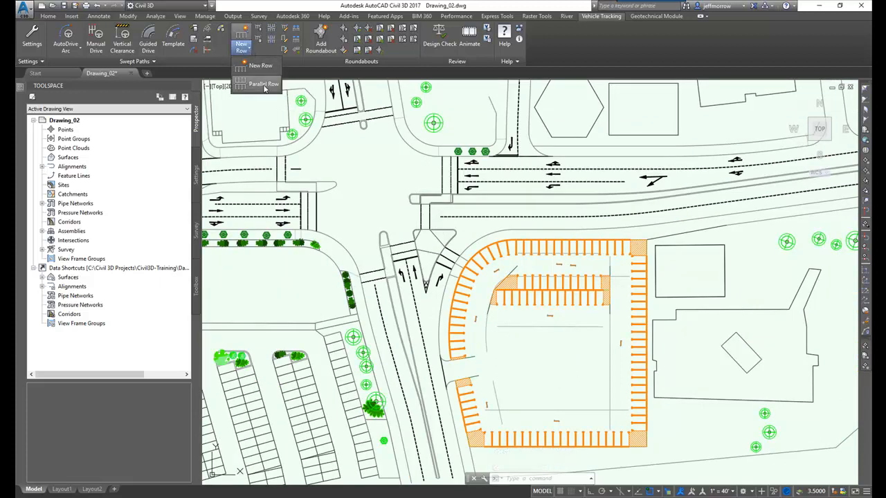
click(263, 84)
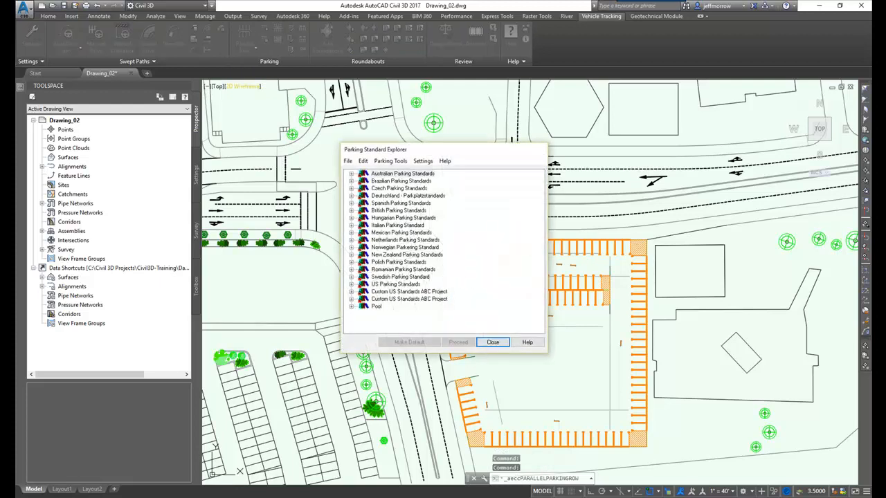
click(351, 306)
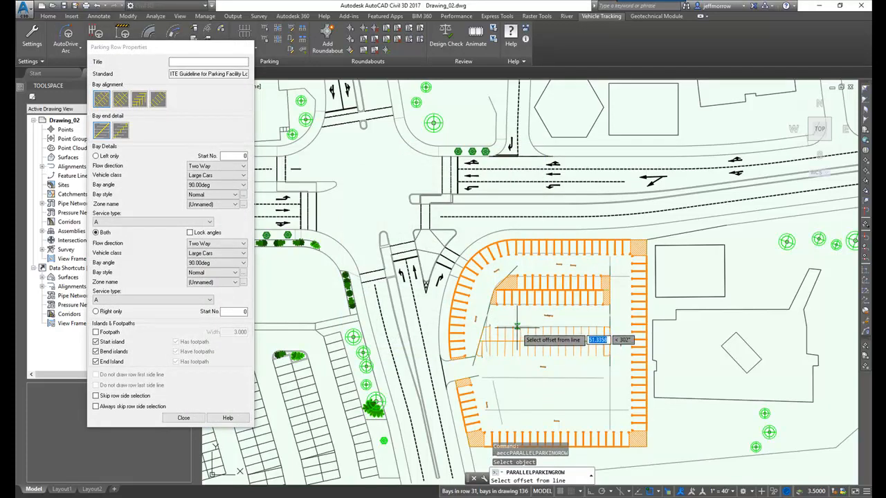
click(545, 342)
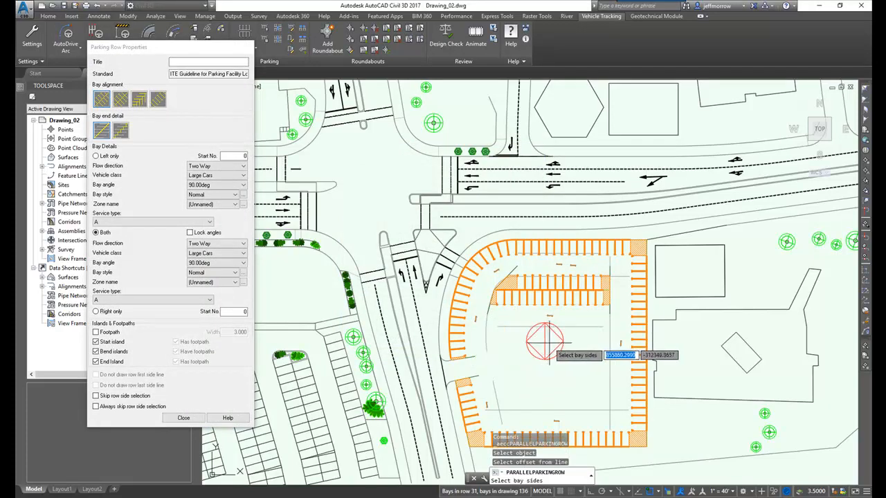
click(183, 418)
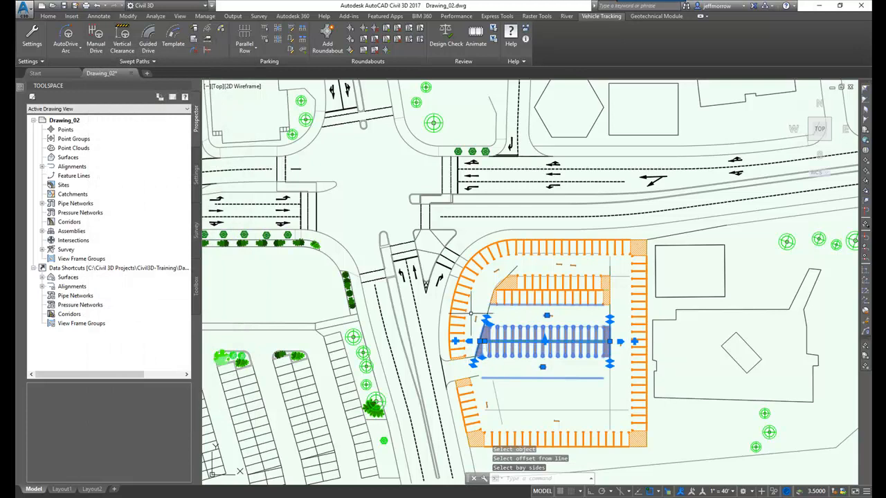
key(Escape)
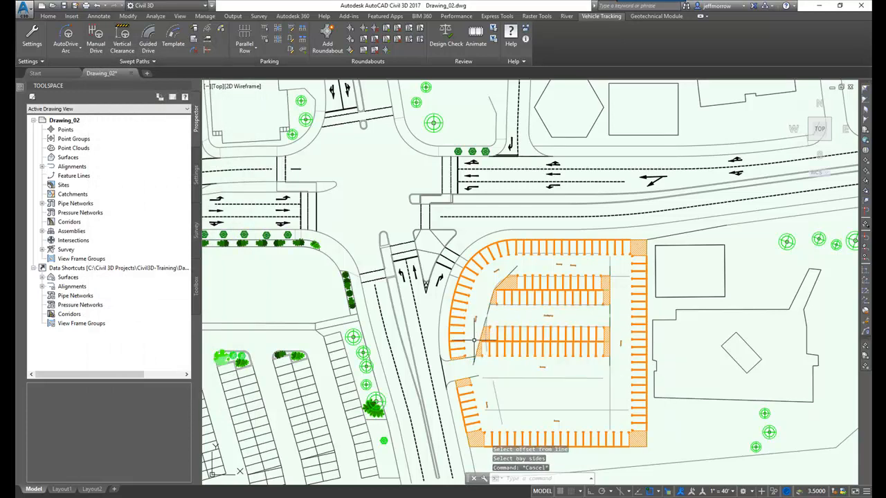
mouse_move(470, 346)
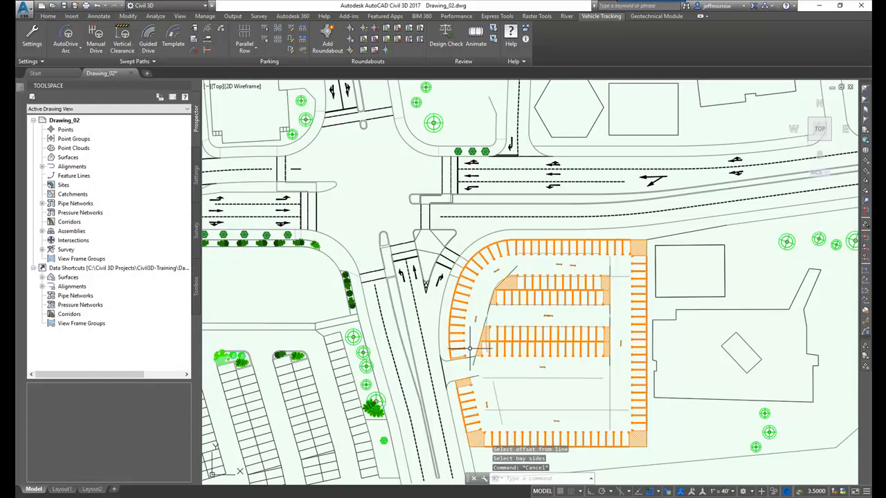
scroll(up, 3)
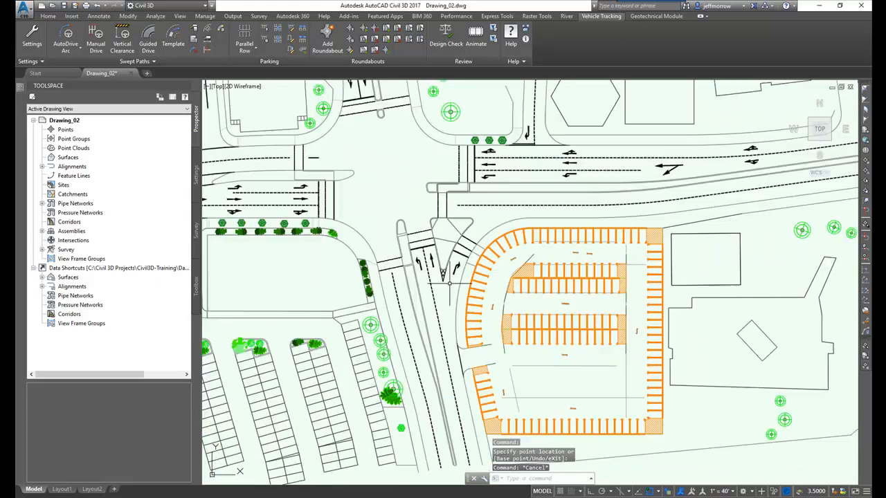
mouse_move(499, 367)
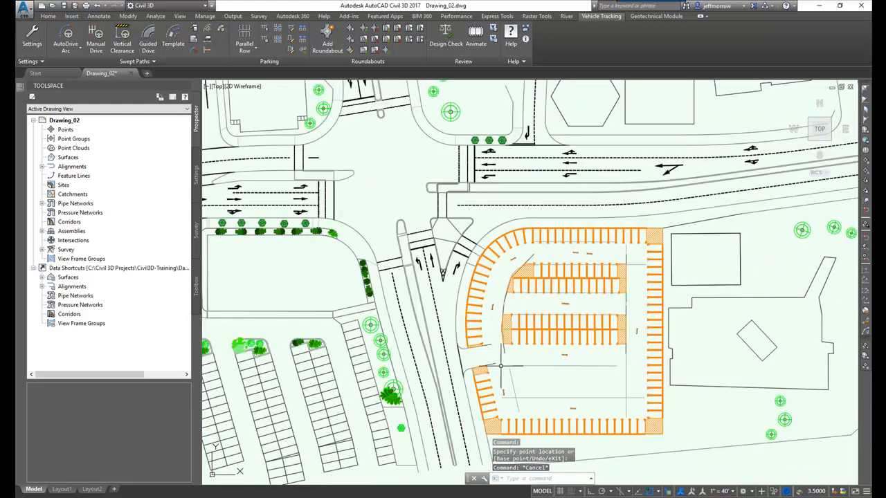
mouse_move(608, 385)
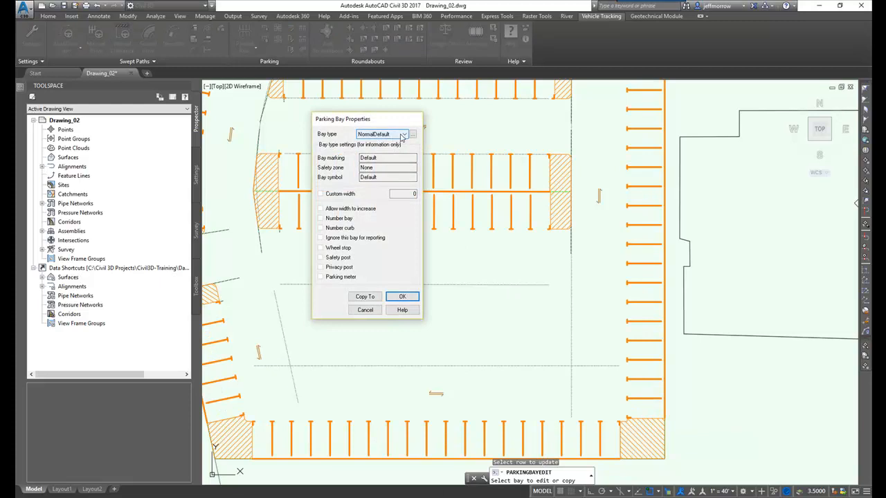
- Set the bay type to Disabled and copy it to the bays on the right-hand edge
click(380, 134)
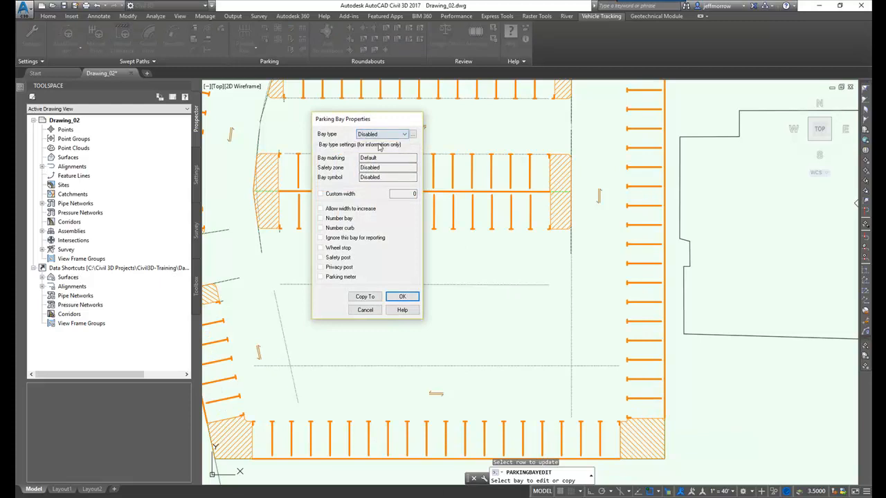
mouse_move(365, 296)
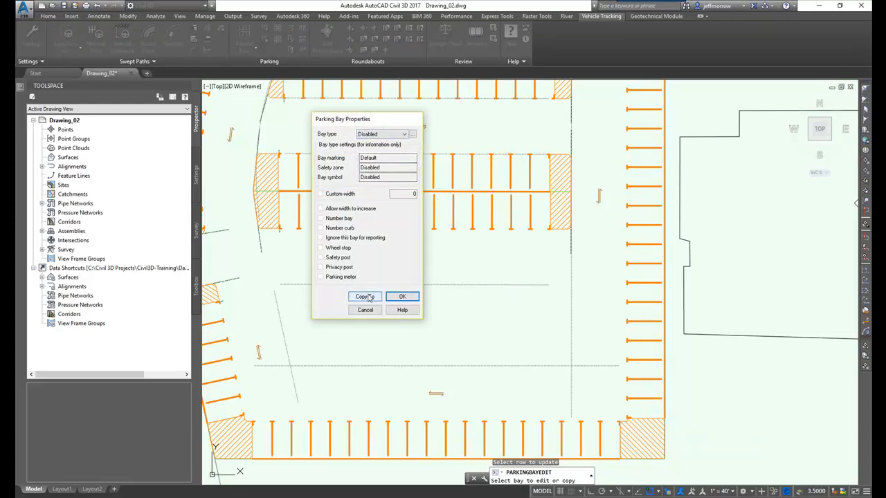
click(365, 296)
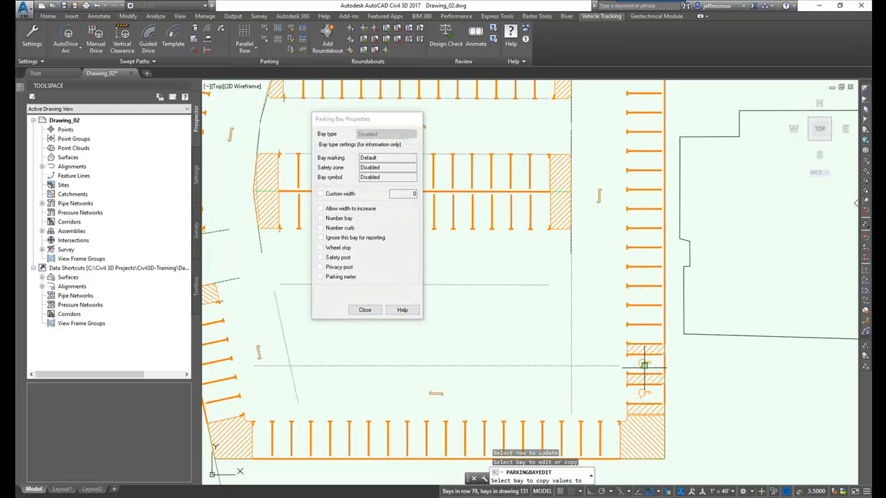
click(644, 303)
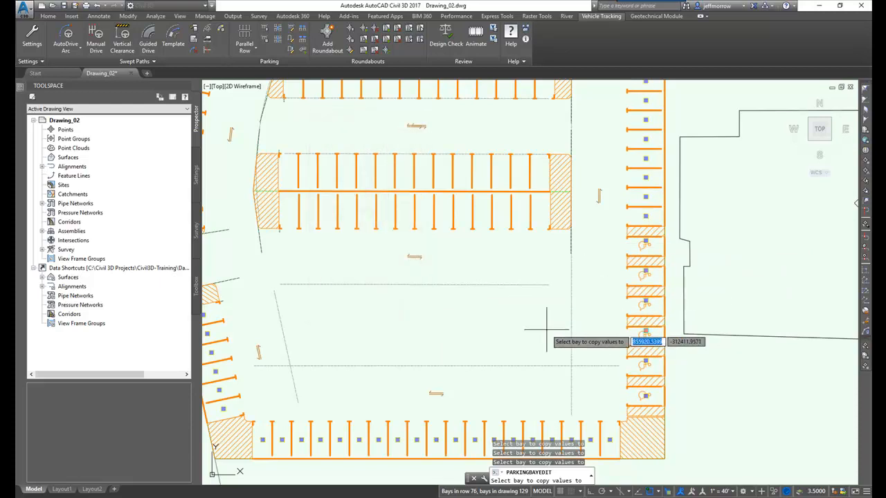
key(Escape)
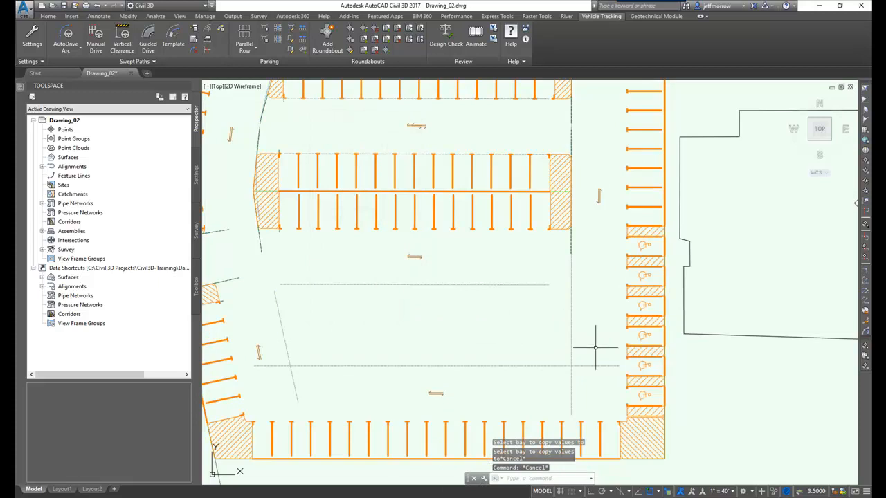
mouse_move(567, 394)
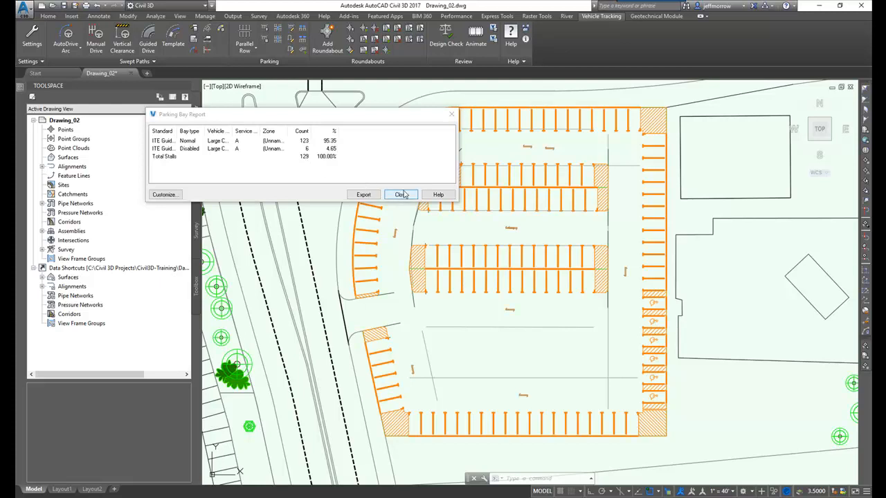
click(401, 194)
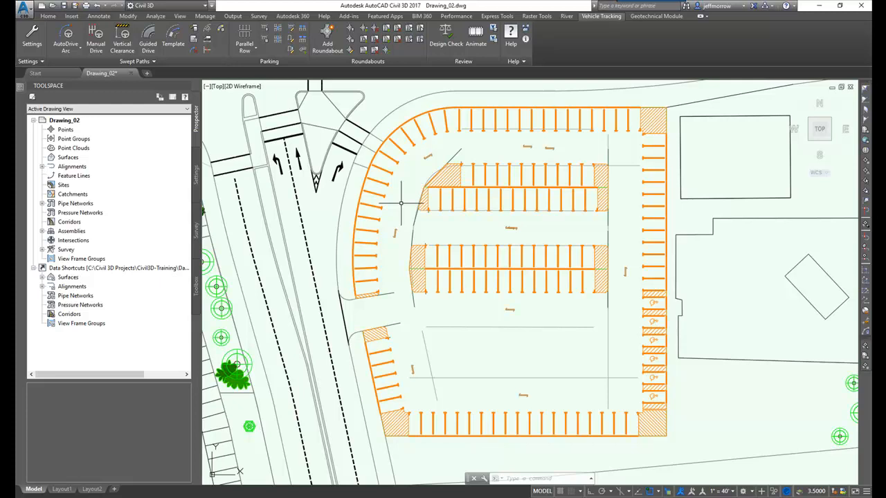
mouse_move(851, 213)
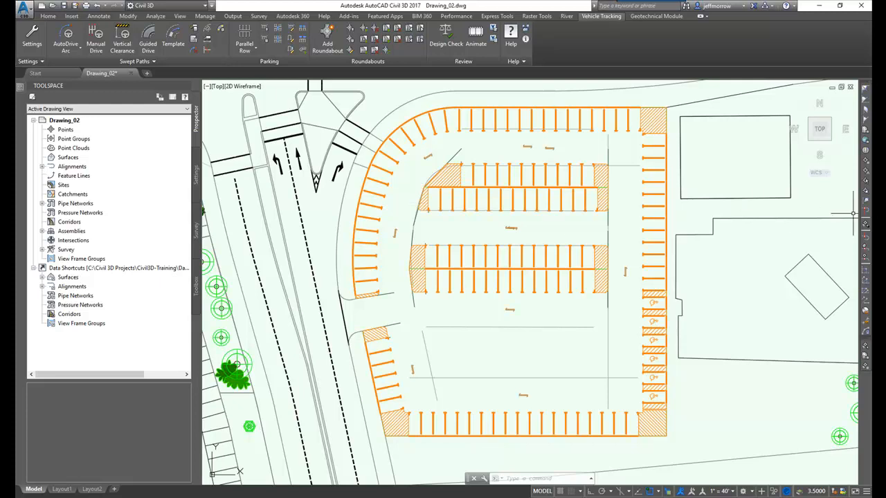
click(103, 73)
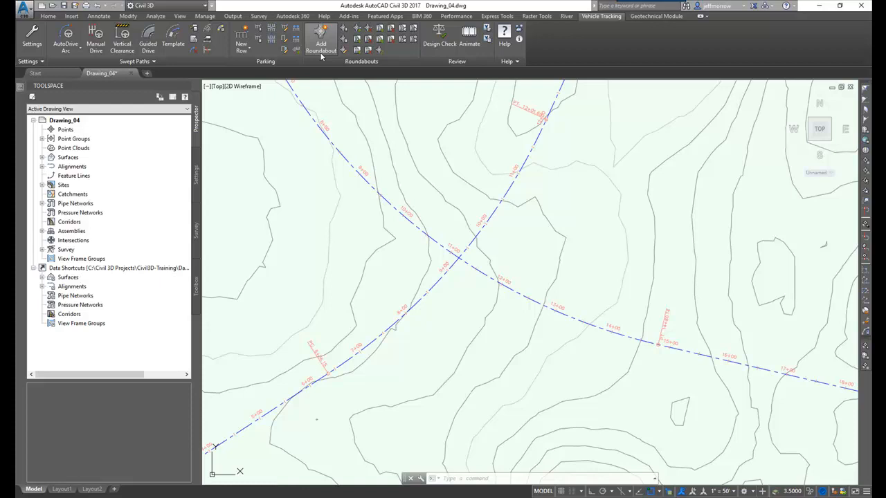
- Add a roundabout on the FHWA 2010 Urban Single Lane standard, making it the default
click(321, 43)
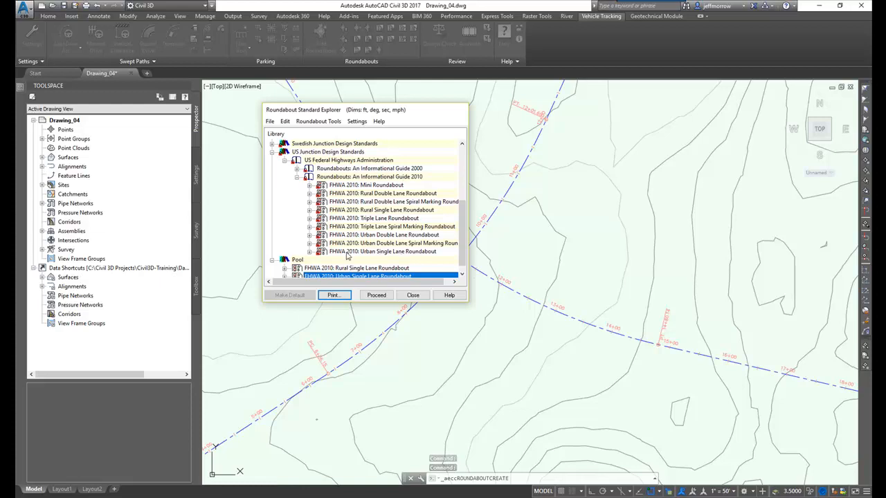
click(381, 252)
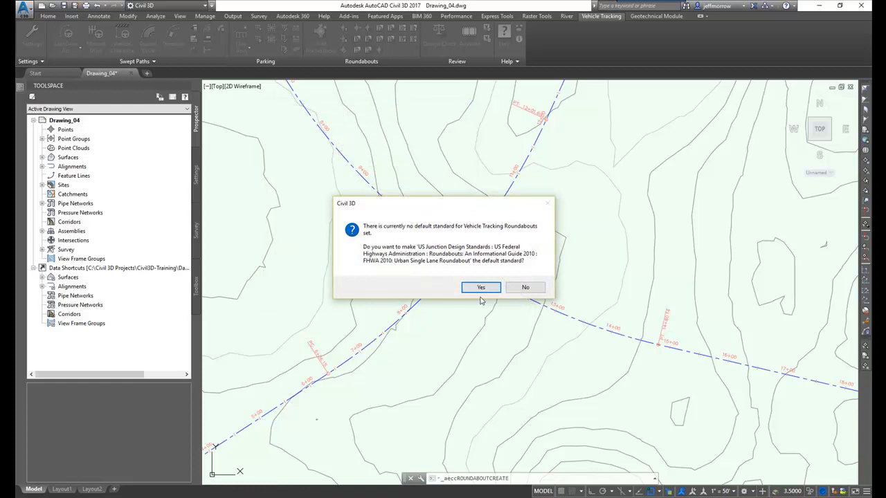
click(481, 287)
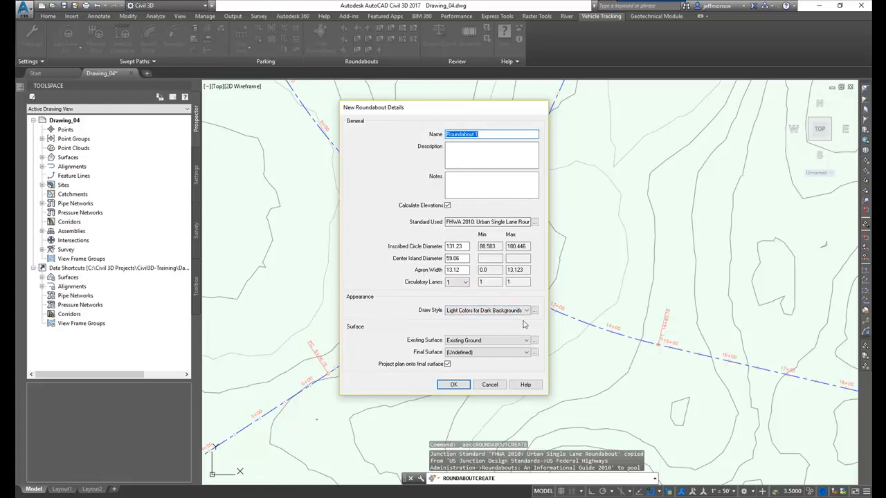
- Name it Roundabout 1, use Dark Colors, disable surface projection, and centre it at the intersection
click(527, 310)
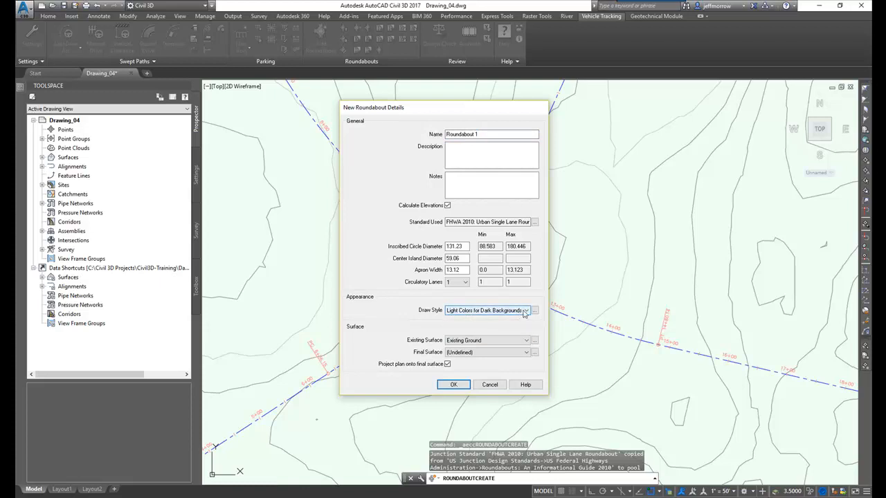
click(528, 310)
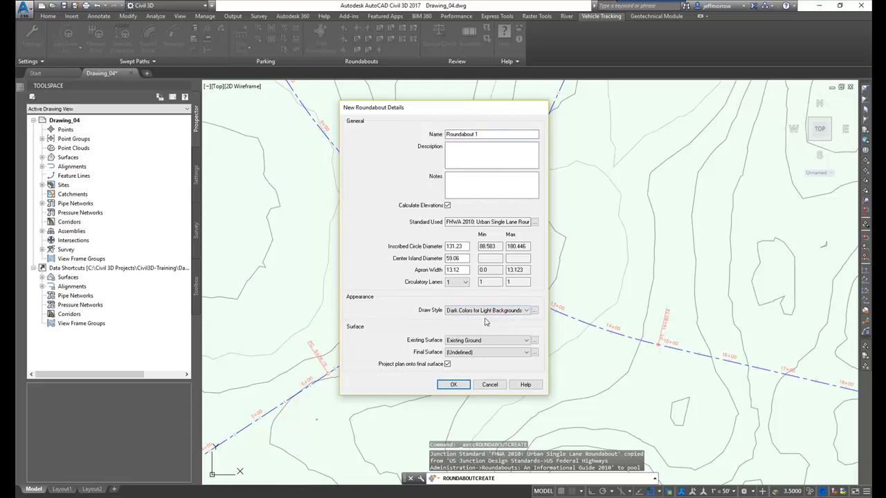
click(447, 364)
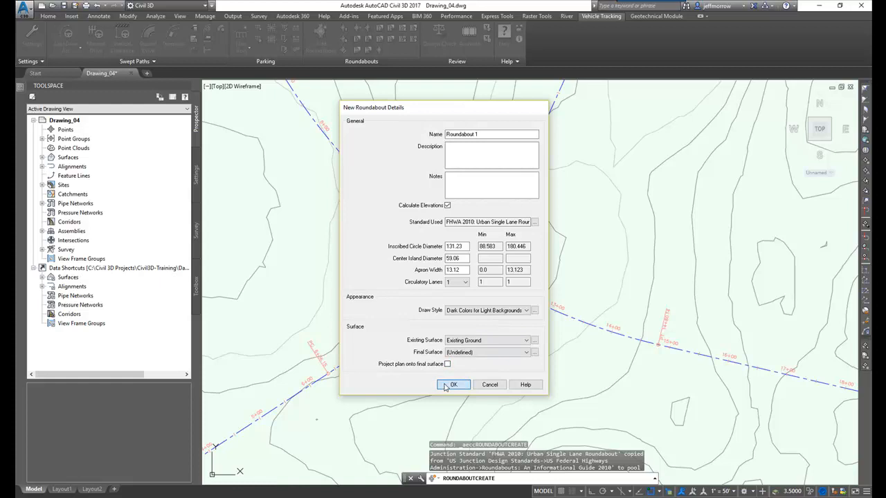
click(452, 385)
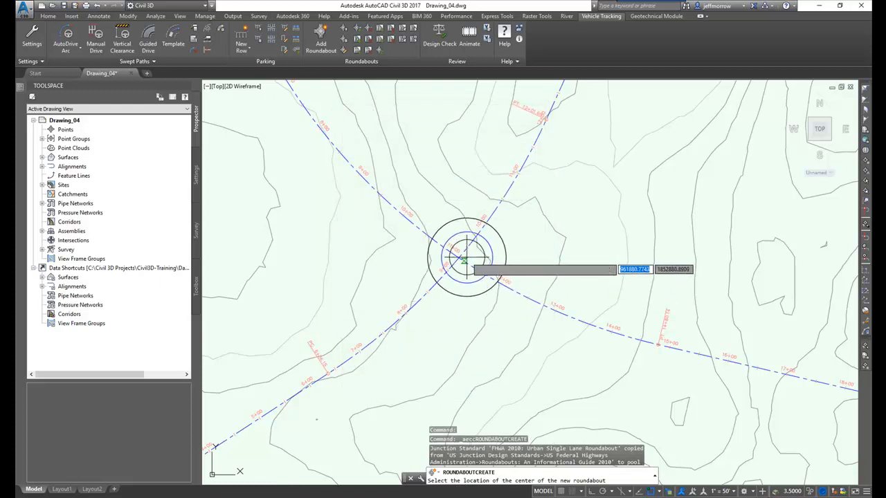
- Define the four approach legs from the First Street and Second Street centrelines
click(468, 260)
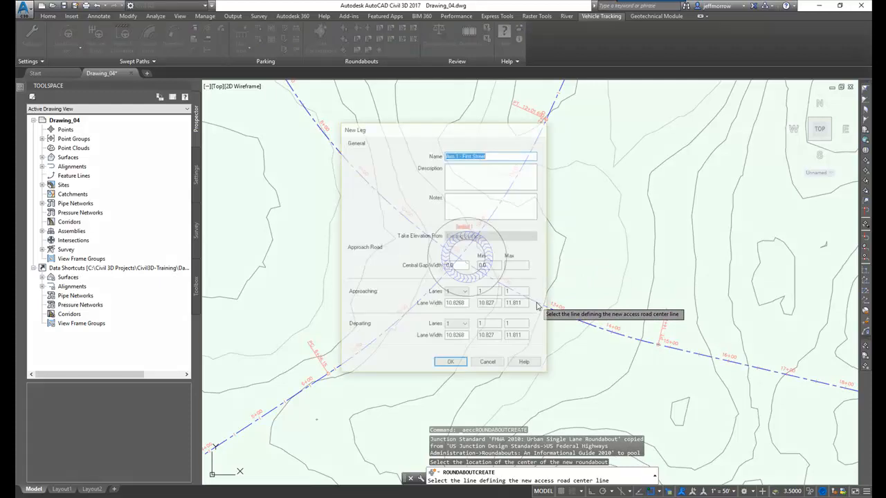
click(451, 361)
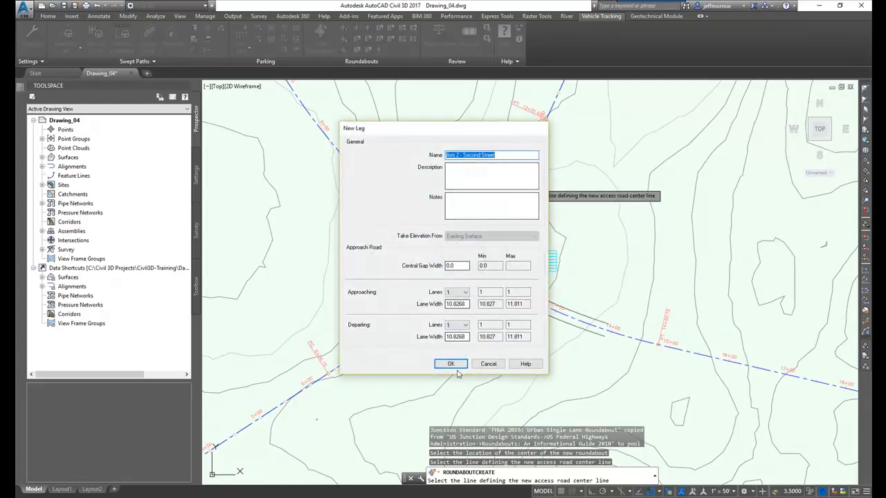
click(451, 362)
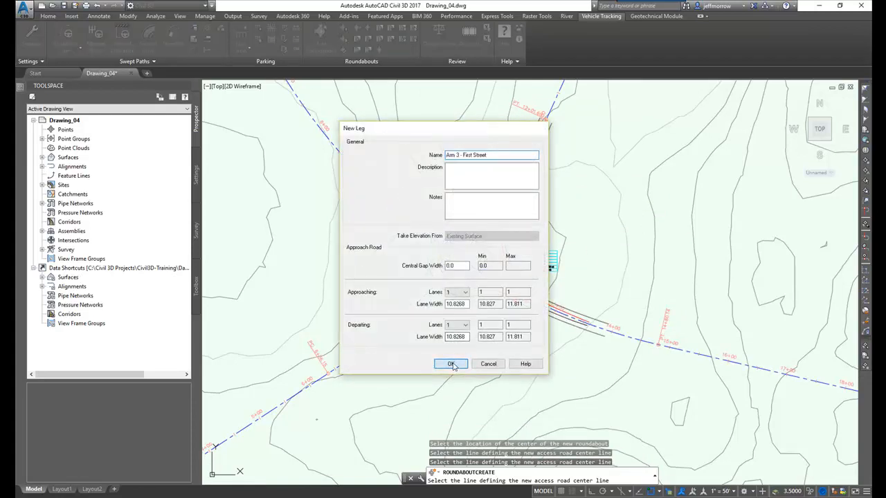
click(451, 364)
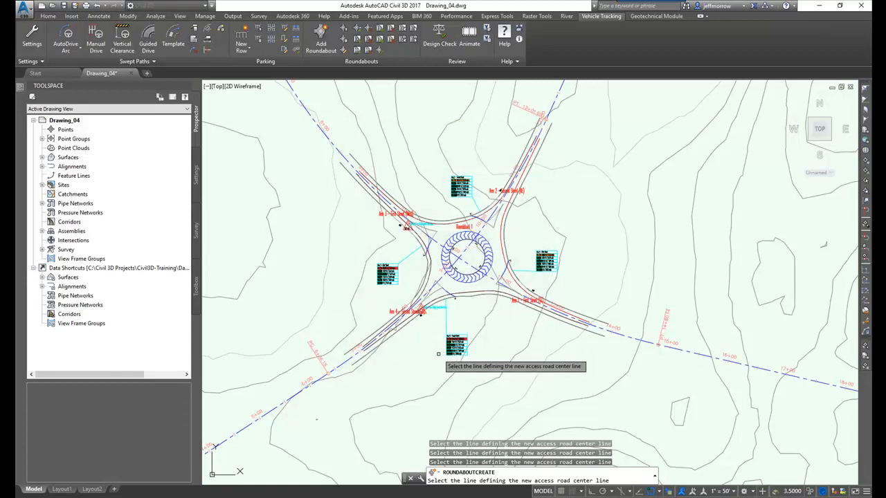
mouse_move(424, 351)
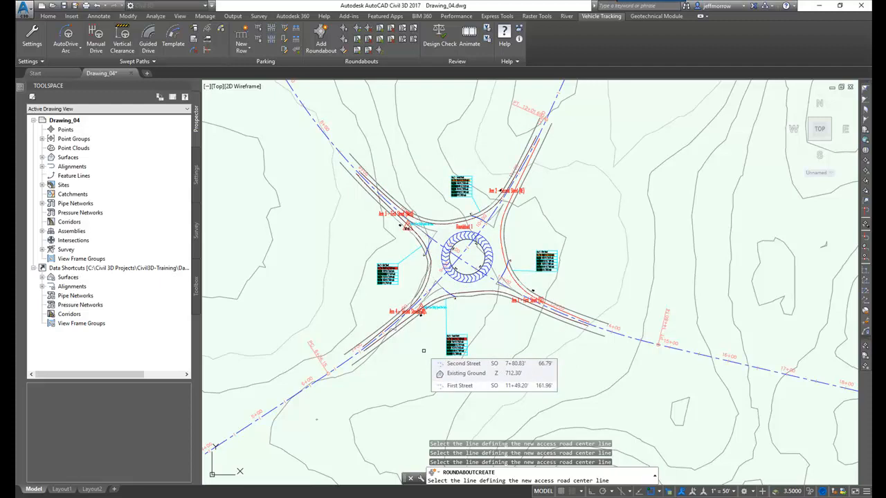
mouse_move(422, 351)
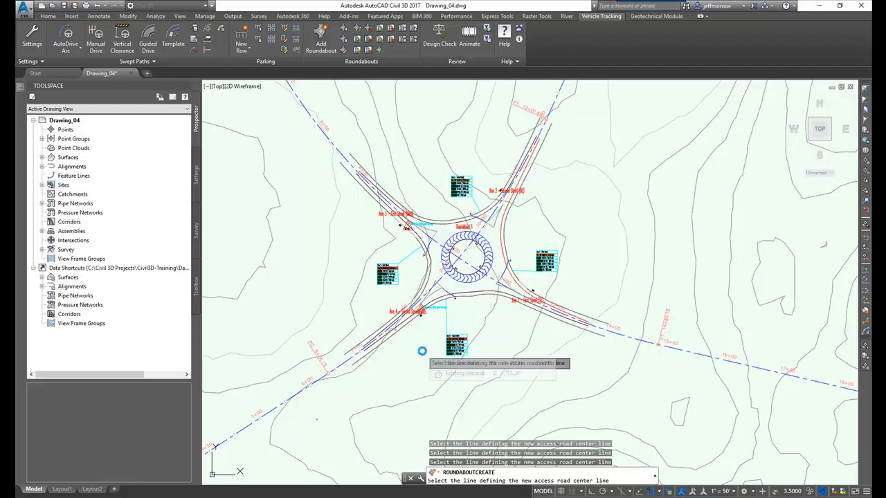
click(422, 351)
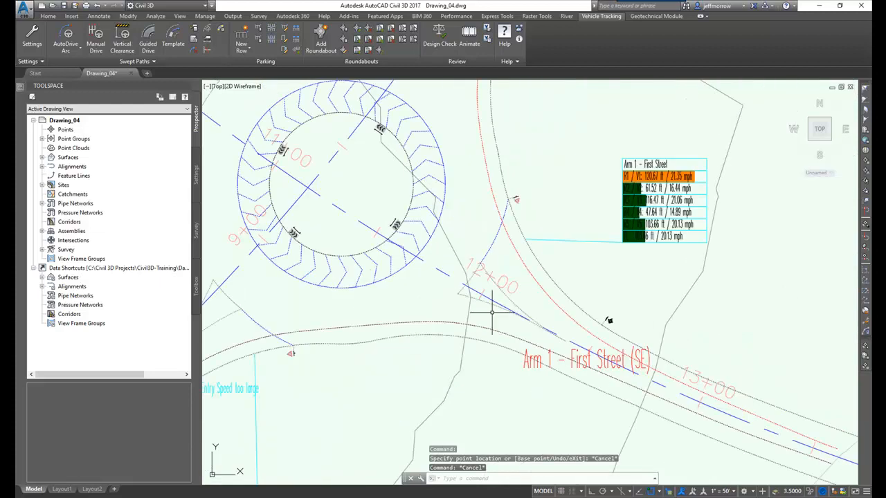
mouse_move(429, 82)
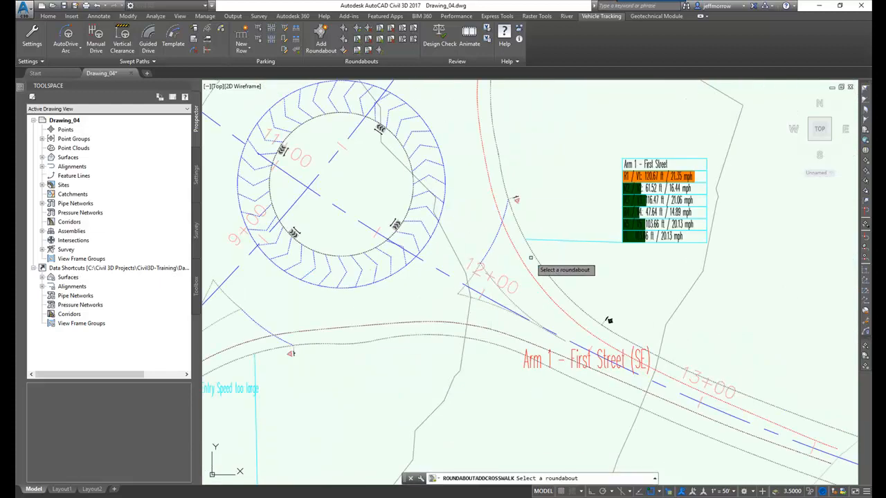
mouse_move(440, 227)
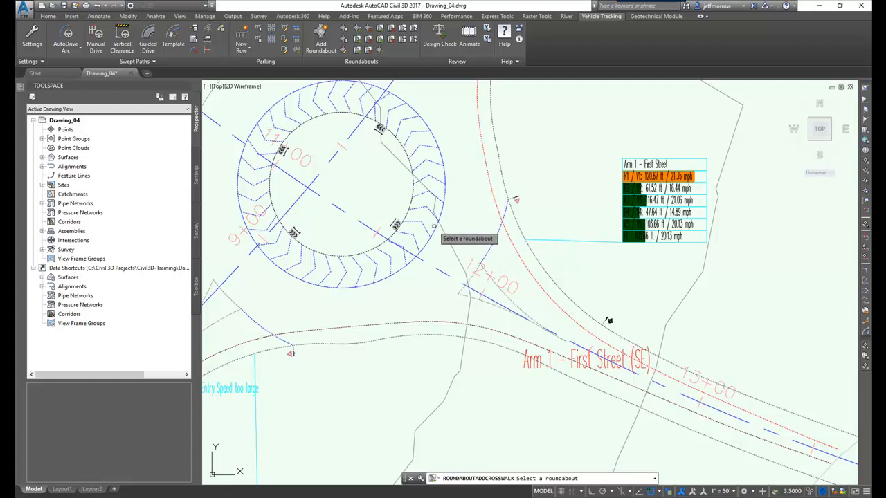
- Select Roundabout 1 to receive the crosswalk on the First Street arm
click(346, 193)
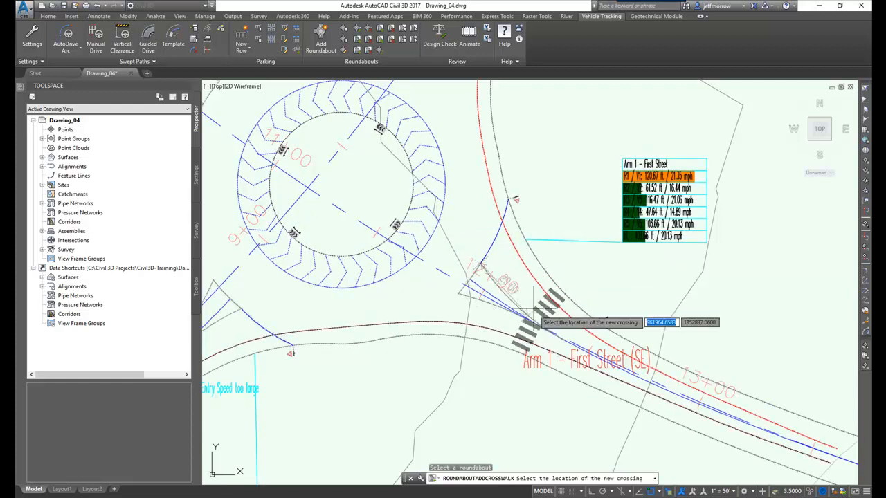
mouse_move(609, 320)
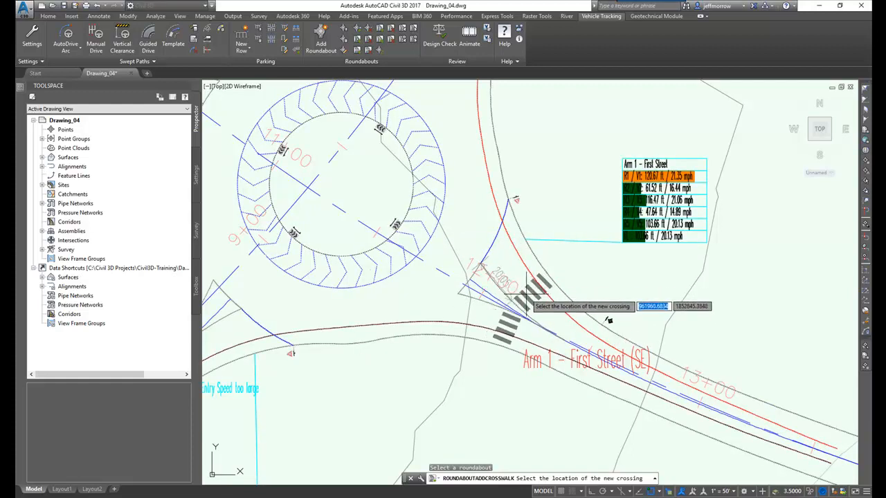
mouse_move(608, 321)
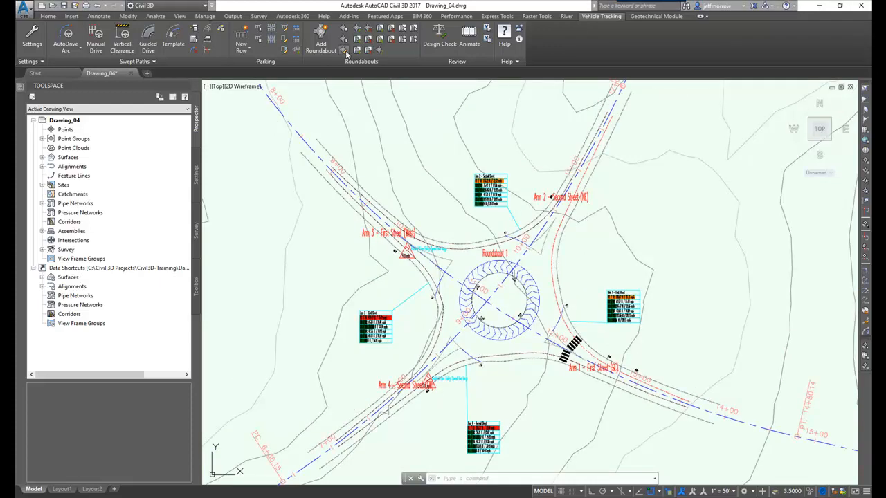
mouse_move(372, 82)
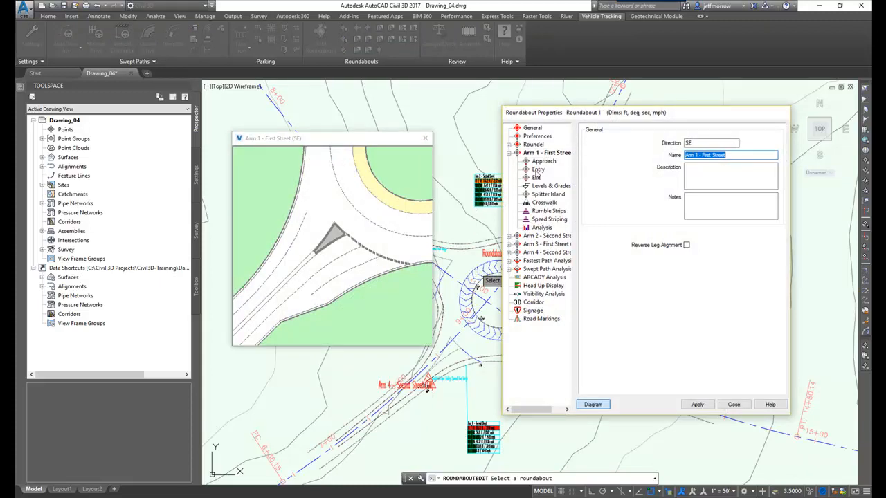
- Enable Create Alignments, Profiles, Corridor and update options for Roundabout 1, then Rebuild Now
click(537, 178)
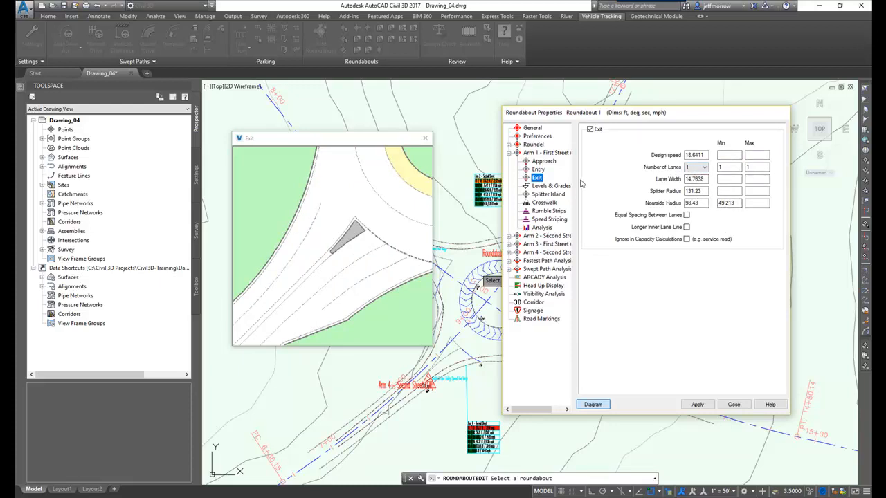
mouse_move(553, 310)
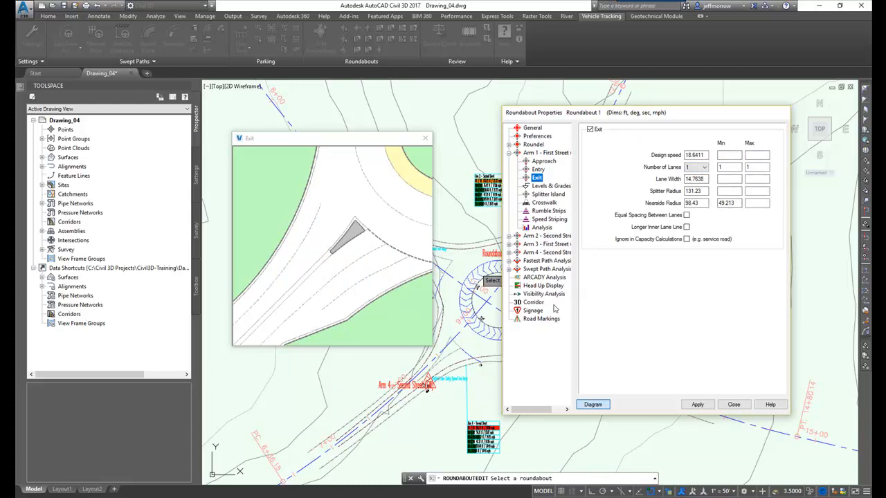
click(534, 302)
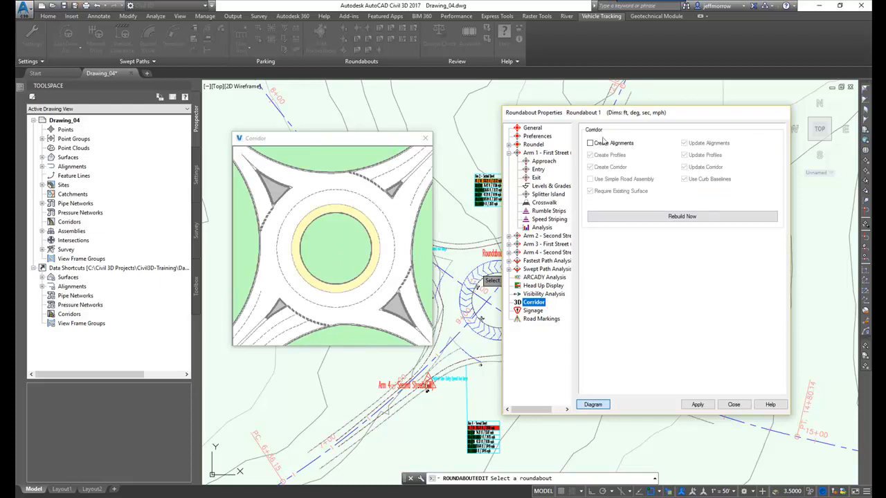
click(590, 143)
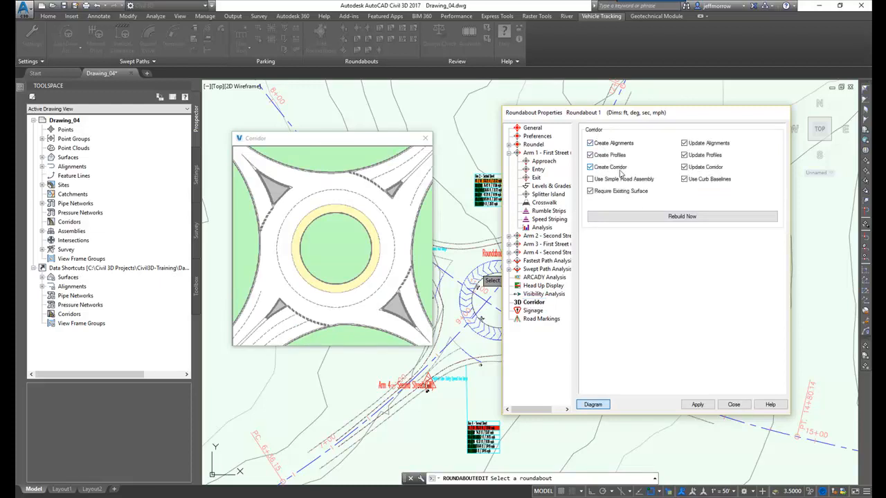
click(590, 178)
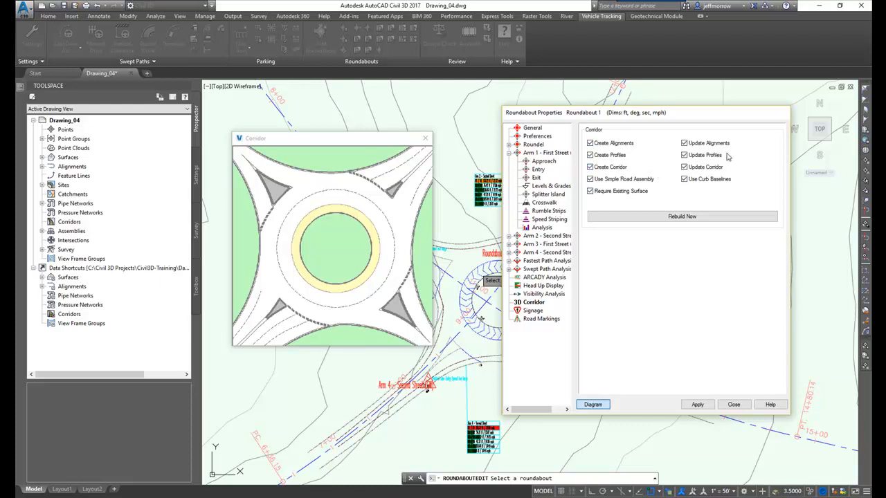
click(680, 216)
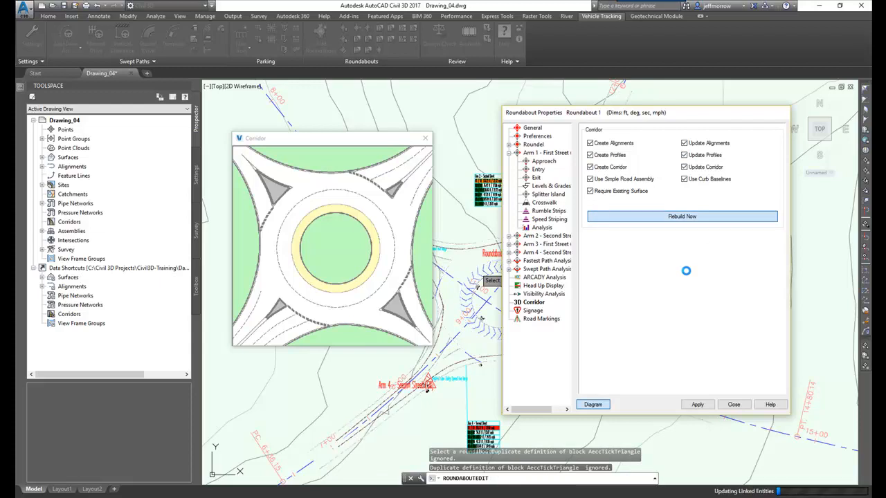
click(681, 215)
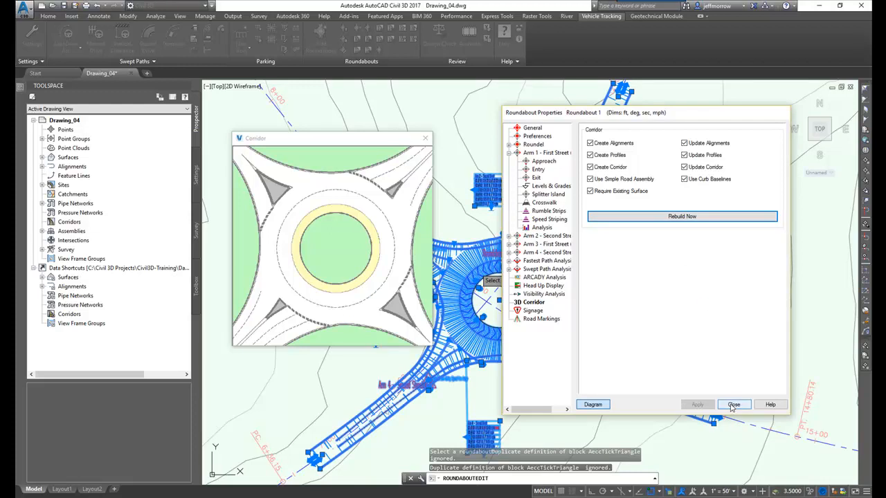
- Add a Top Pave surface with a Corridor Shrinkwrap outside boundary to the Roundabout 1 corridor
click(733, 404)
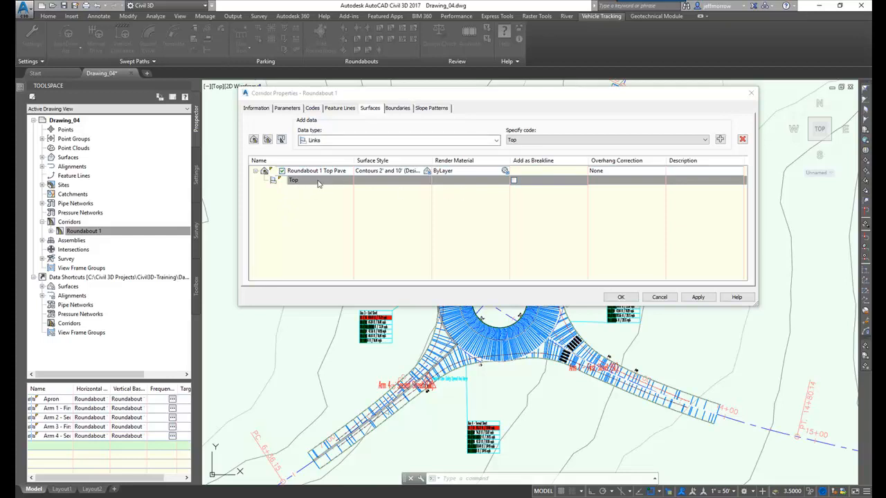
mouse_move(393, 121)
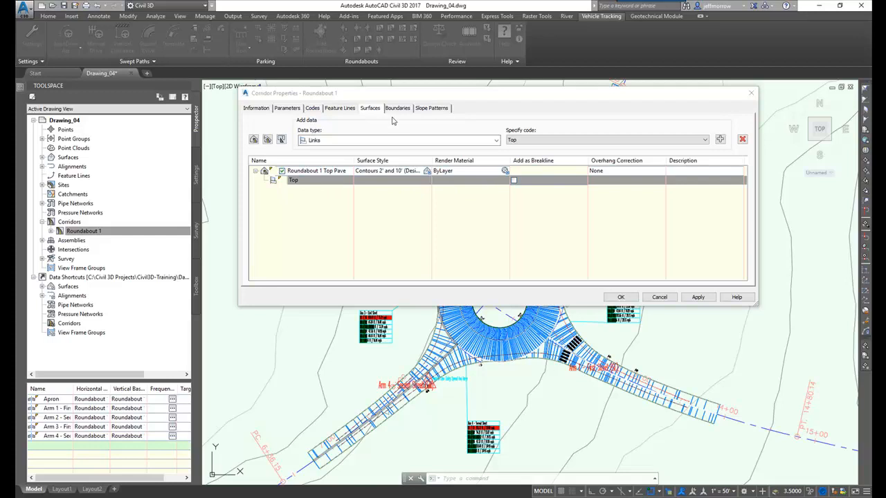
click(397, 108)
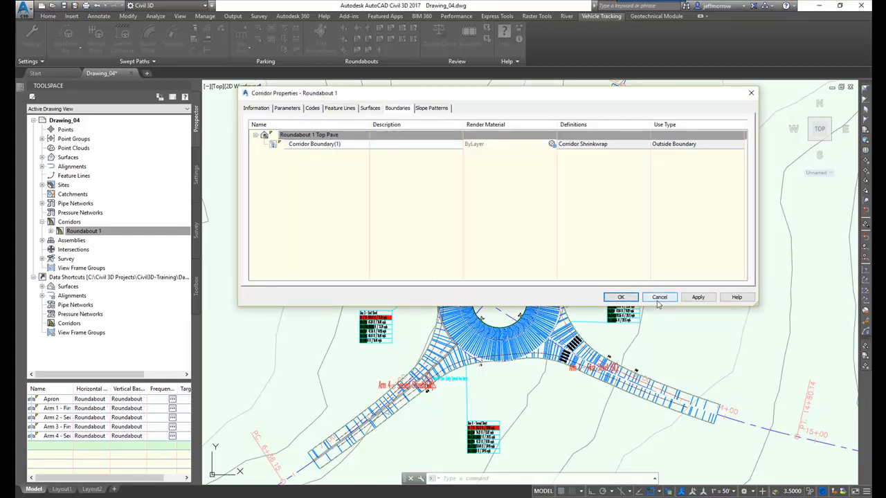
click(620, 296)
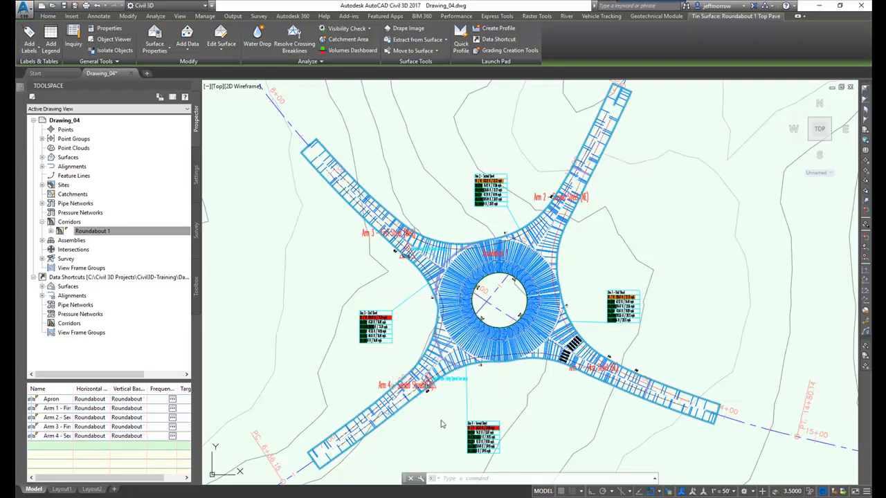
- Inspect the Top Pave surface in the 3D object viewer, then close the preview
click(114, 39)
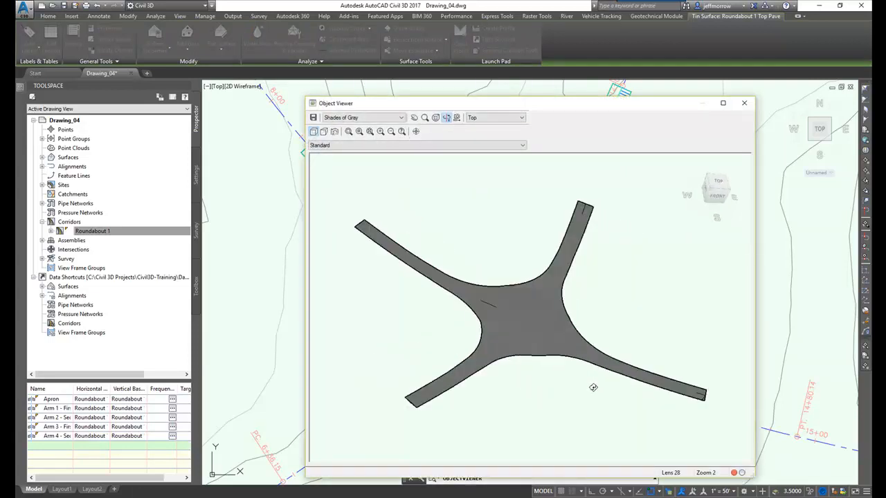
drag(592, 387, 559, 376)
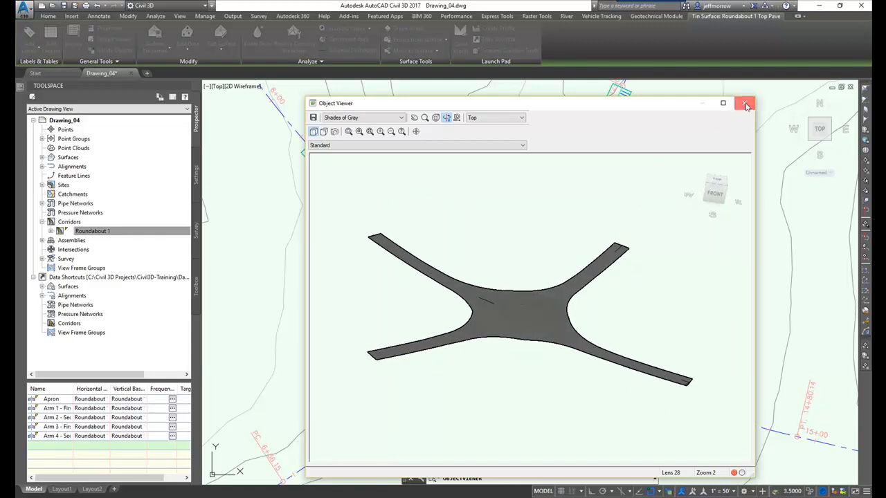
click(744, 103)
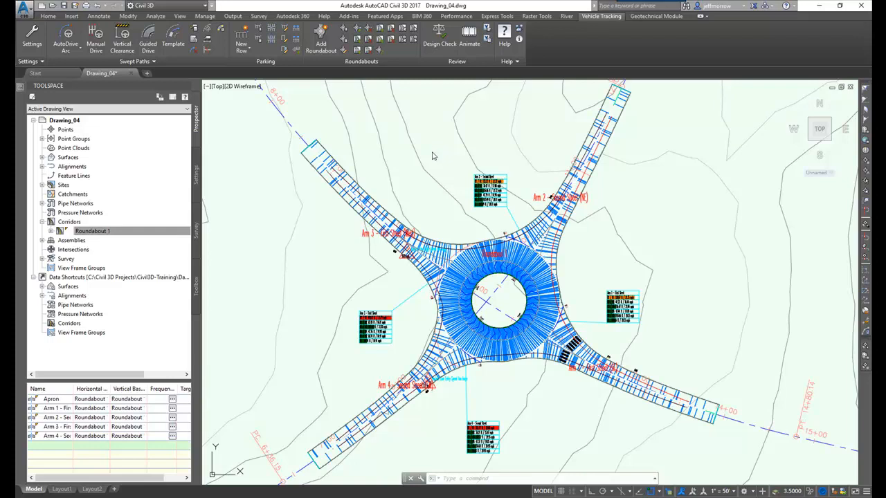
mouse_move(429, 184)
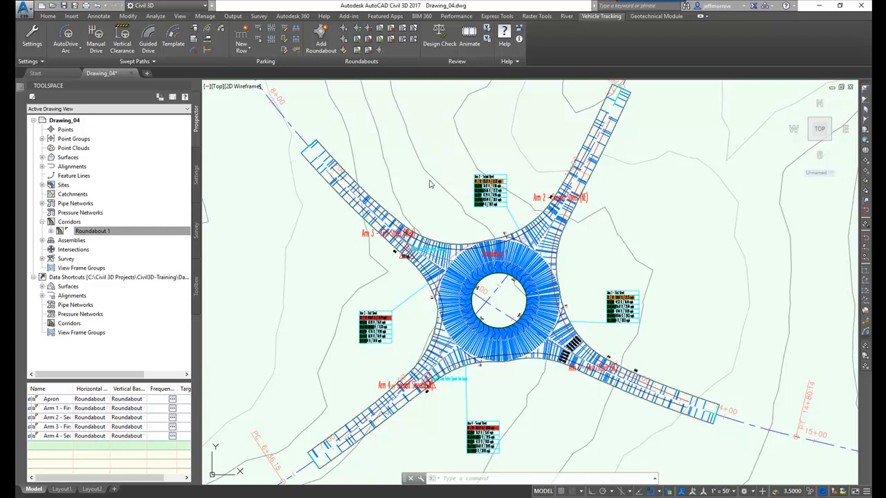
mouse_move(321, 162)
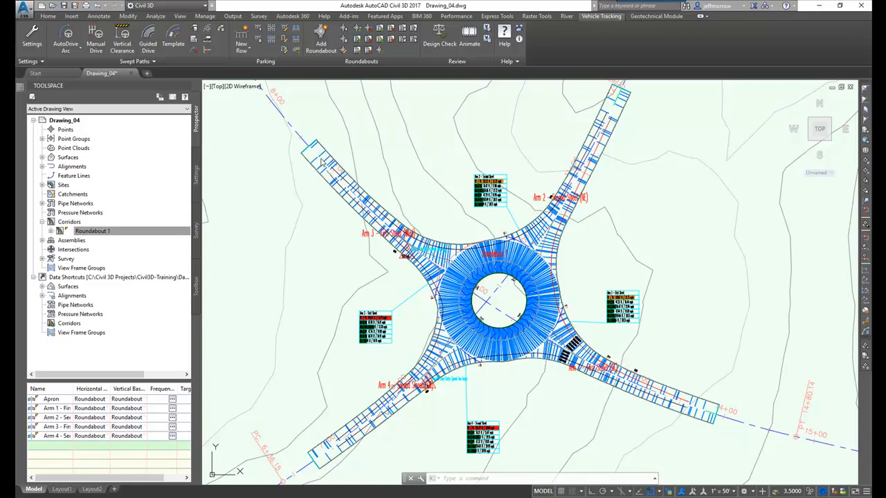
mouse_move(297, 168)
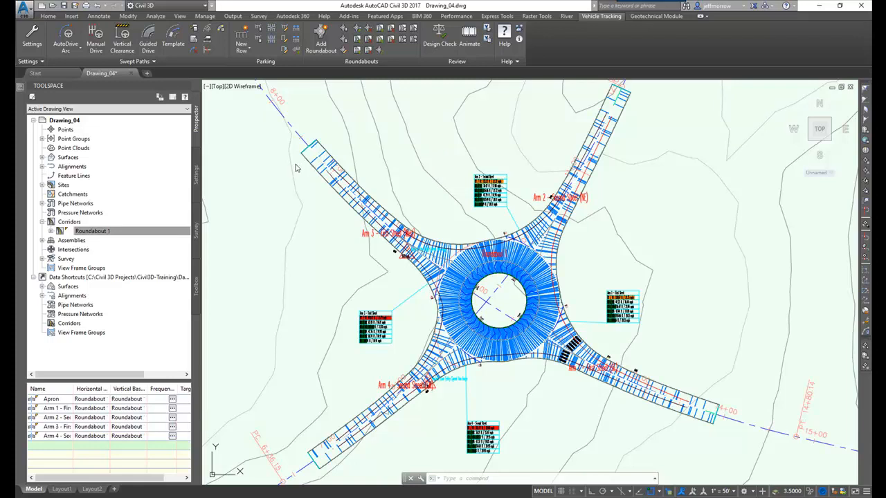
mouse_move(315, 204)
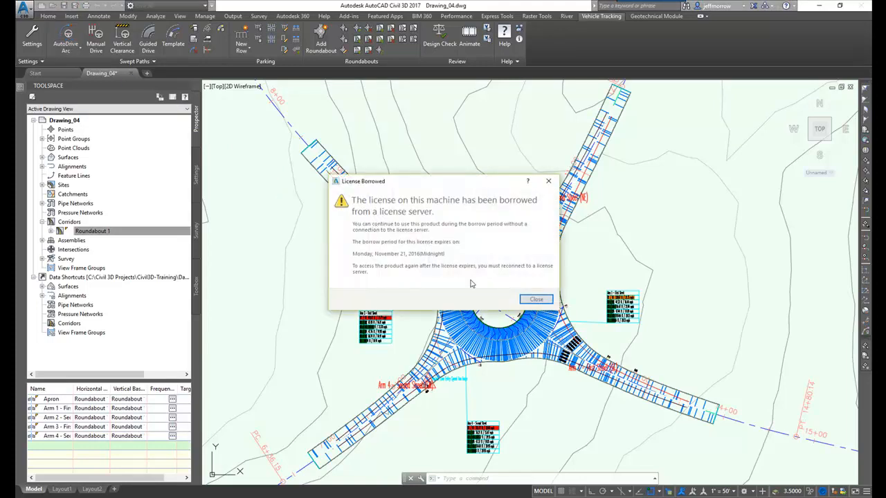
- Pick the AASHTO 2011 SU-40 Single Unit Truck and proceed to drive its swept path
click(535, 299)
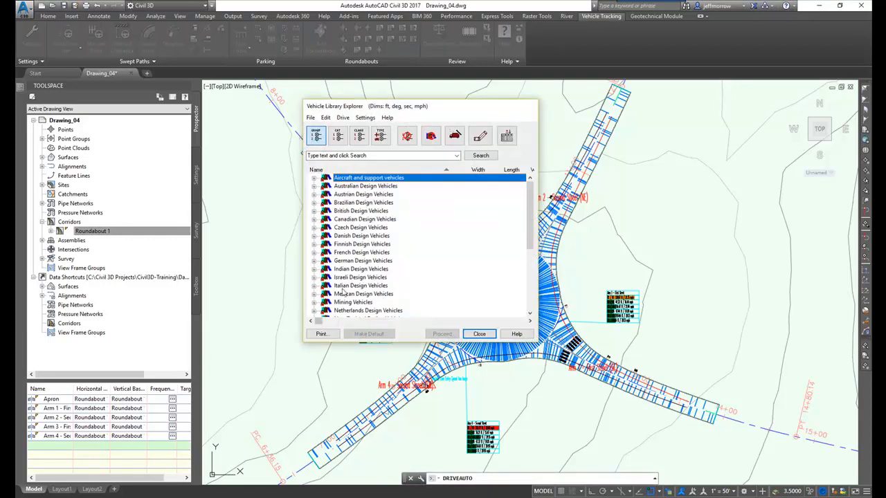
scroll(down, 3)
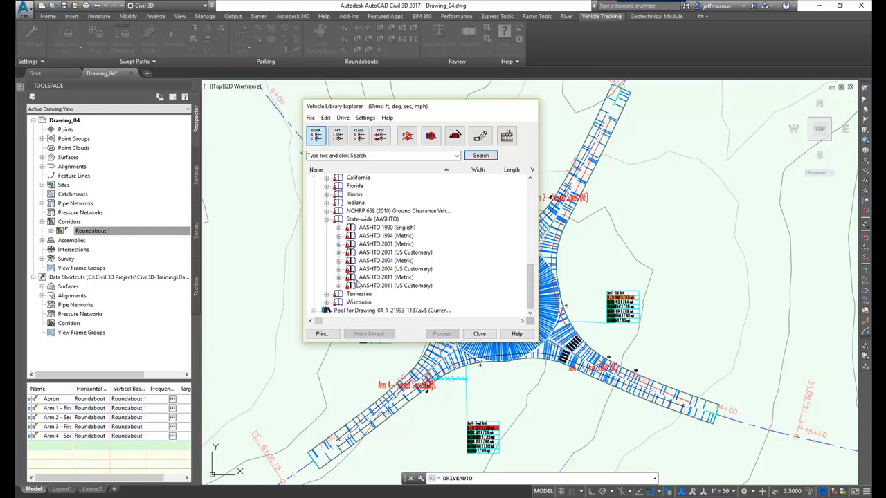
click(340, 285)
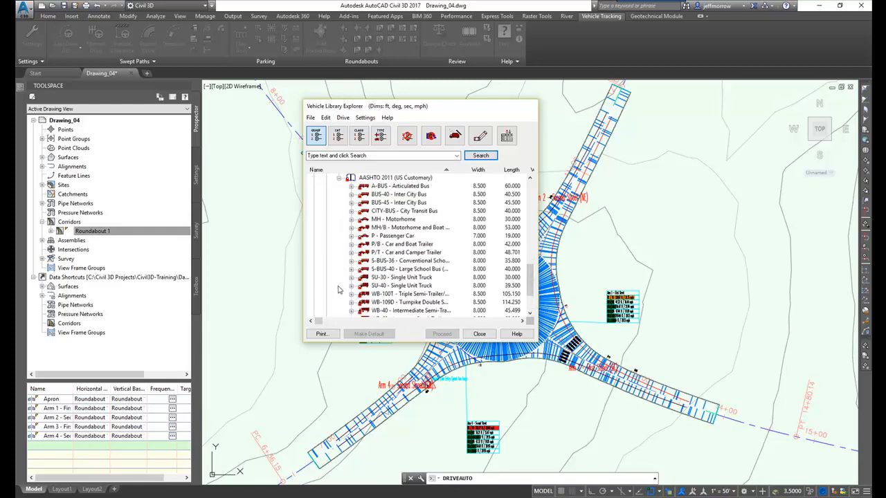
click(401, 285)
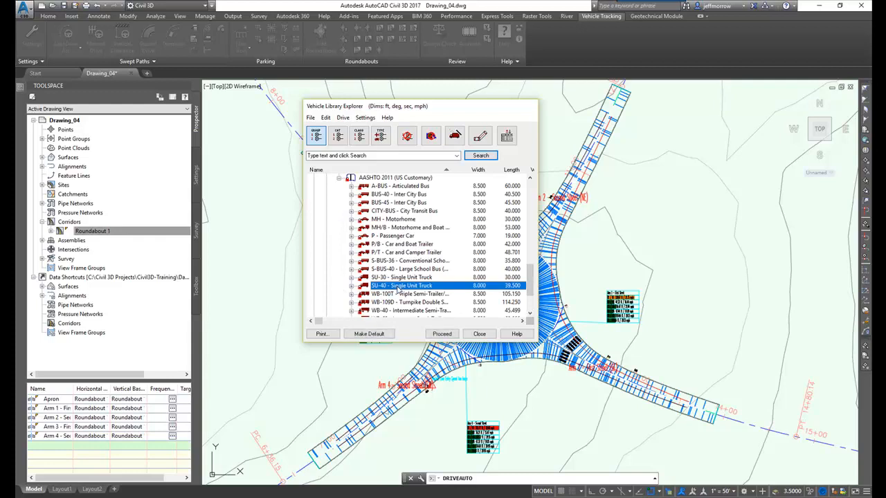
click(368, 334)
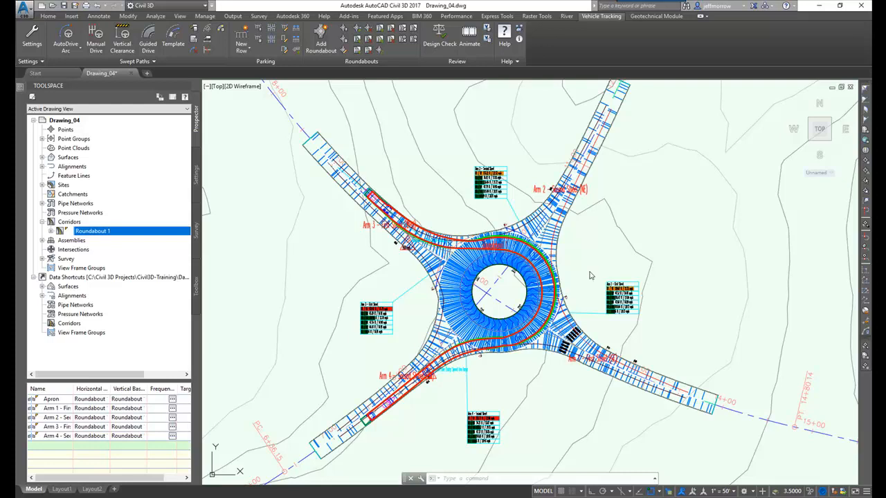
mouse_move(512, 123)
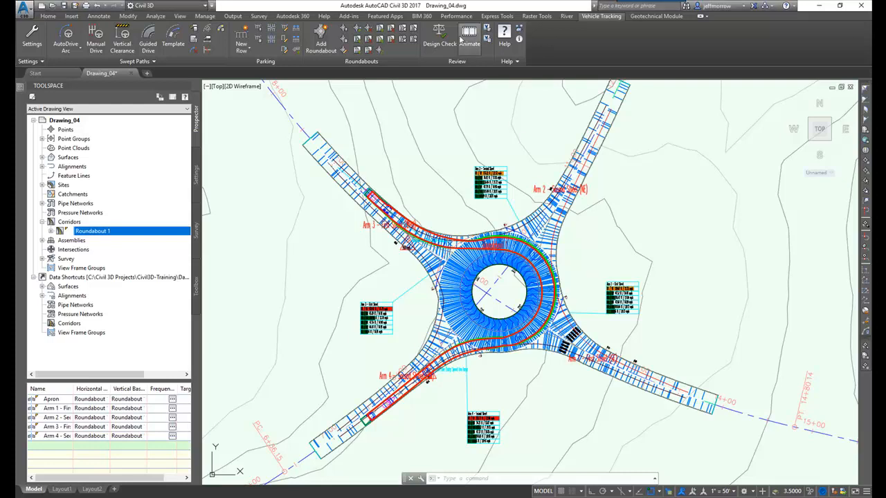
- Launch the swept path animation in 3D camera view with Camera Control moved aside
click(469, 31)
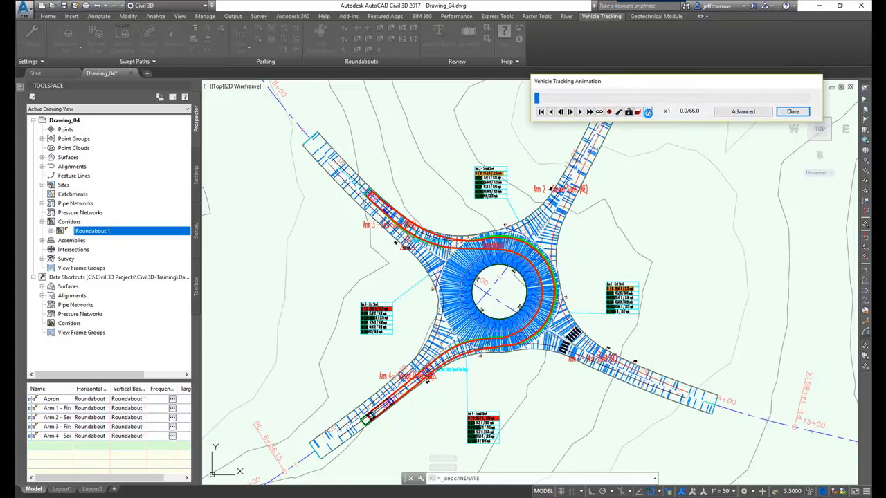
click(570, 111)
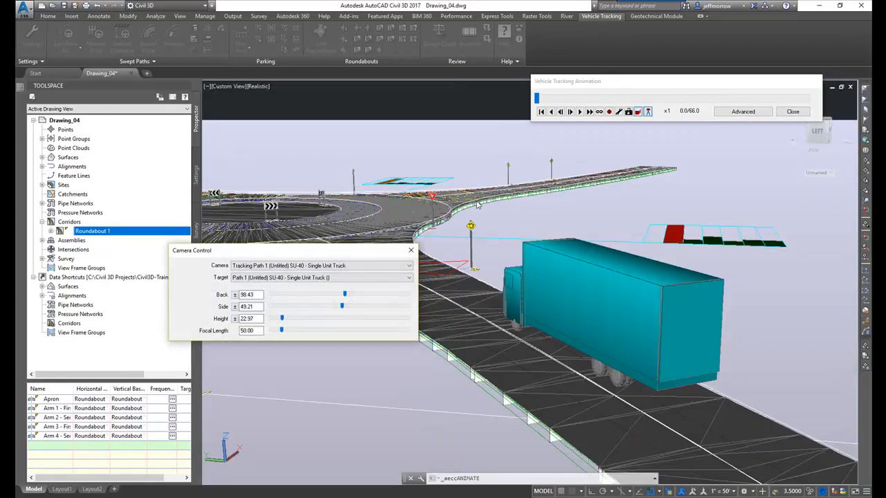
mouse_move(327, 299)
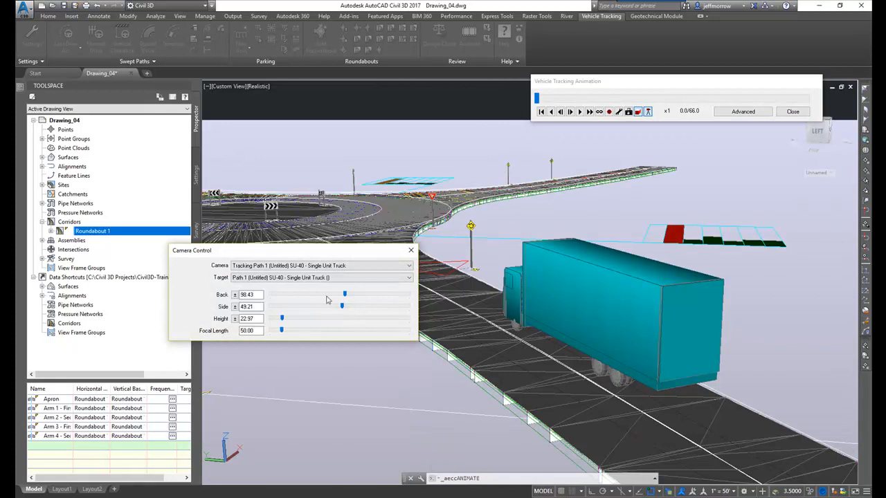
drag(191, 249, 151, 329)
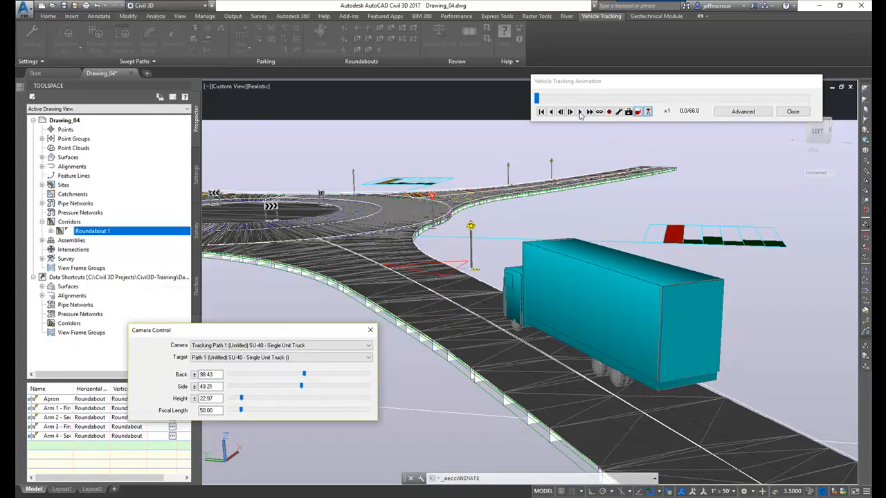
- Play the SU-40 truck driving around Roundabout 1 with the tracking camera following it
click(578, 110)
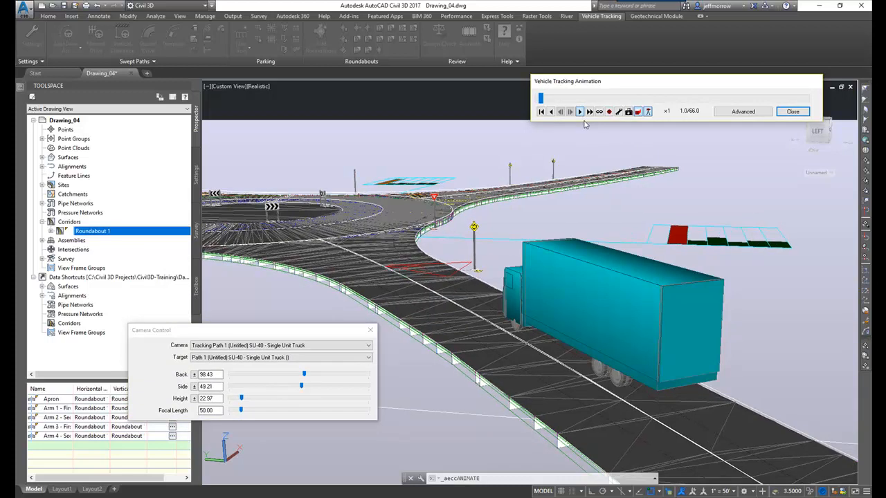
click(578, 111)
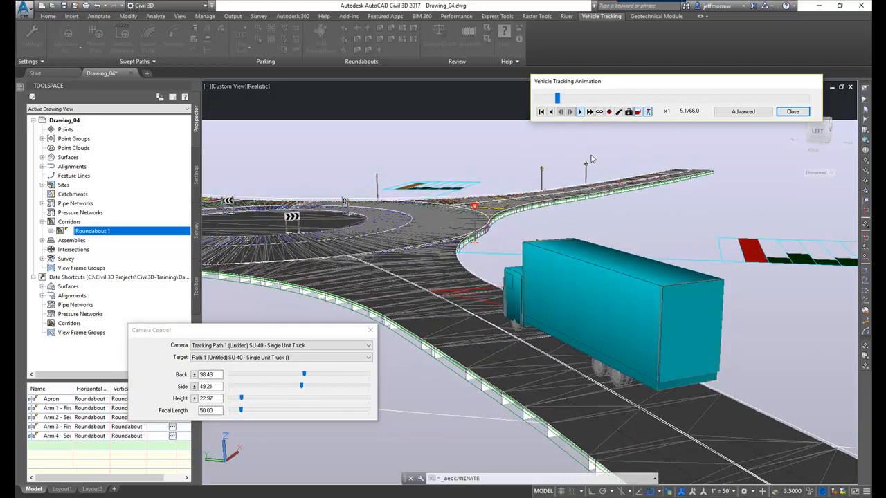
click(580, 111)
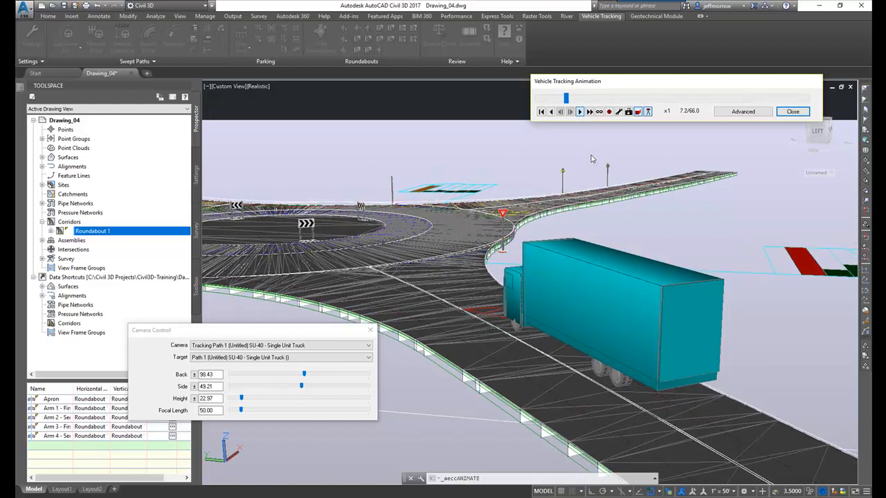
click(578, 110)
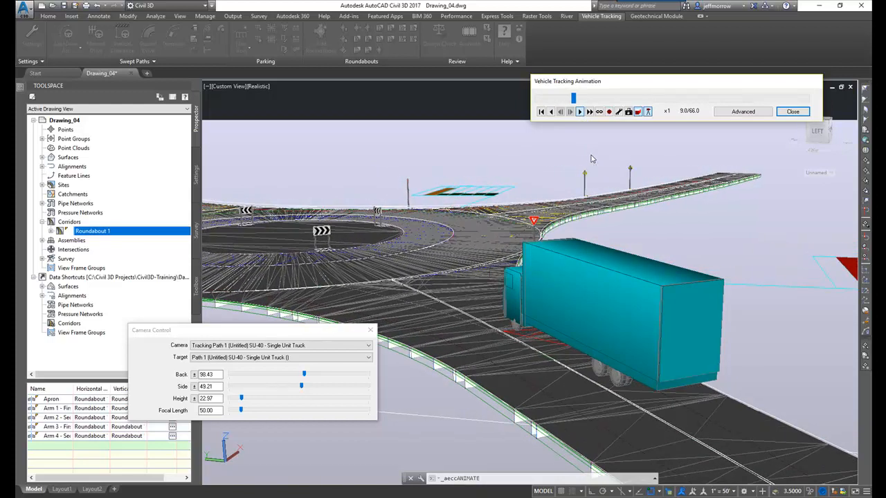
click(579, 111)
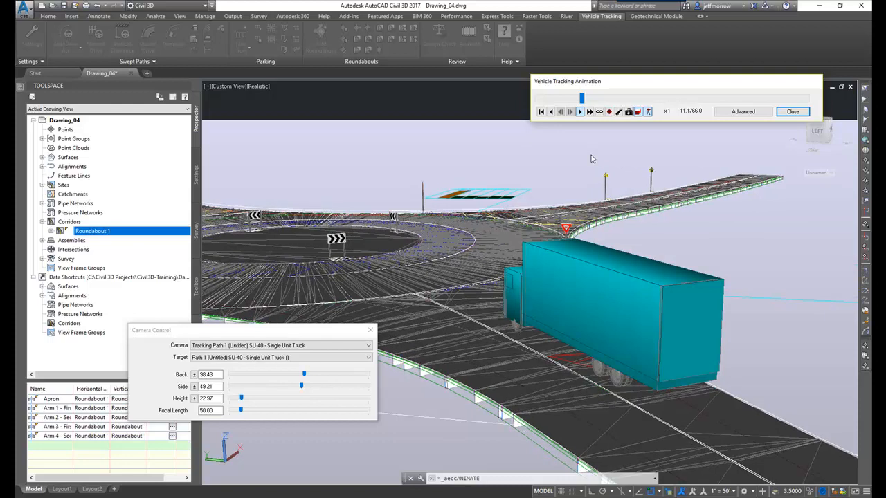
click(578, 111)
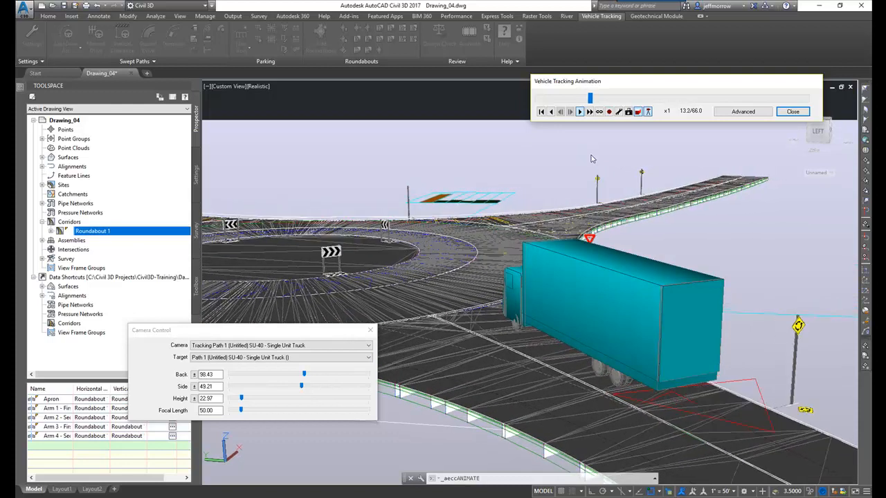
click(580, 111)
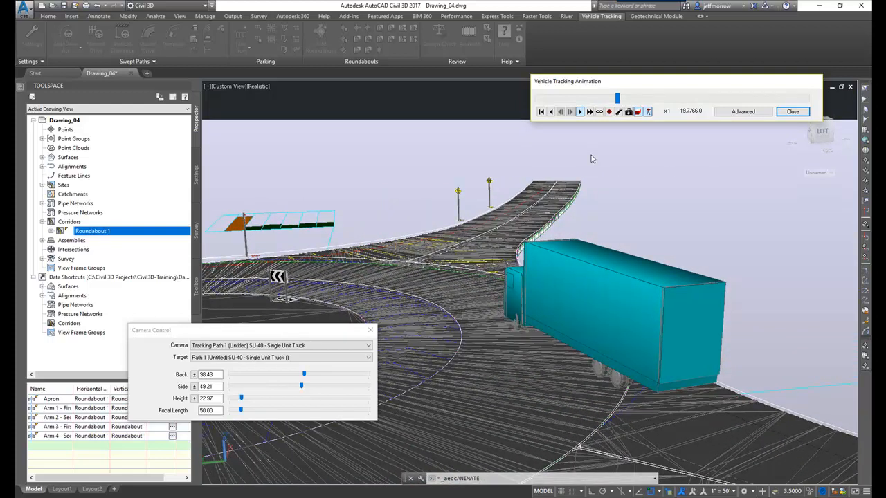
click(570, 111)
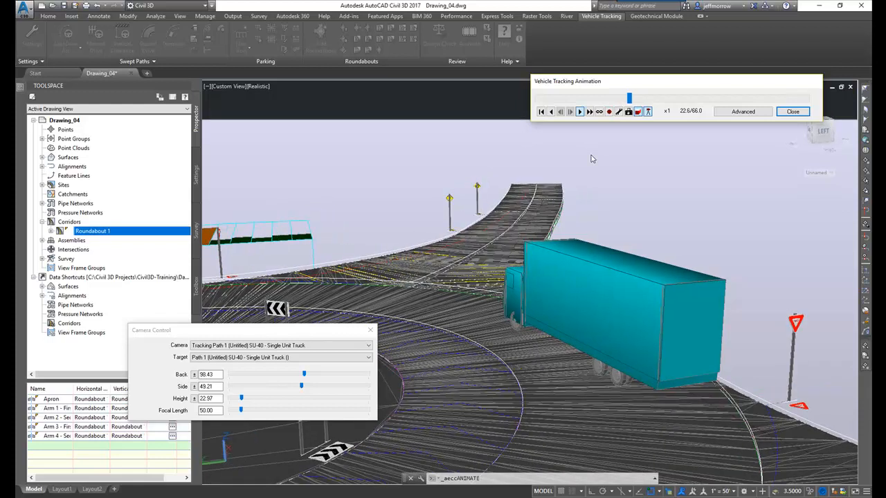
click(579, 110)
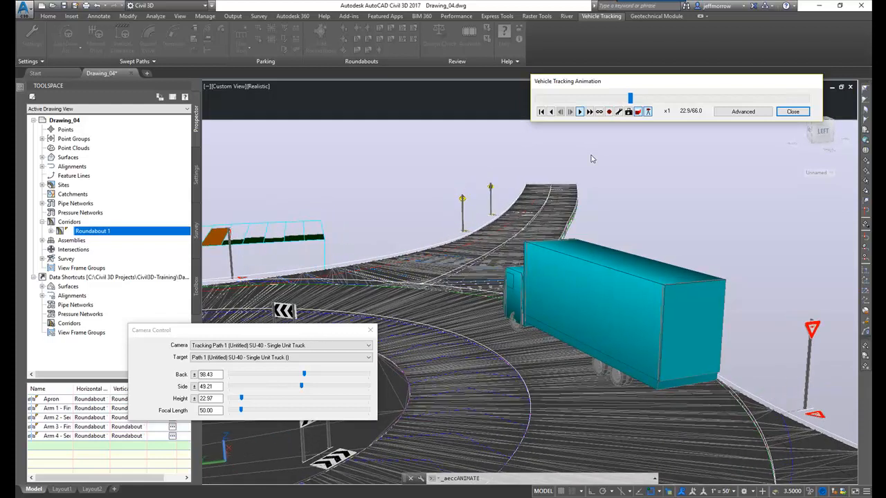
click(578, 110)
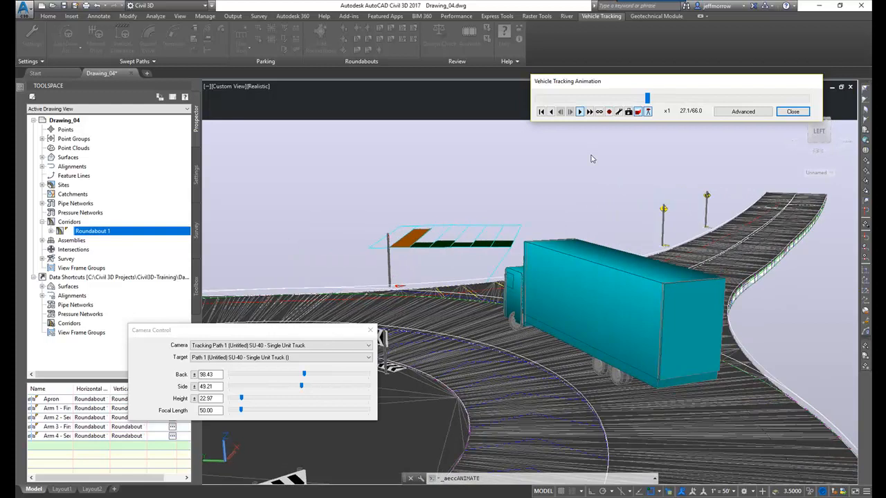
click(578, 111)
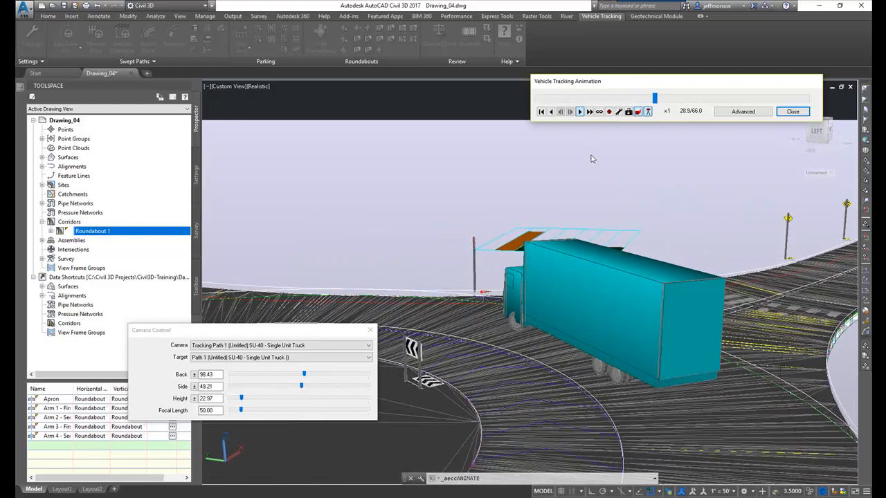
click(578, 111)
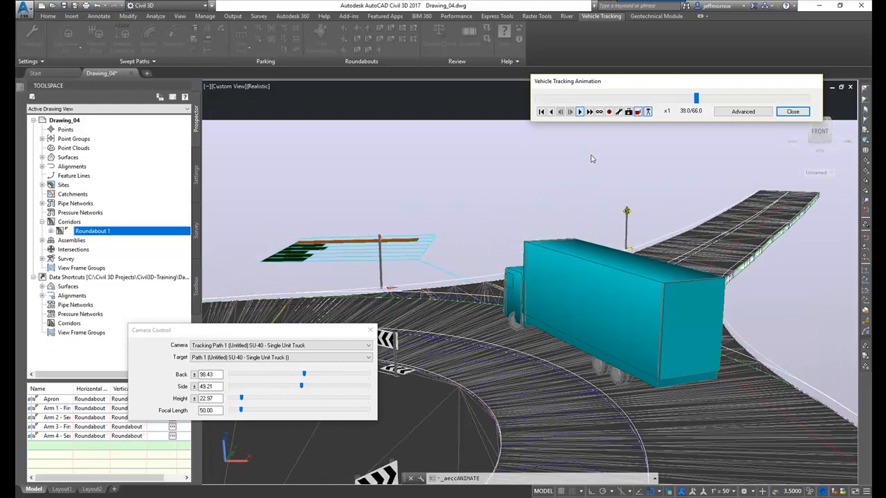
click(578, 111)
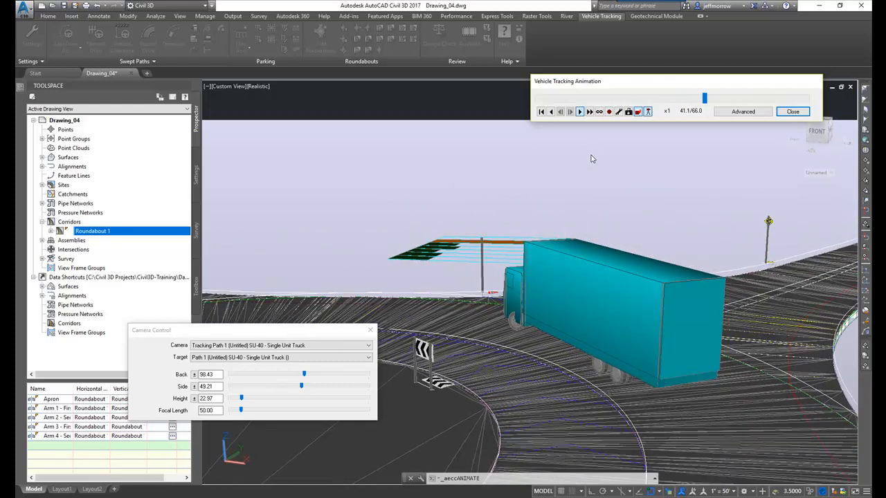
click(578, 111)
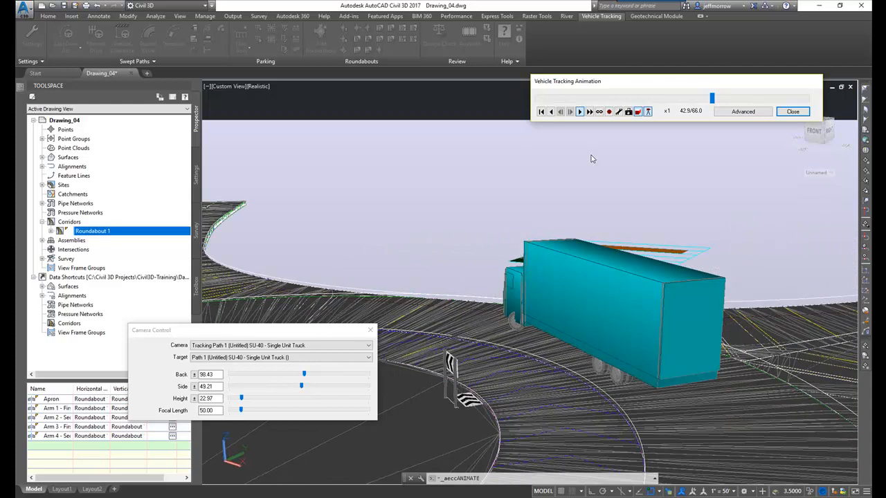
click(578, 111)
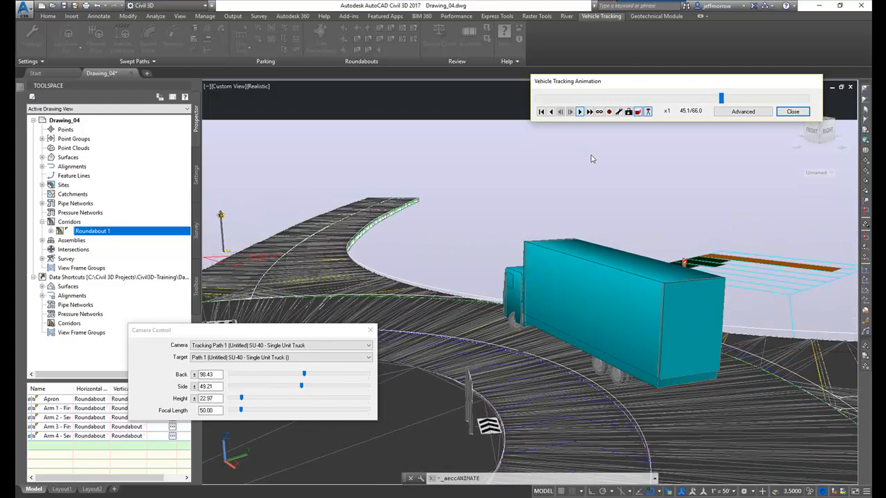
click(579, 110)
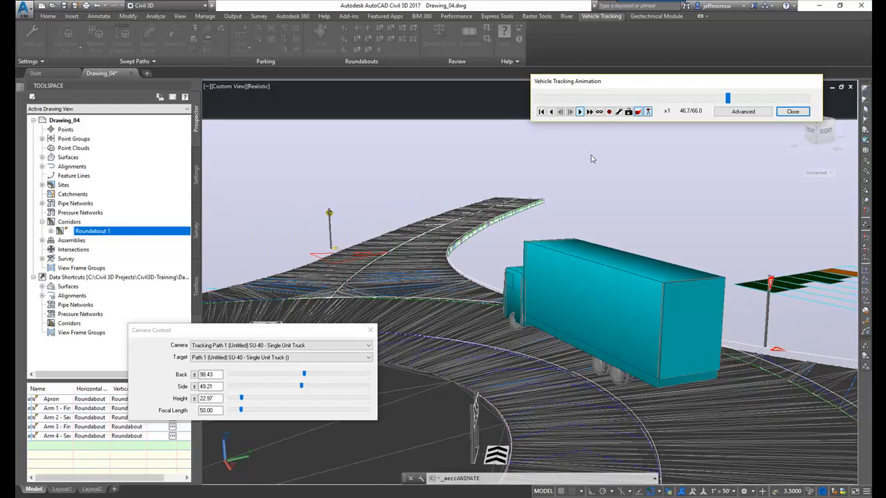
click(578, 110)
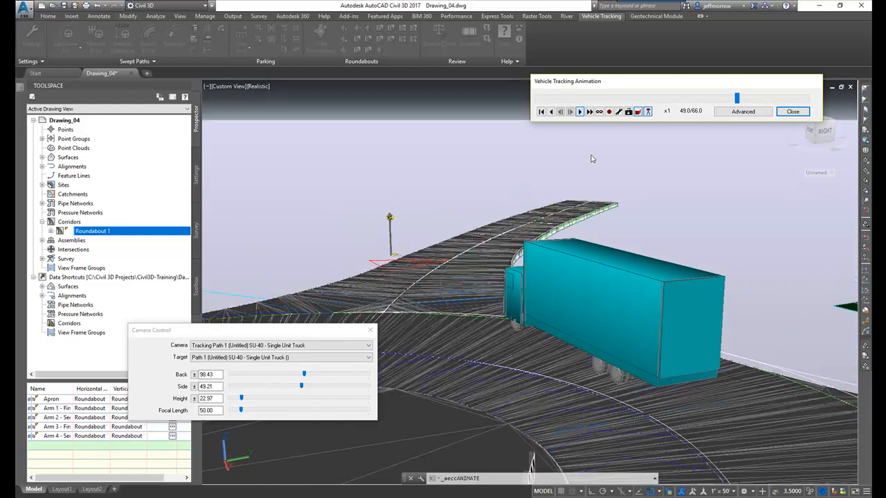
click(578, 110)
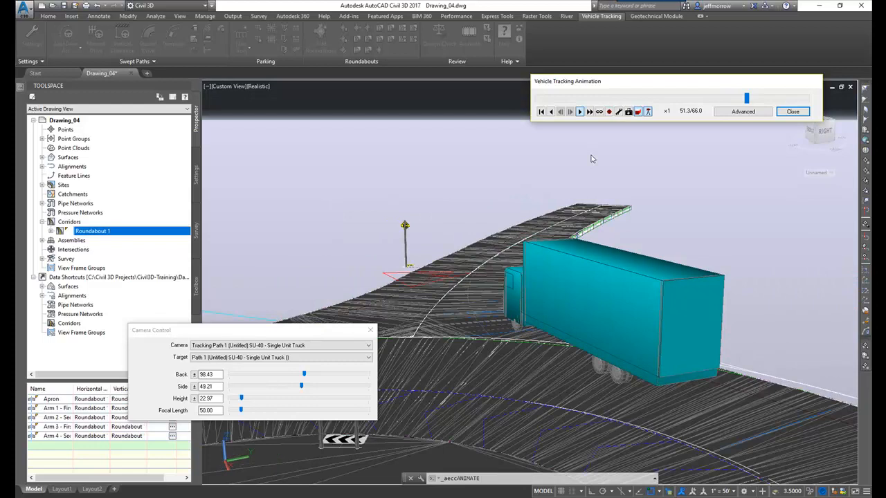
click(580, 111)
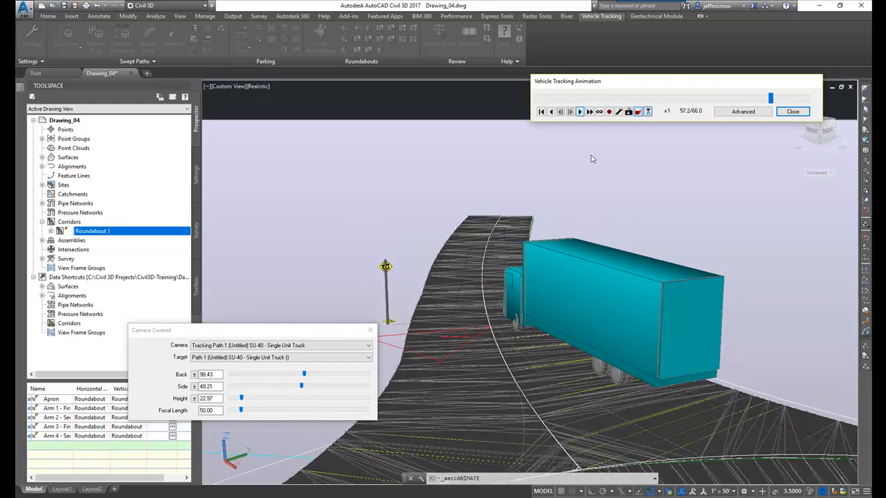
click(578, 110)
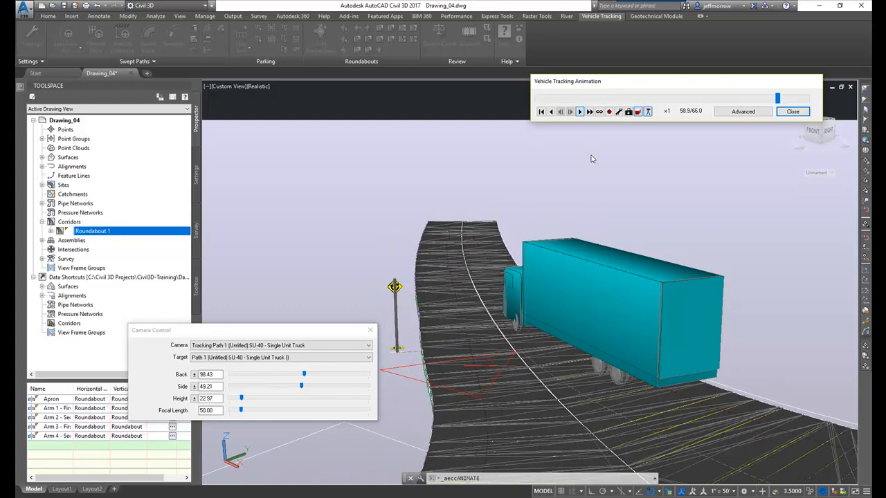